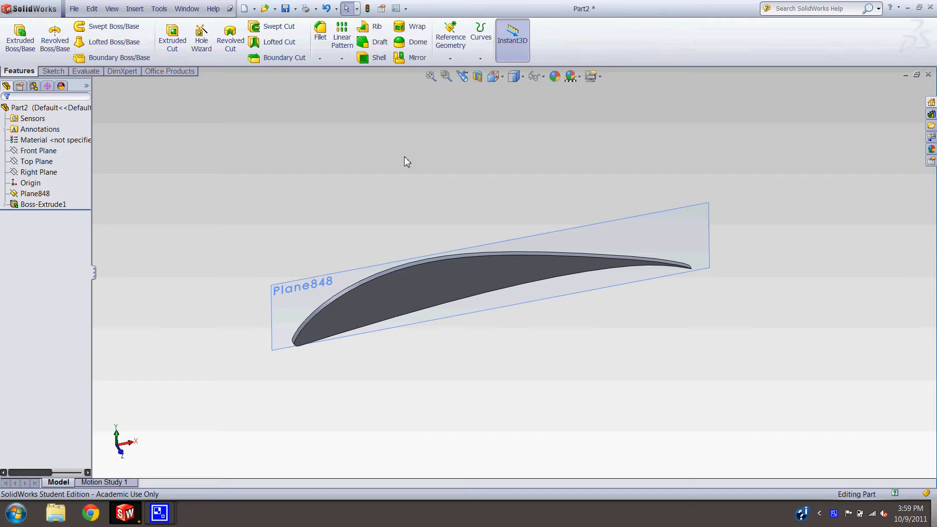
{"action": "mouse_move", "coordinate": [419, 302]}
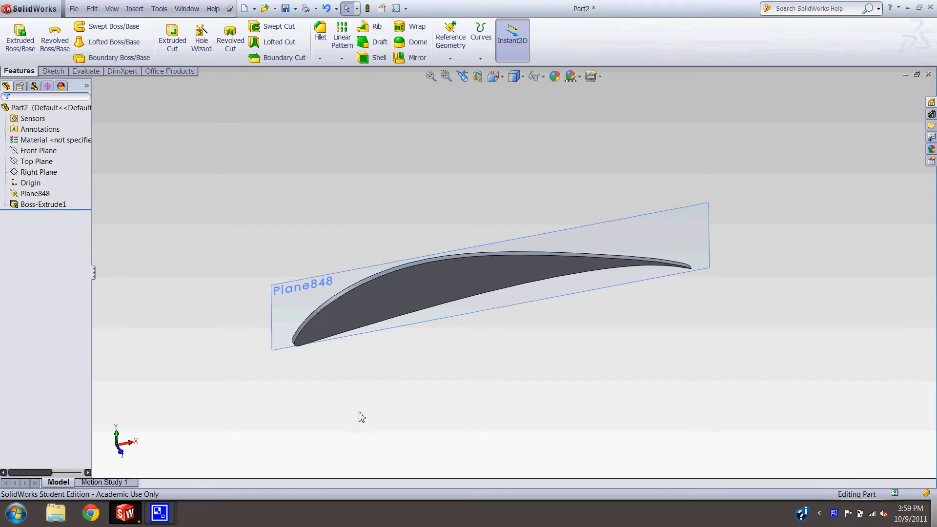
Orient the view Normal To Plane848 so the rib face points at the screen
{"action": "left_click", "coordinate": [516, 308]}
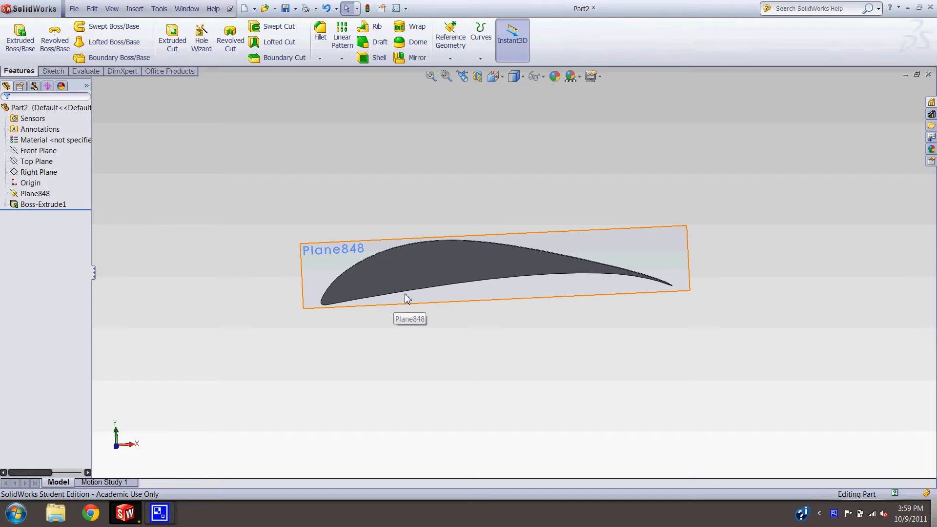
{"action": "mouse_move", "coordinate": [406, 281]}
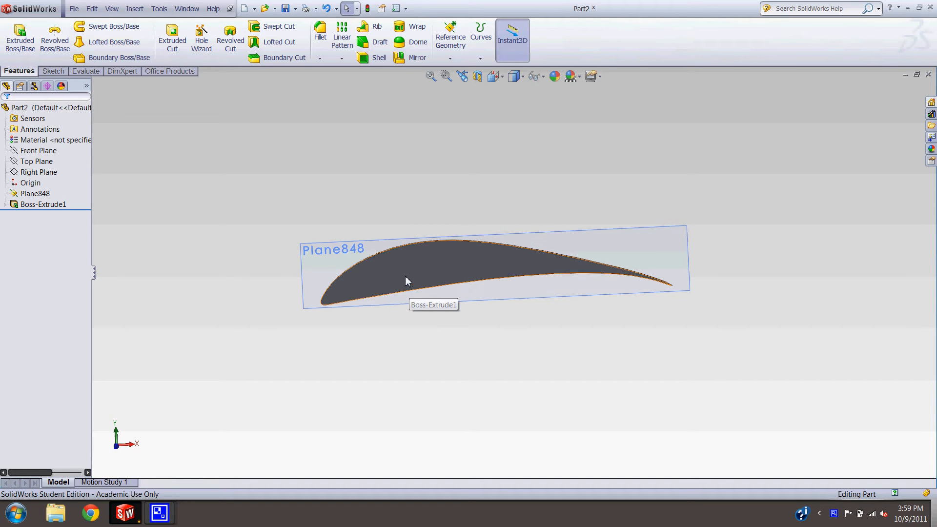
{"action": "mouse_move", "coordinate": [398, 291]}
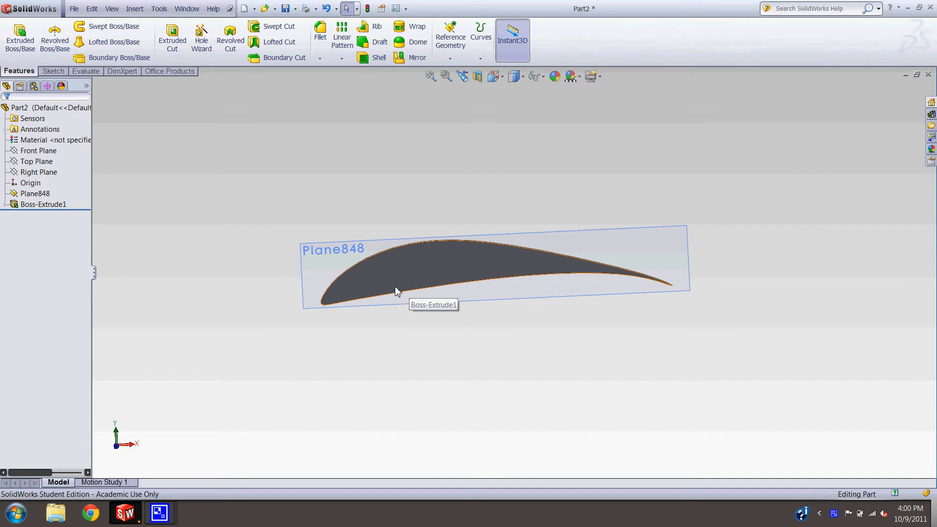
{"action": "mouse_move", "coordinate": [399, 282]}
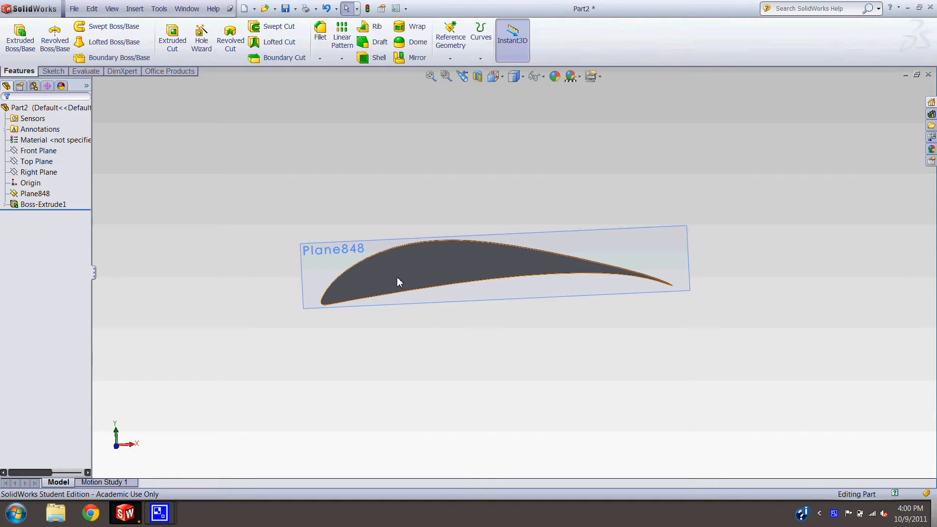
{"action": "left_click", "coordinate": [43, 245]}
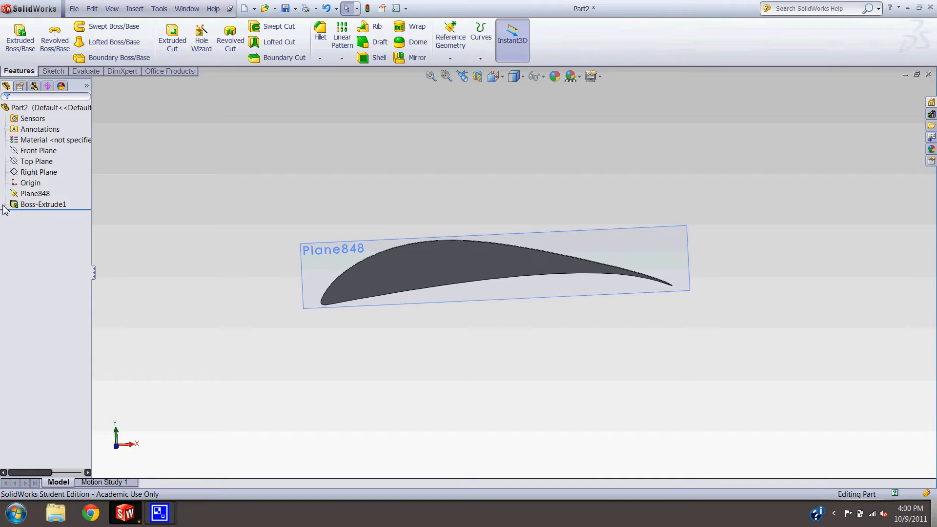
Edit Sketch3 under Boss-Extrude1 and view it Normal To its plane
{"action": "left_click", "coordinate": [4, 204]}
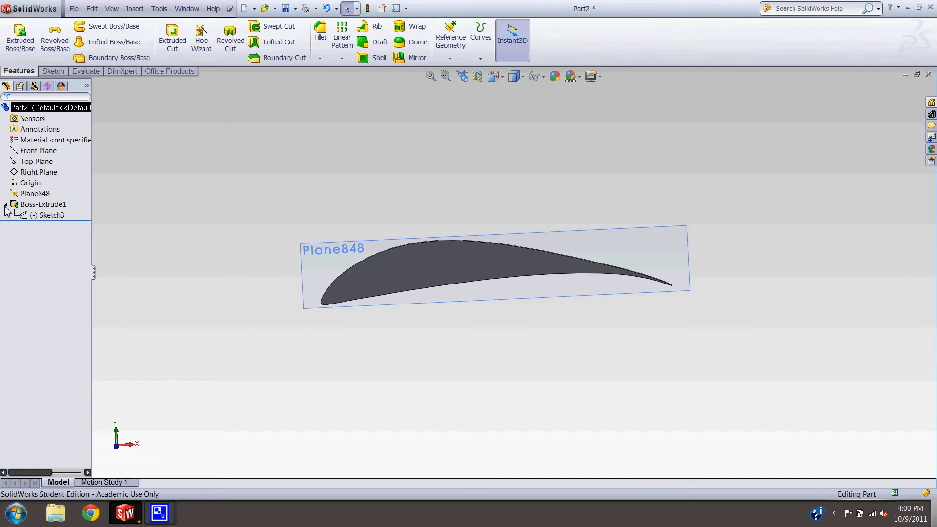
{"action": "left_click", "coordinate": [52, 214]}
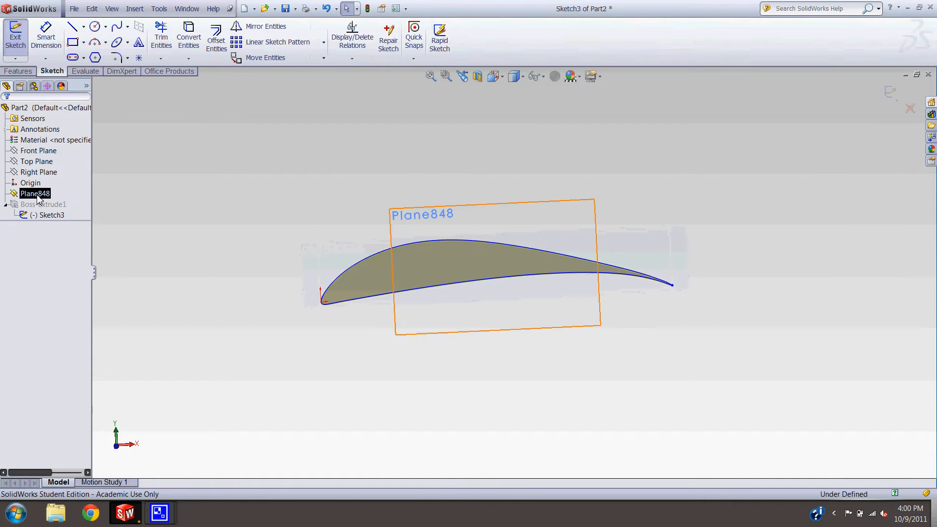
{"action": "left_click", "coordinate": [503, 158]}
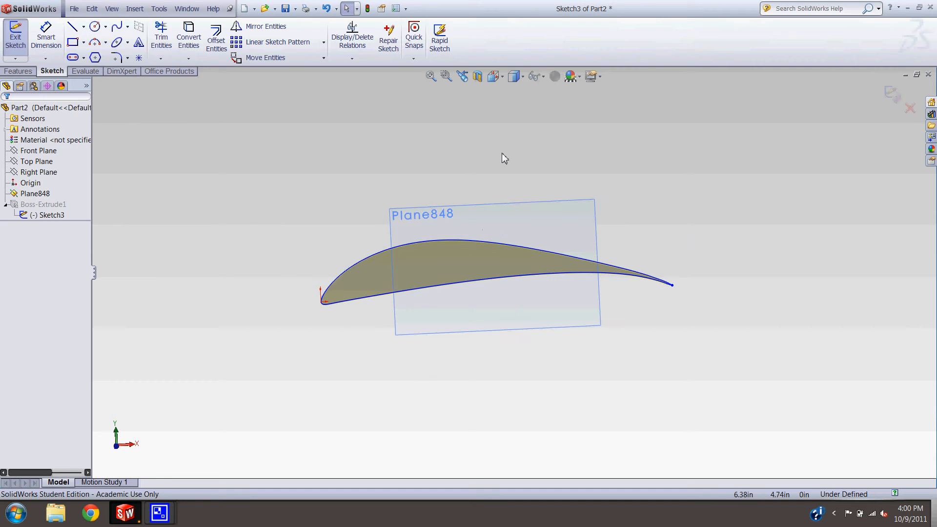
{"action": "left_click", "coordinate": [495, 76]}
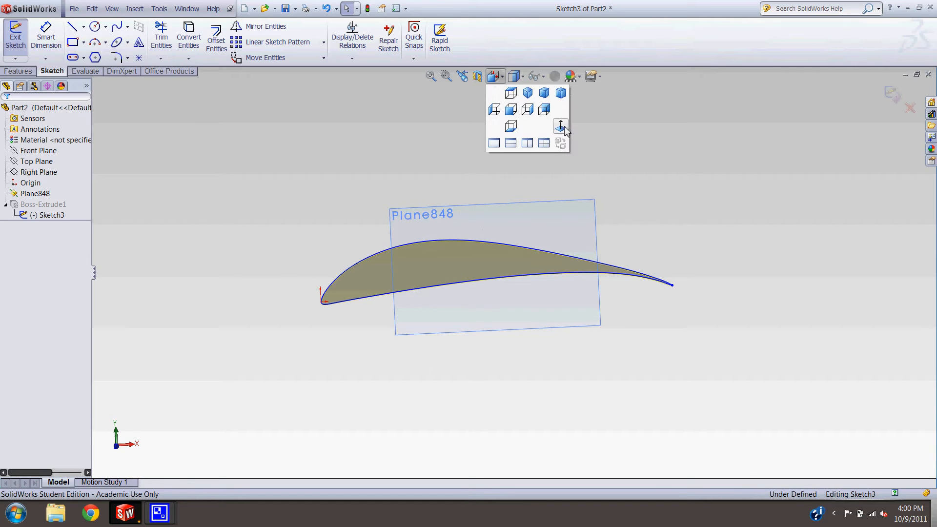
{"action": "left_click", "coordinate": [561, 126]}
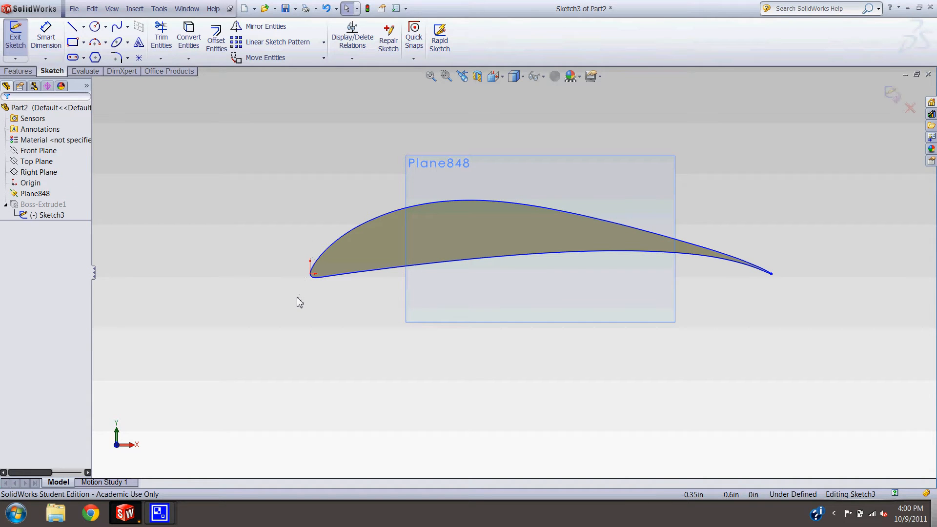
{"action": "mouse_move", "coordinate": [404, 222]}
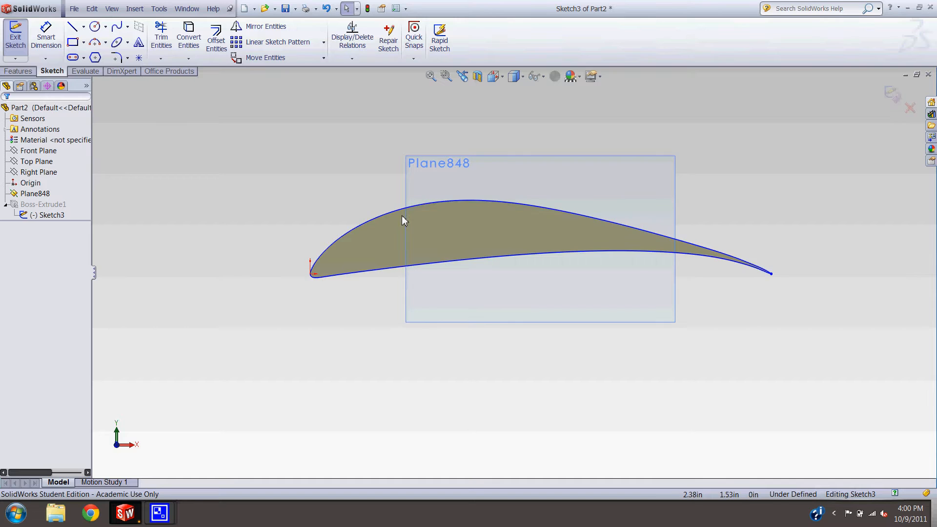
{"action": "mouse_move", "coordinate": [460, 229]}
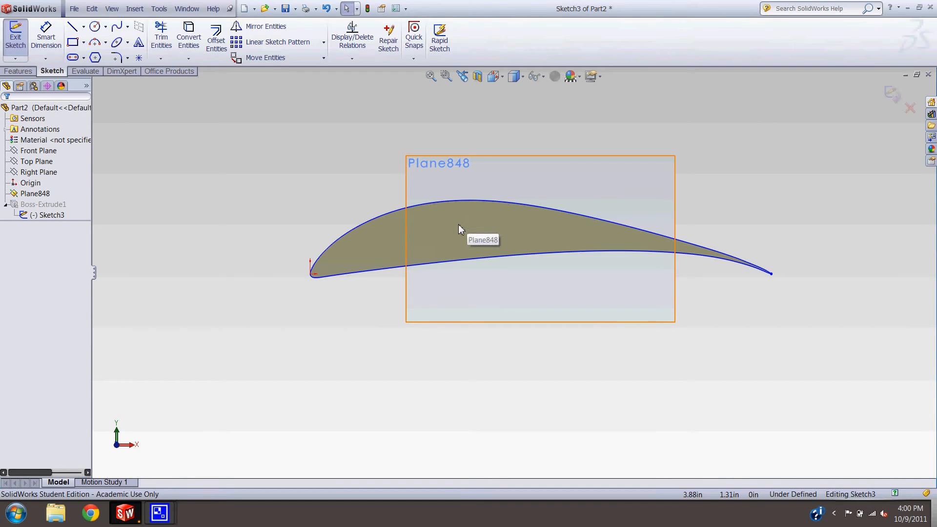
{"action": "mouse_move", "coordinate": [436, 239]}
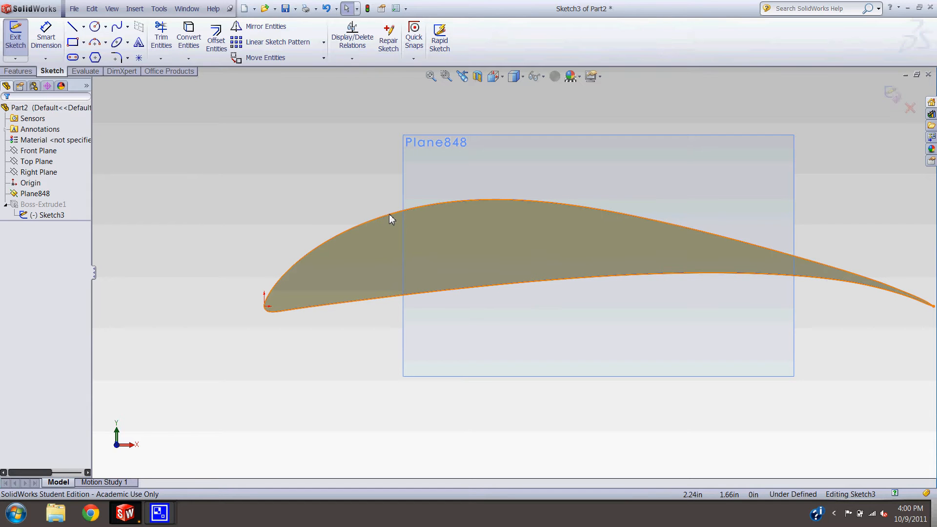
Add a Fix relation to the airfoil spline and close its PropertyManager
{"action": "right_click", "coordinate": [389, 220]}
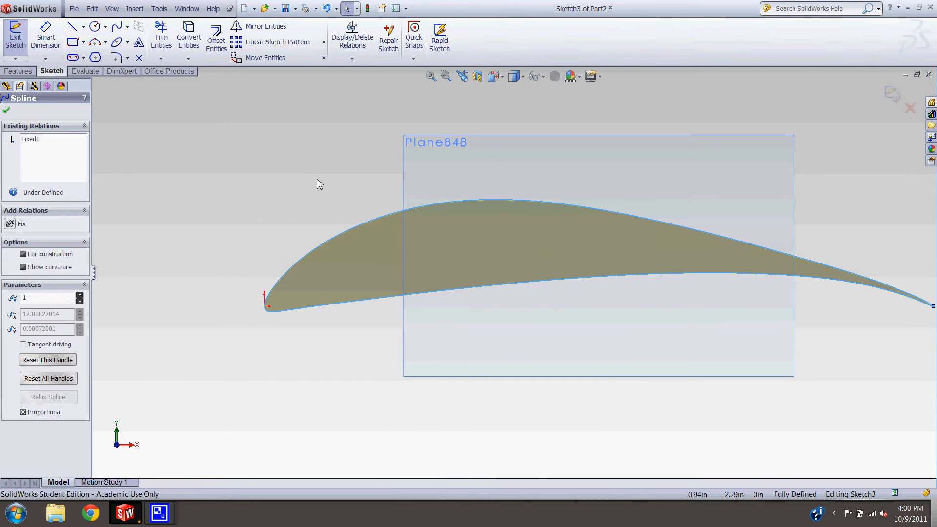
{"action": "left_click", "coordinate": [5, 111]}
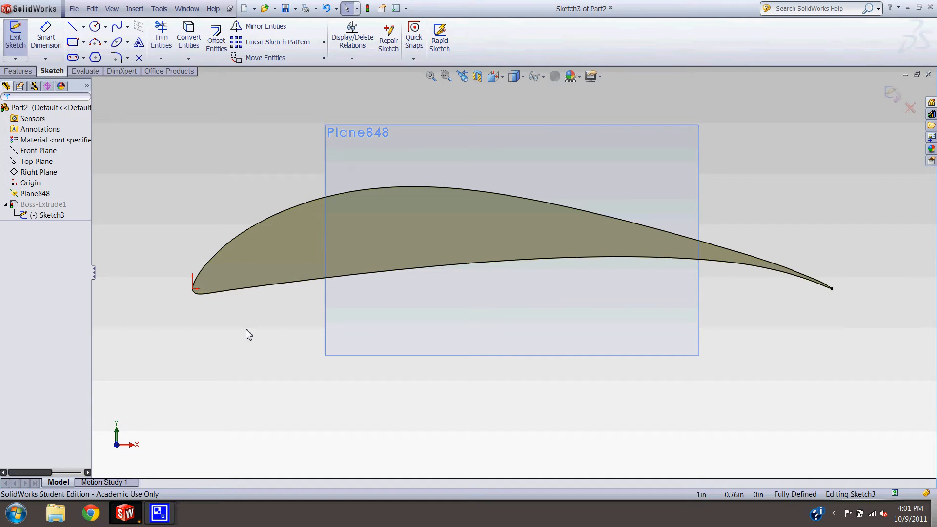
{"action": "mouse_move", "coordinate": [244, 333]}
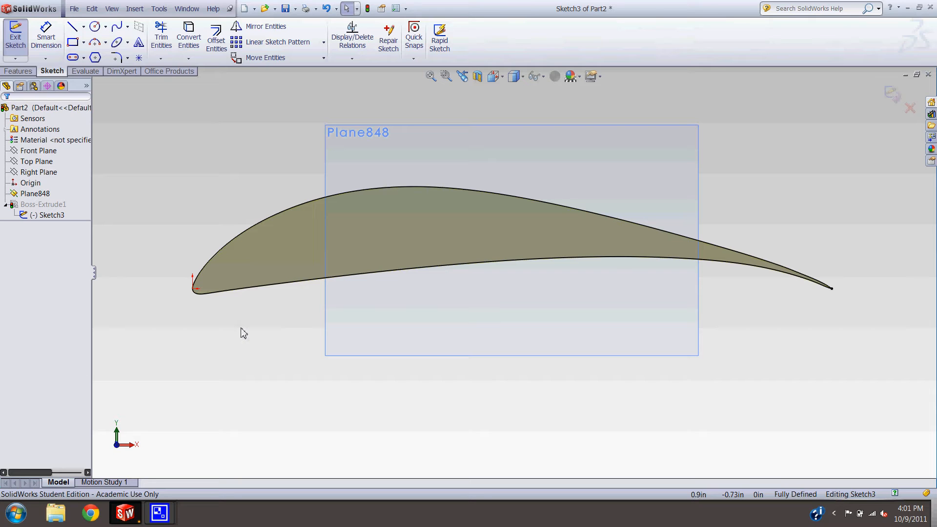
{"action": "mouse_move", "coordinate": [250, 333]}
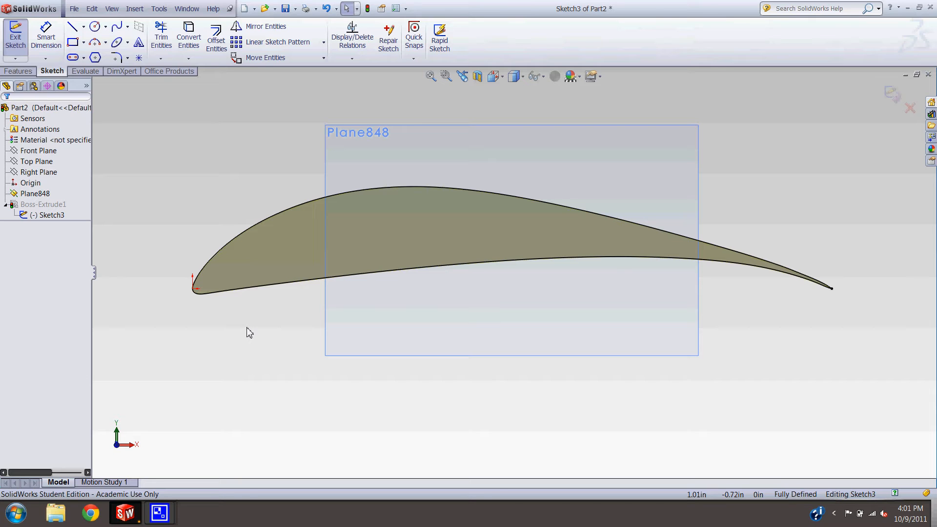
{"action": "mouse_move", "coordinate": [771, 383]}
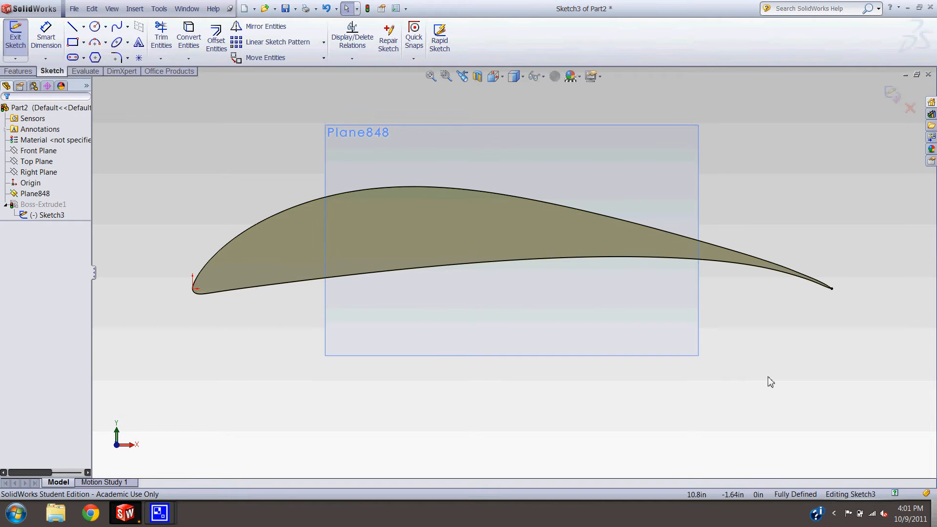
{"action": "mouse_move", "coordinate": [251, 347]}
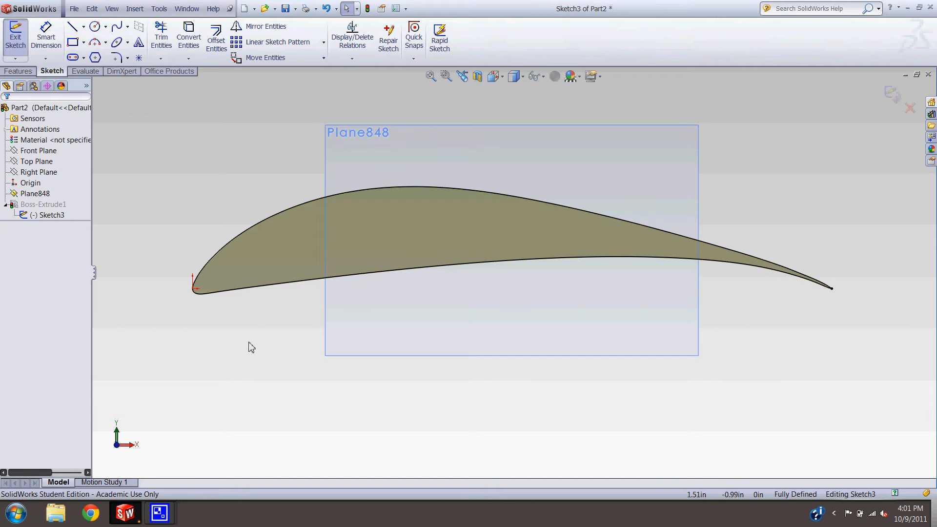
{"action": "mouse_move", "coordinate": [257, 312]}
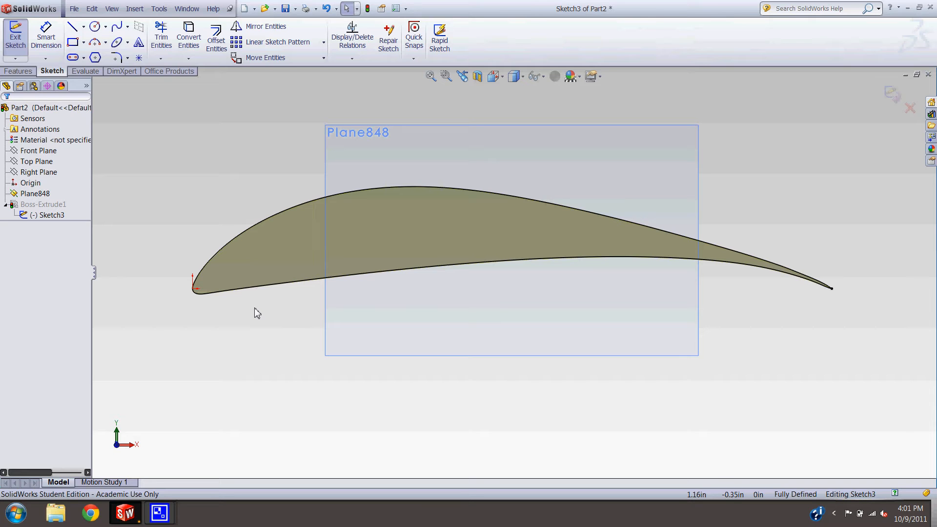
{"action": "mouse_move", "coordinate": [115, 236]}
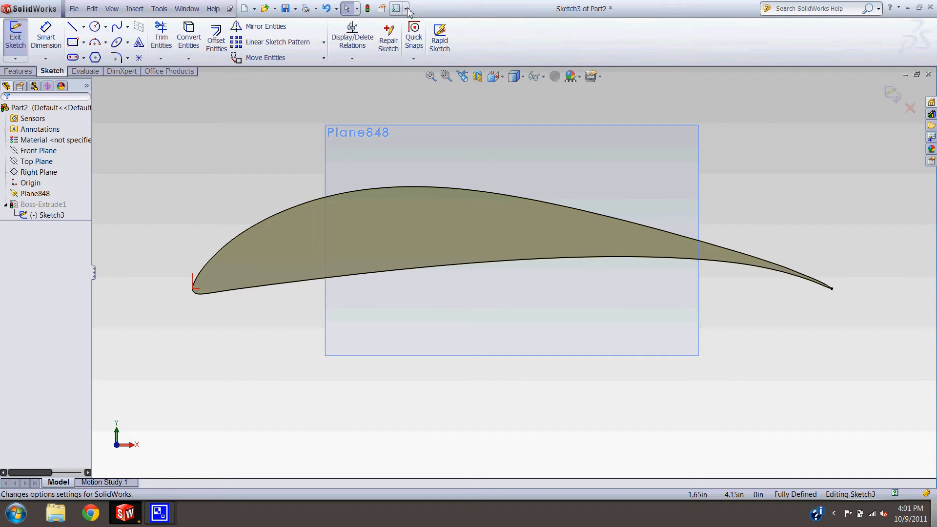
Open the Customize dialog on its Keyboard tab
{"action": "left_click", "coordinate": [406, 8]}
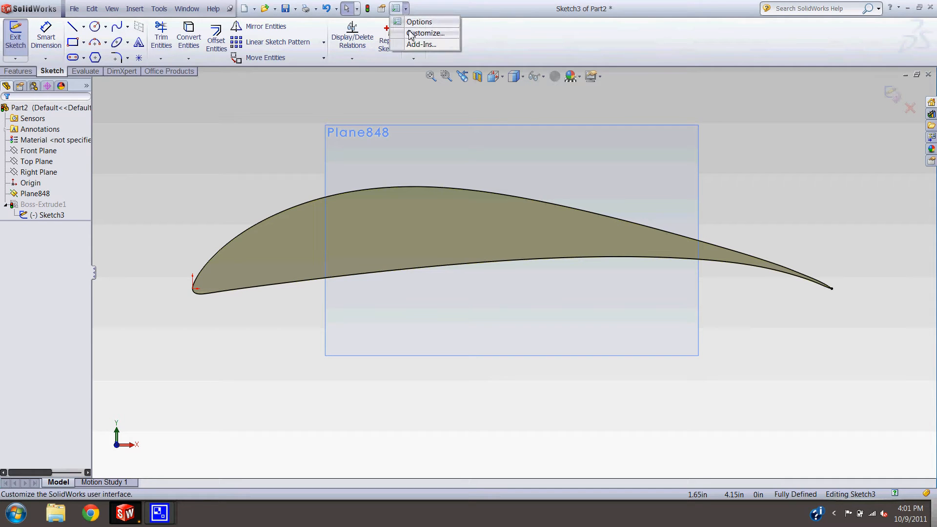
{"action": "left_click", "coordinate": [426, 33]}
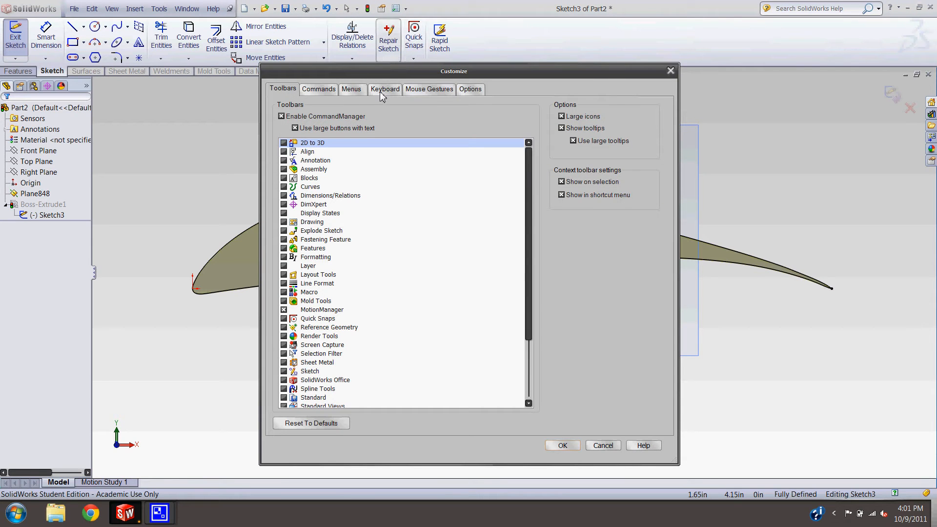
{"action": "left_click", "coordinate": [386, 89]}
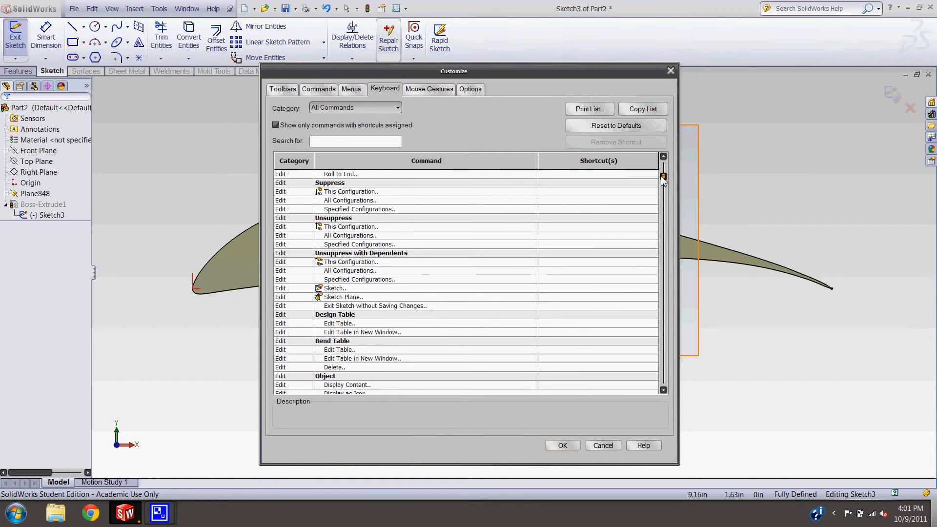
Scroll the command list and search 'smart', then 'center', to find Centerline's shortcut
{"action": "scroll", "scroll_direction": "down", "scroll_amount": 3}
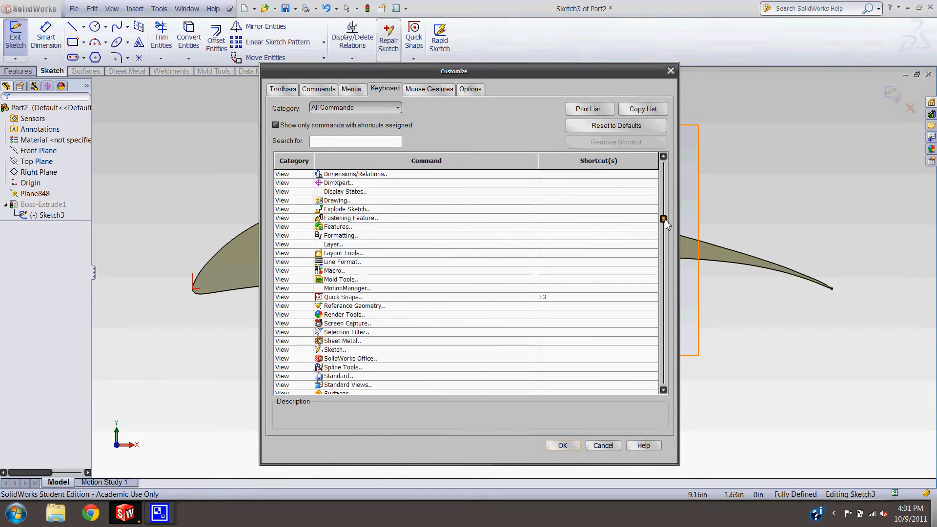
{"action": "scroll", "scroll_direction": "down", "scroll_amount": 3}
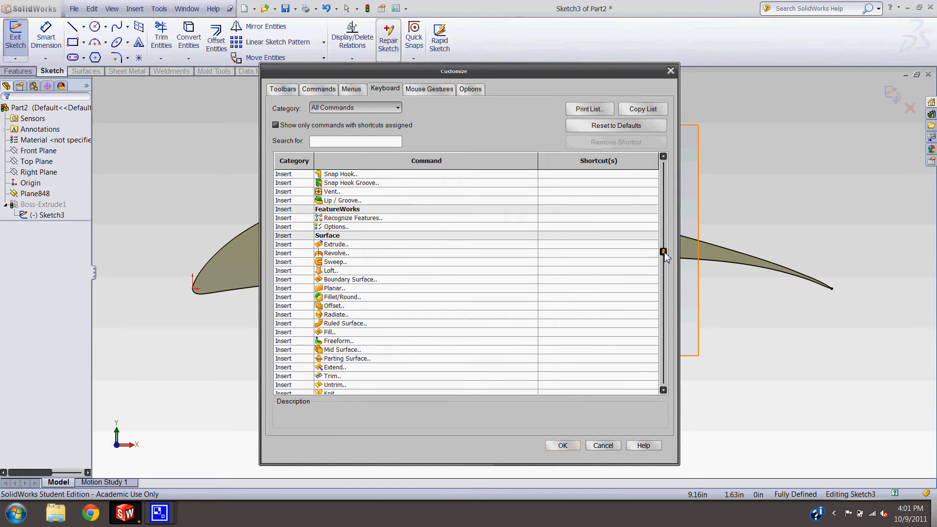
{"action": "scroll", "scroll_direction": "down", "scroll_amount": 3}
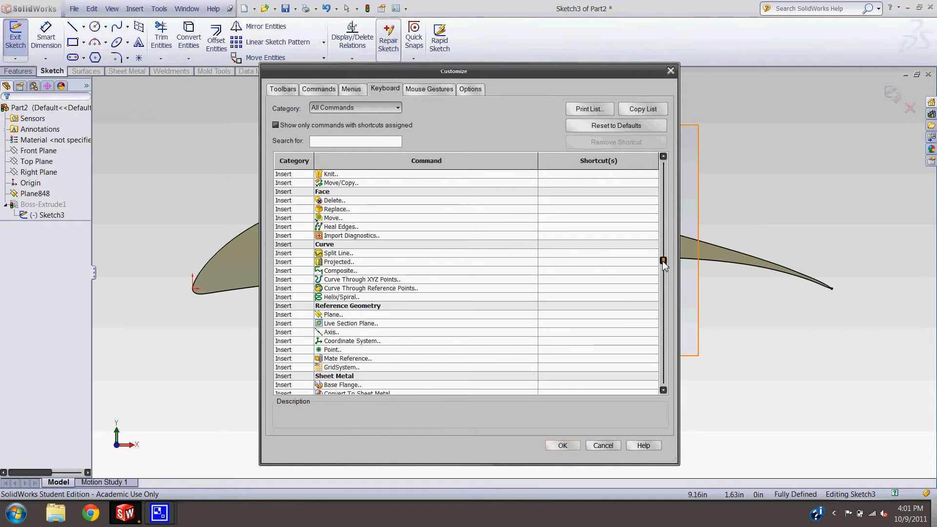
{"action": "scroll", "scroll_direction": "down", "scroll_amount": 3}
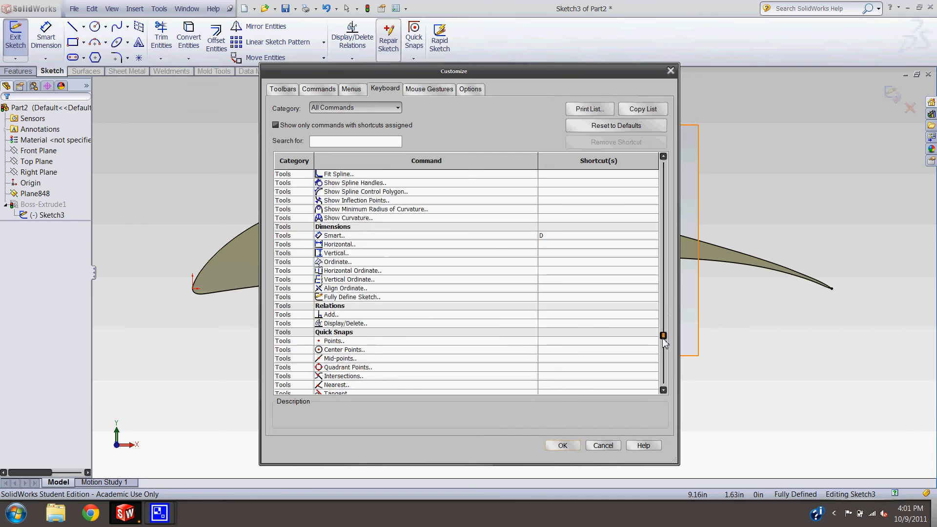
{"action": "scroll", "scroll_direction": "down", "scroll_amount": 3}
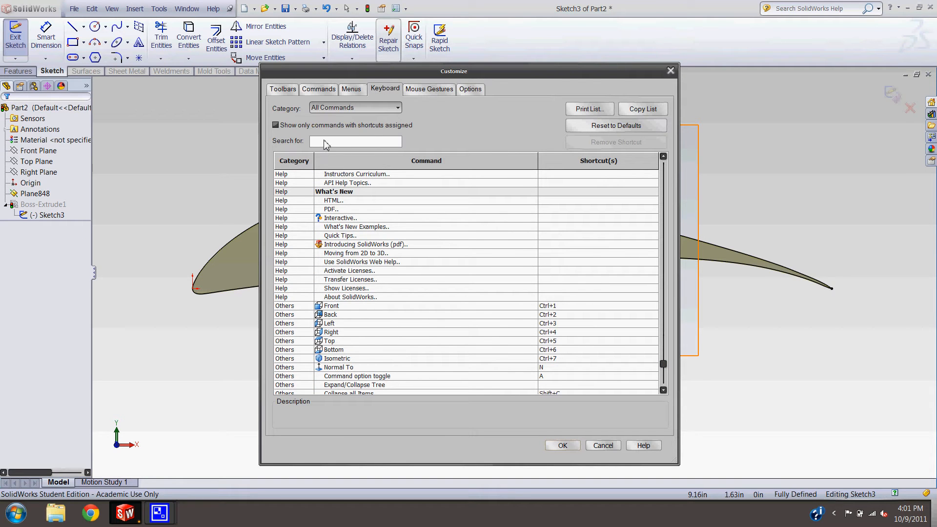
{"action": "type", "text": "smart"}
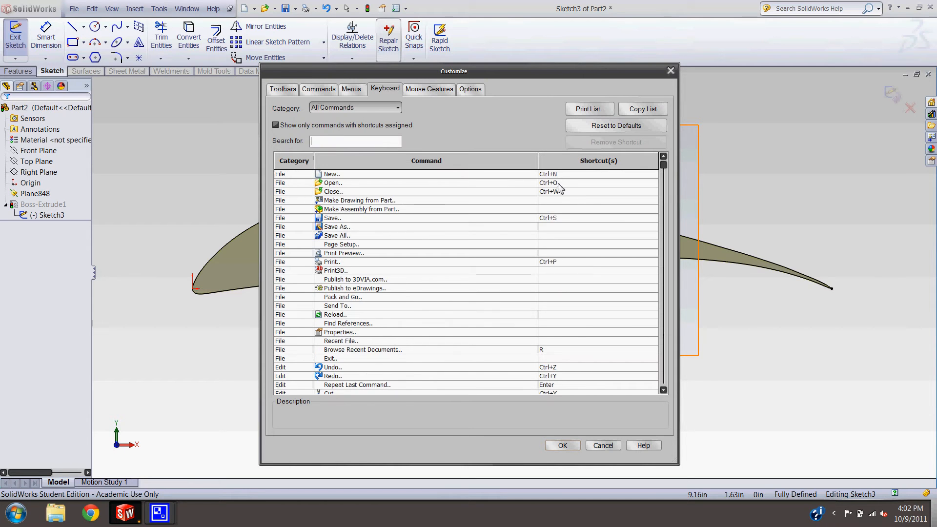
{"action": "type", "text": "center"}
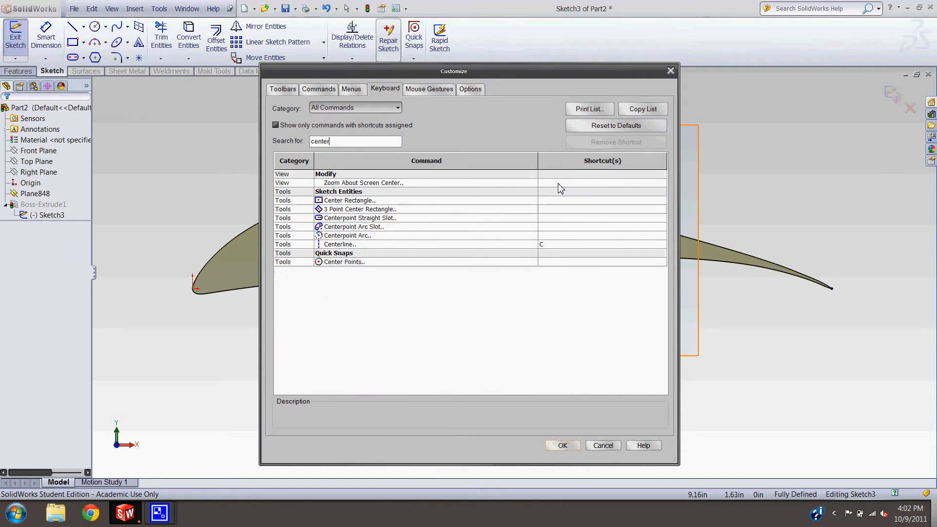
{"action": "mouse_move", "coordinate": [416, 258]}
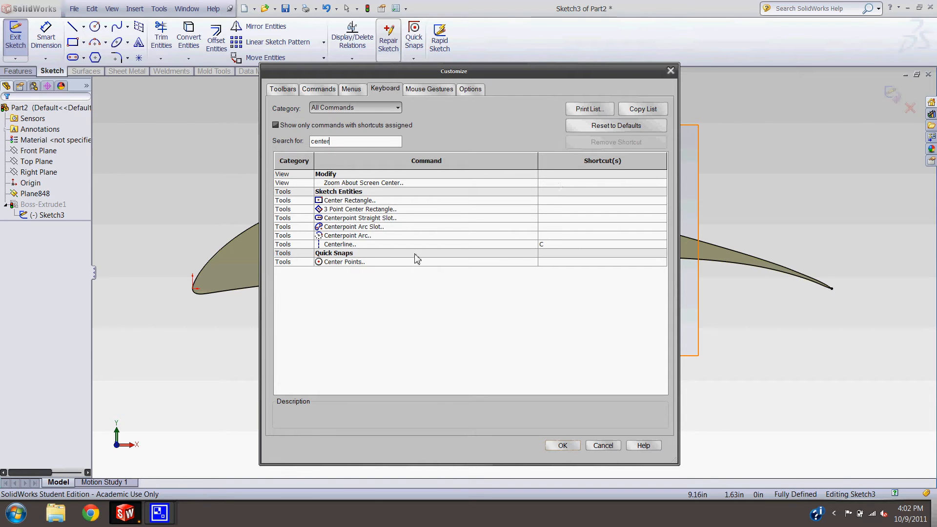
{"action": "mouse_move", "coordinate": [543, 256]}
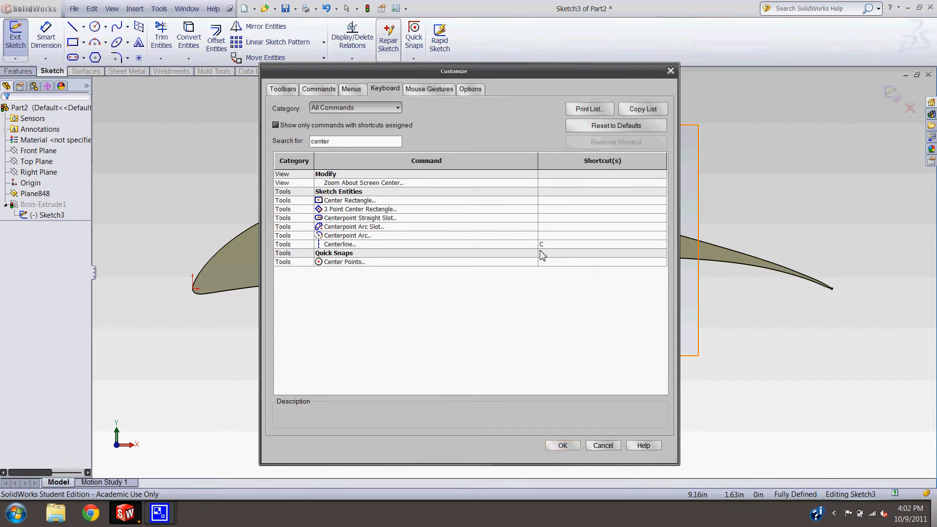
{"action": "mouse_move", "coordinate": [549, 251]}
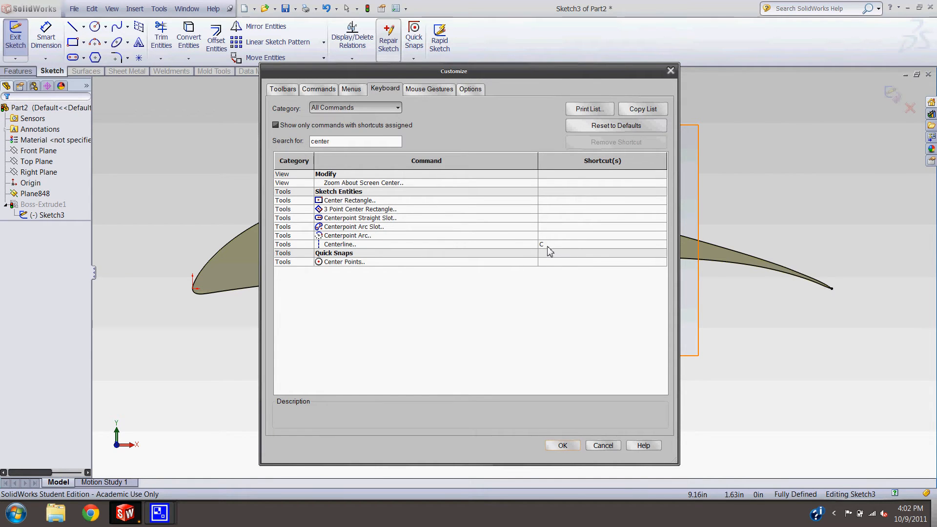
{"action": "mouse_move", "coordinate": [559, 447]}
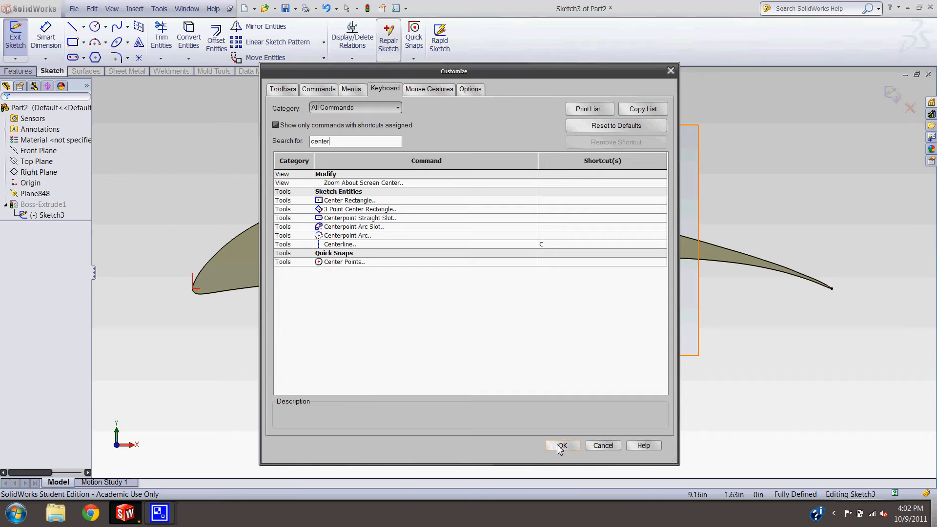
Accept Customize with OK and bring up the S shortcut bar over the sketch
{"action": "left_click", "coordinate": [561, 446]}
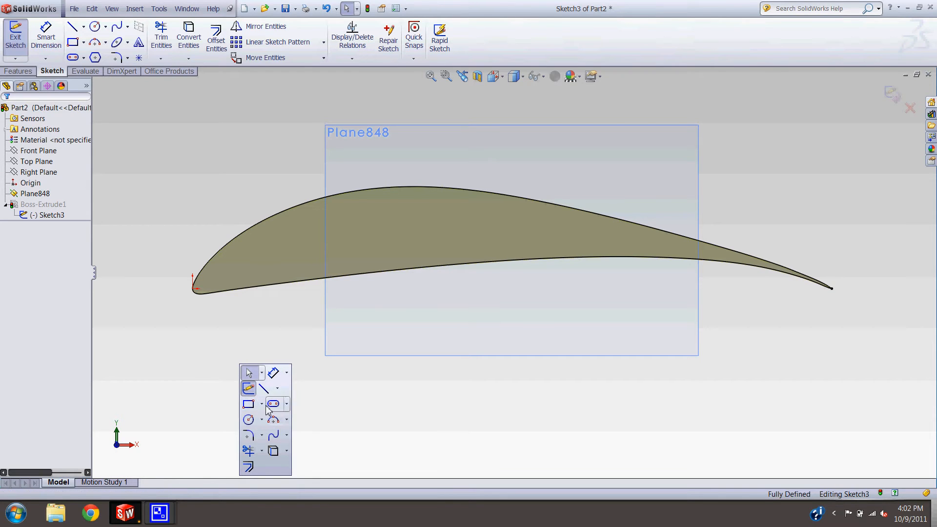
{"action": "mouse_move", "coordinate": [113, 150]}
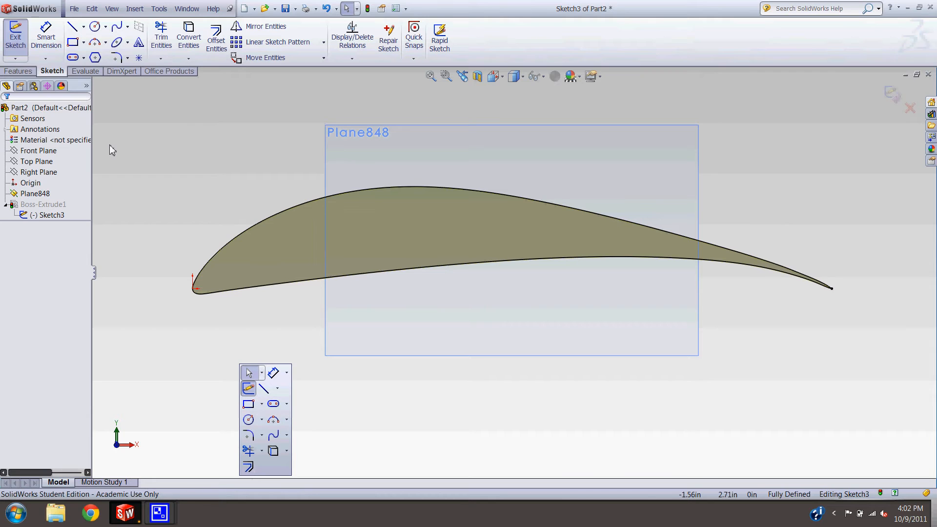
{"action": "mouse_move", "coordinate": [150, 182]}
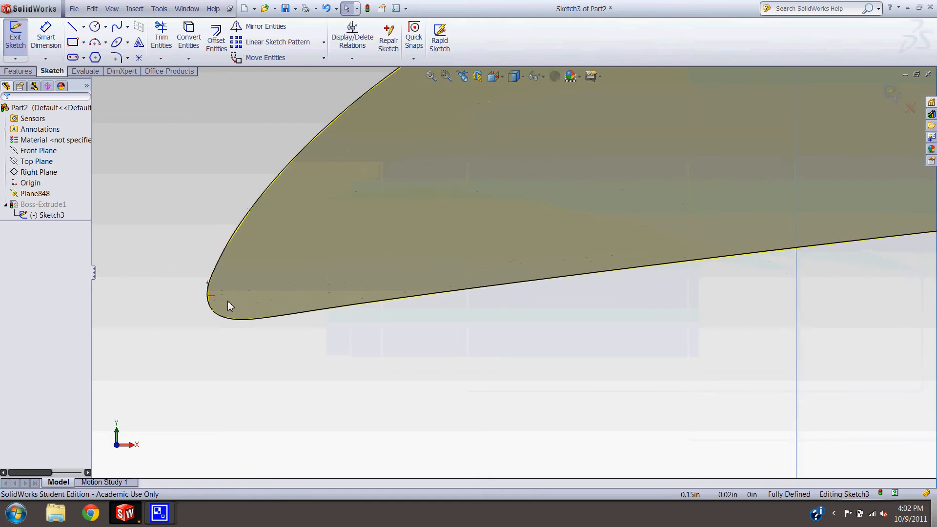
{"action": "right_click", "coordinate": [229, 305]}
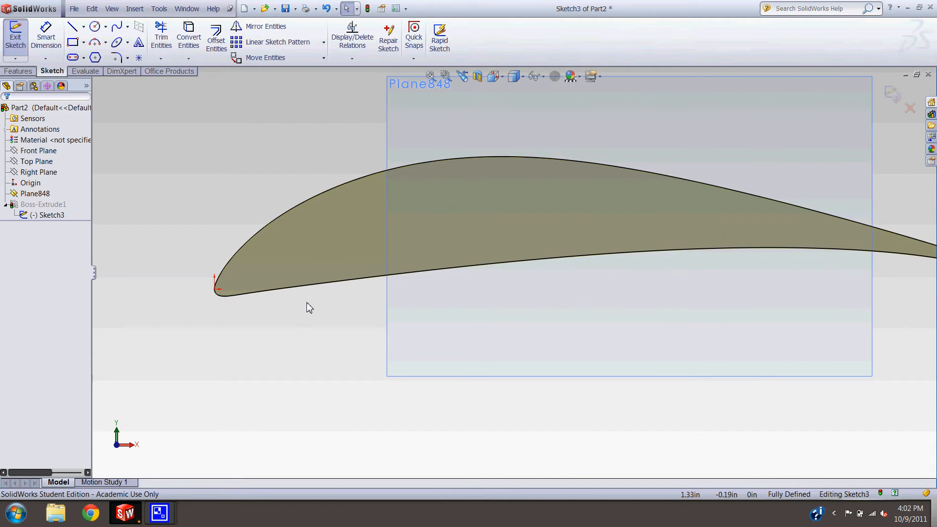
{"action": "mouse_move", "coordinate": [281, 335]}
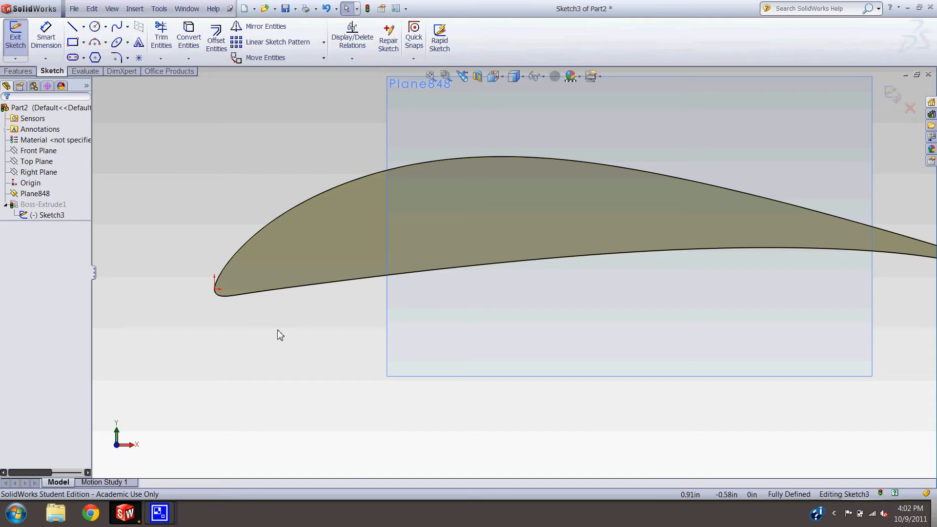
Draw a horizontal construction line from the airfoil's leading edge along the chord
{"action": "left_click", "coordinate": [72, 26]}
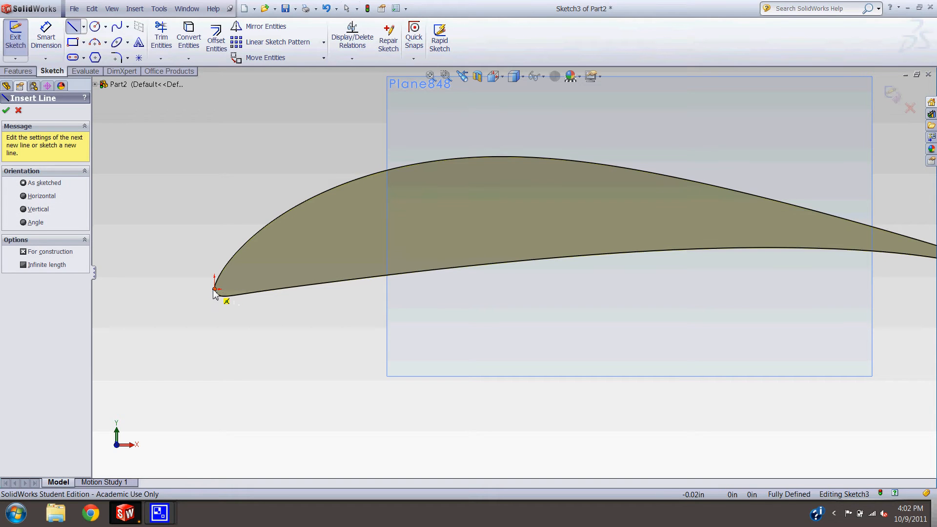
{"action": "mouse_move", "coordinate": [216, 292]}
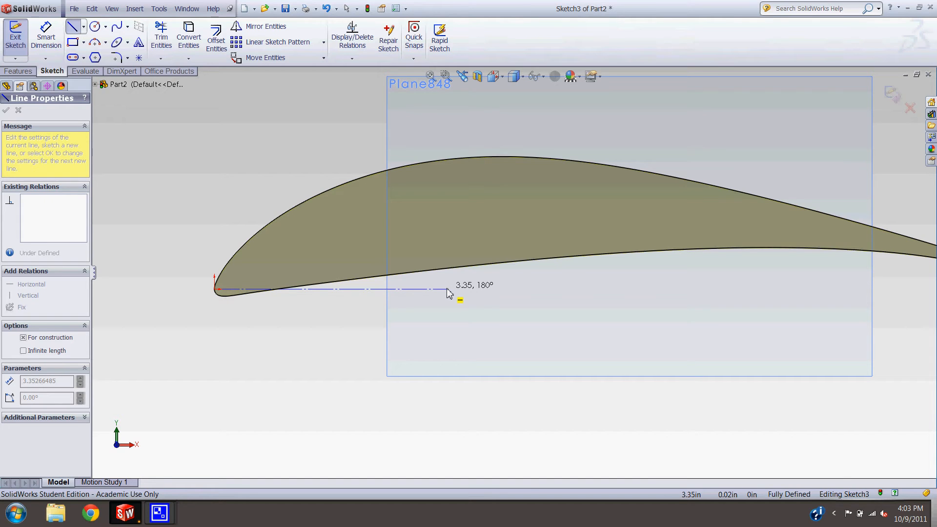
{"action": "left_click", "coordinate": [32, 284]}
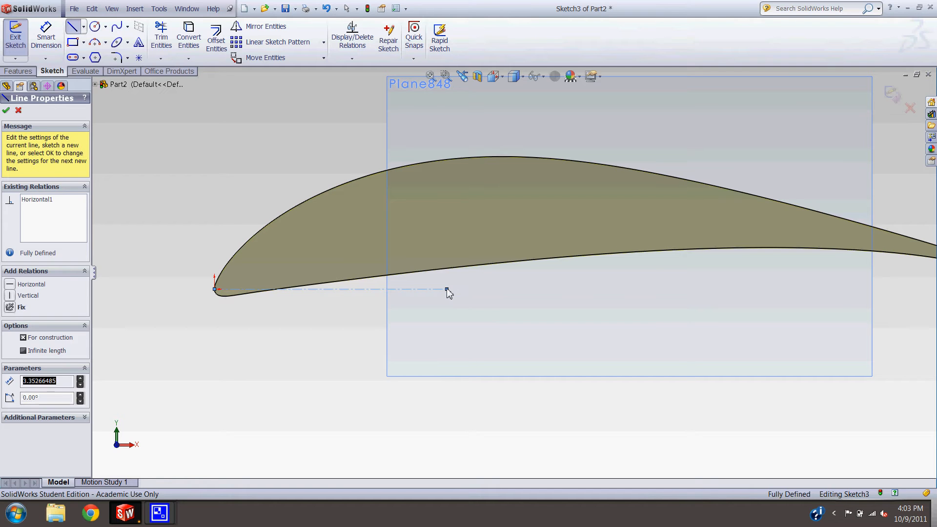
Dimension the chord construction line to 3.000 in
{"action": "left_click", "coordinate": [5, 111]}
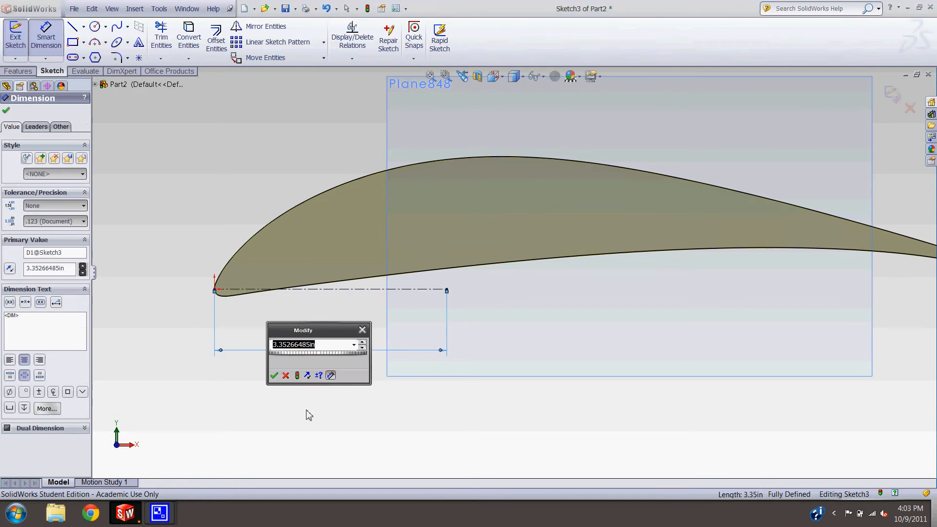
{"action": "mouse_move", "coordinate": [298, 428]}
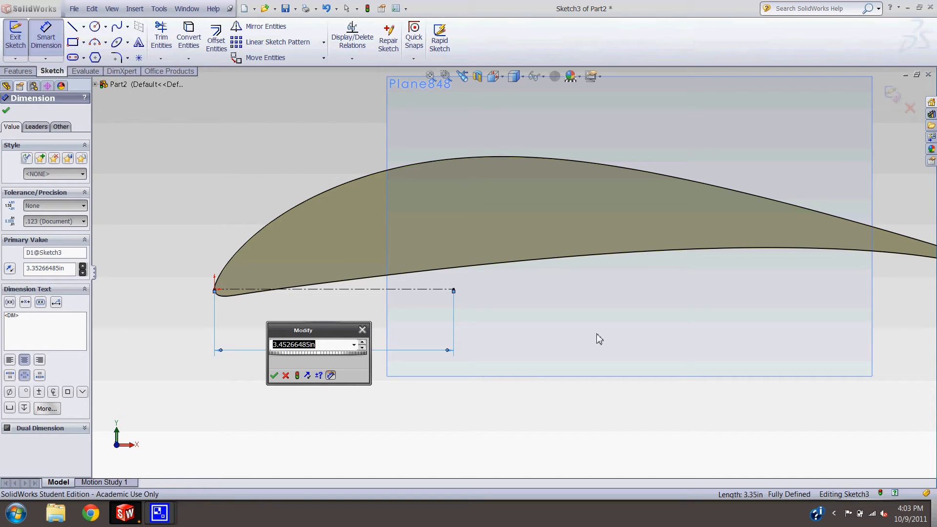
{"action": "left_click", "coordinate": [274, 376]}
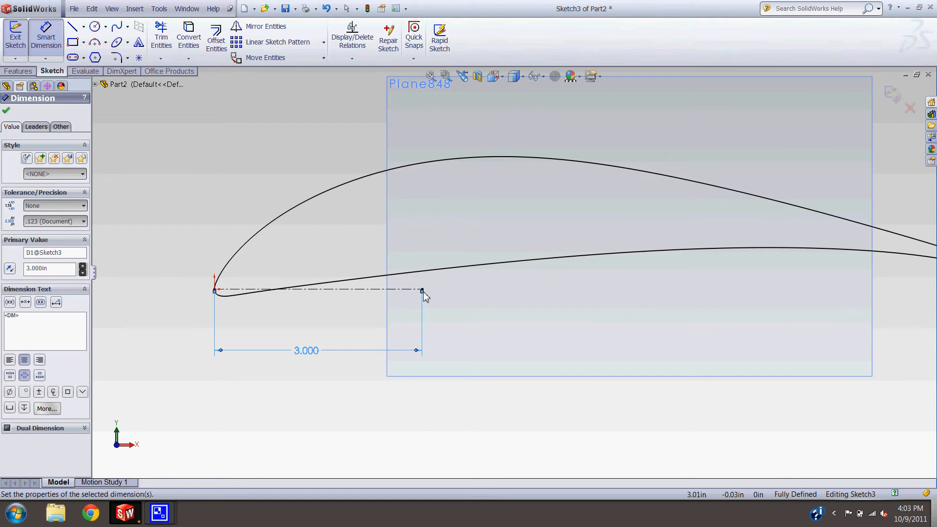
Draw a vertical line up from the chord end and make it non-construction
{"action": "left_click", "coordinate": [73, 26]}
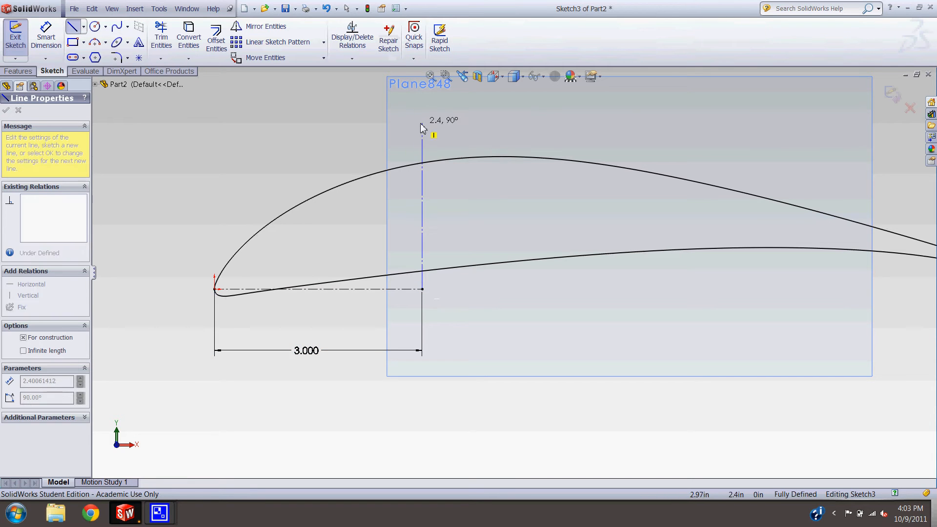
{"action": "left_click", "coordinate": [5, 110]}
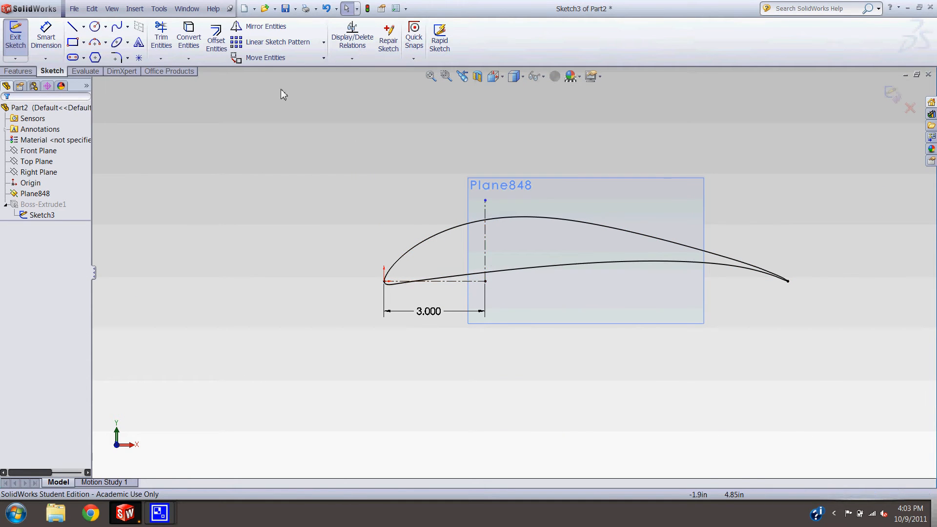
{"action": "left_click", "coordinate": [471, 248]}
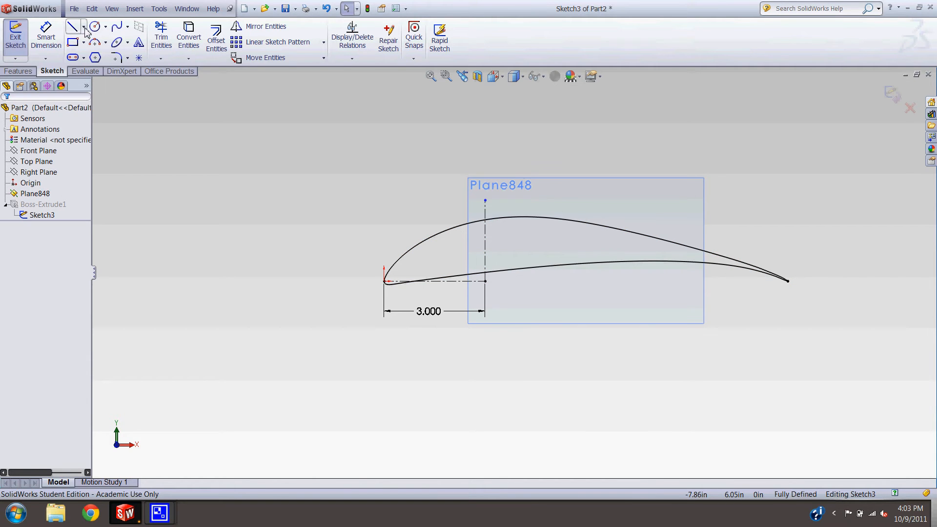
{"action": "left_click", "coordinate": [86, 26]}
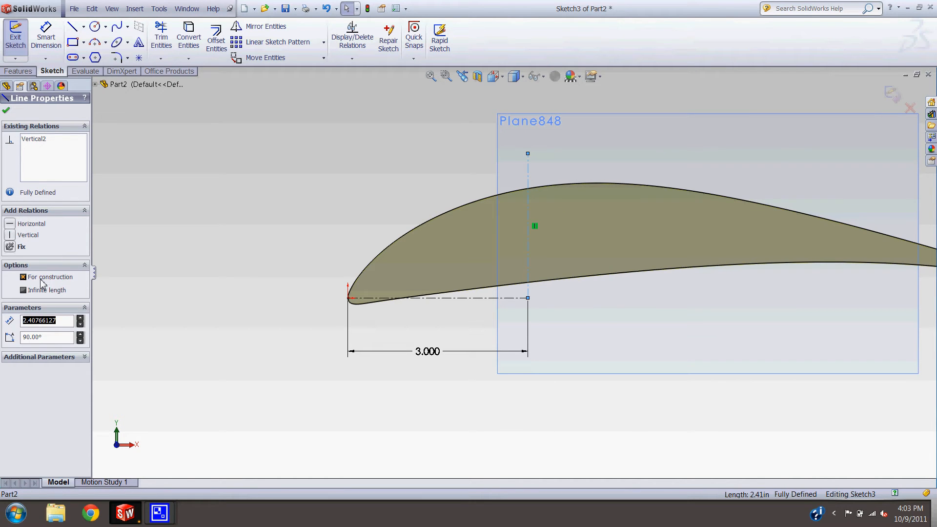
{"action": "left_click", "coordinate": [24, 277]}
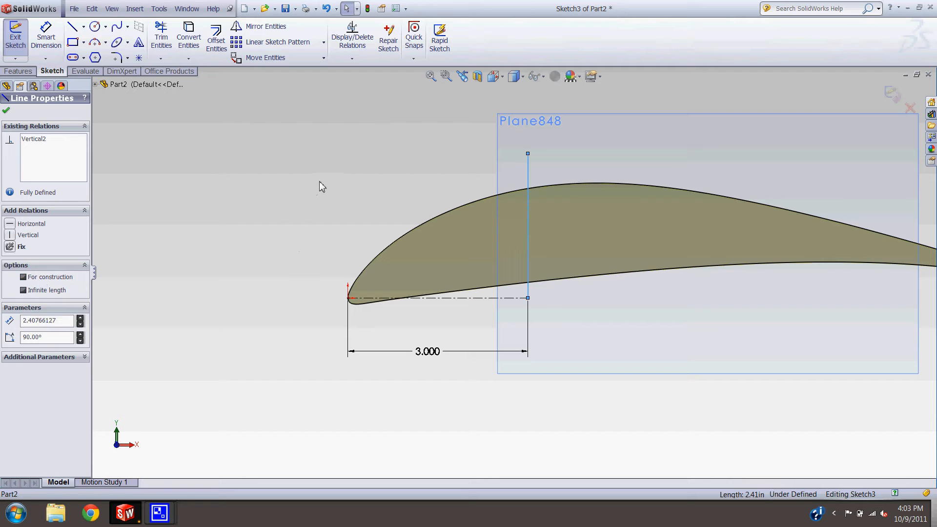
{"action": "left_click", "coordinate": [561, 282]}
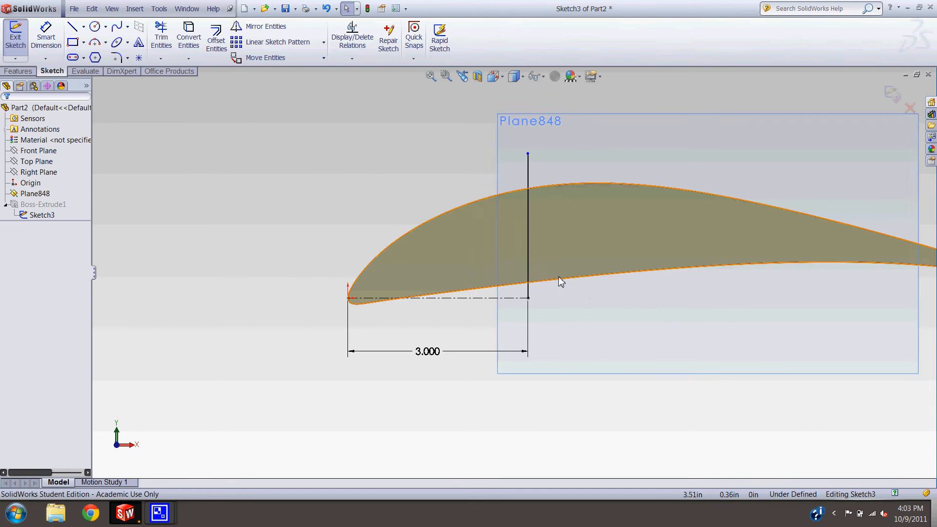
Draw a three-line notch under the upper airfoil curve
{"action": "left_click", "coordinate": [527, 227]}
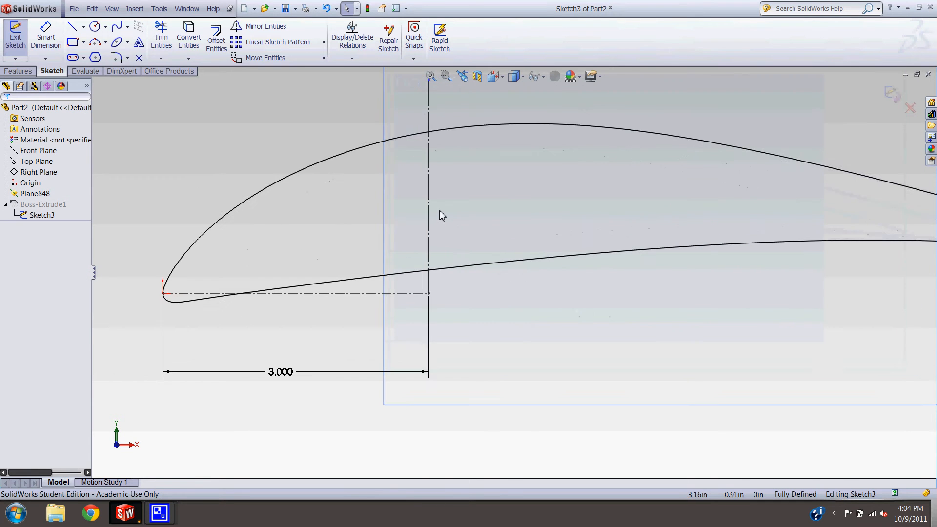
{"action": "mouse_move", "coordinate": [132, 97]}
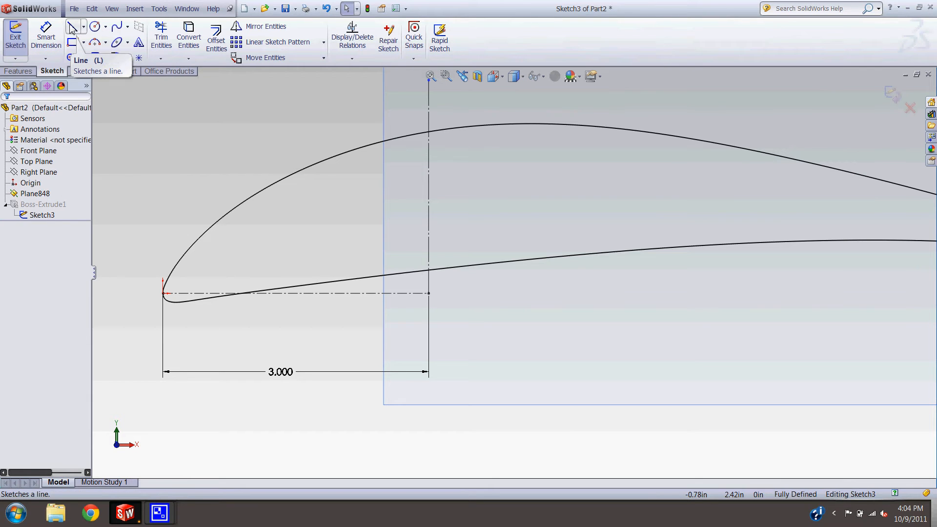
{"action": "left_click", "coordinate": [72, 27]}
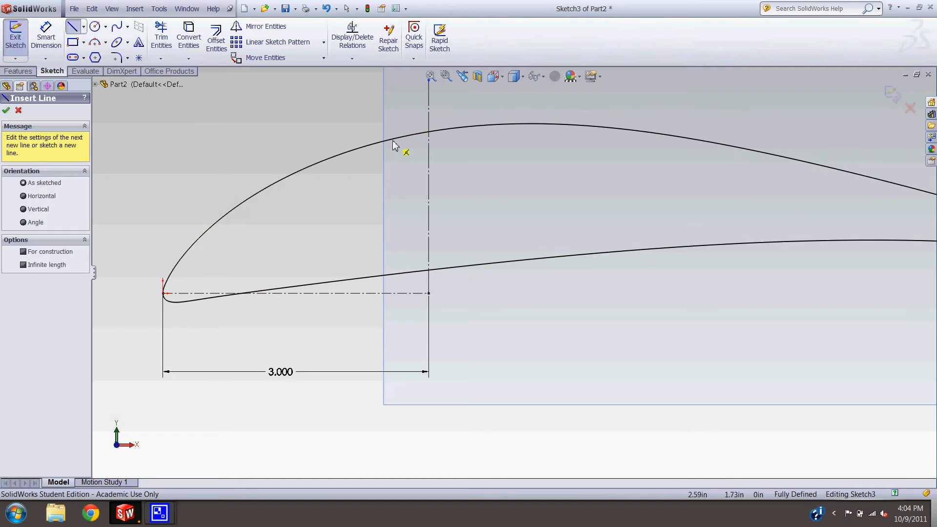
{"action": "left_click", "coordinate": [394, 146]}
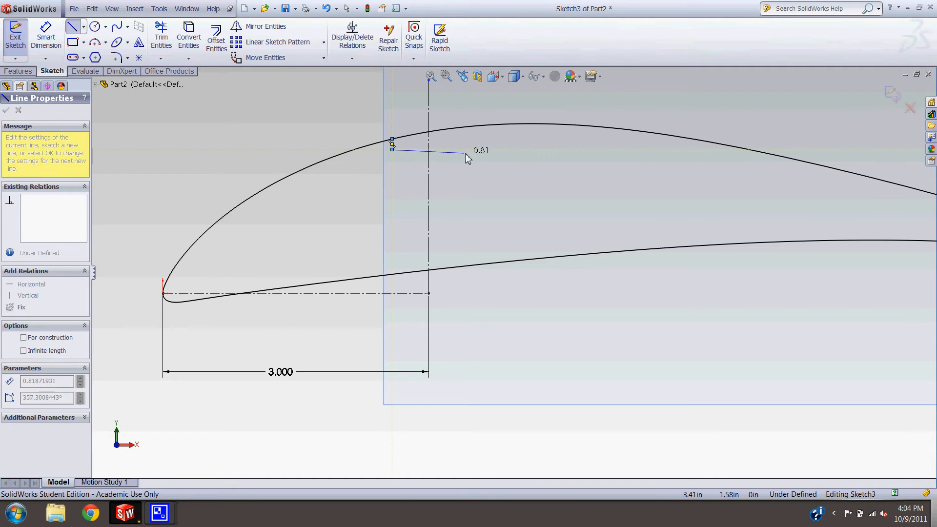
{"action": "mouse_move", "coordinate": [501, 130]}
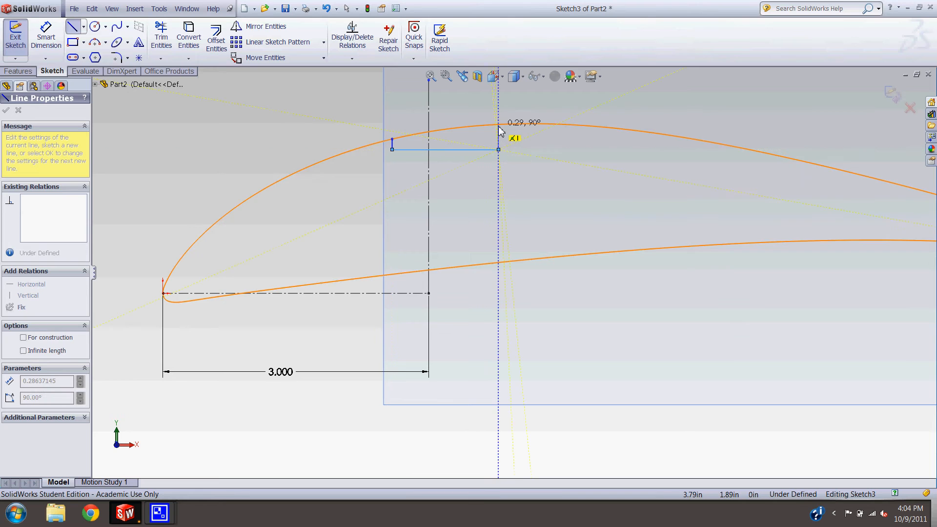
{"action": "left_click", "coordinate": [5, 111]}
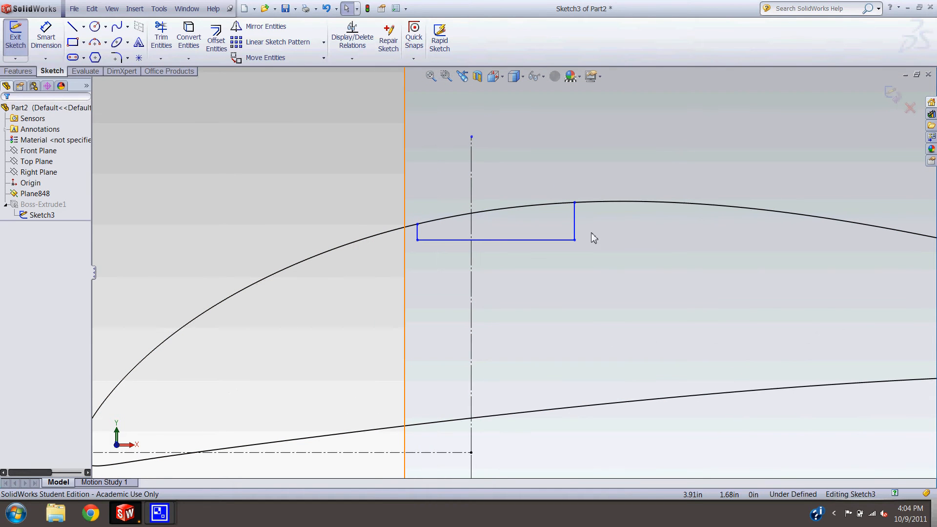
Make the notch's sides symmetric about the vertical line, dismissing the conversion warning
{"action": "left_click", "coordinate": [514, 240]}
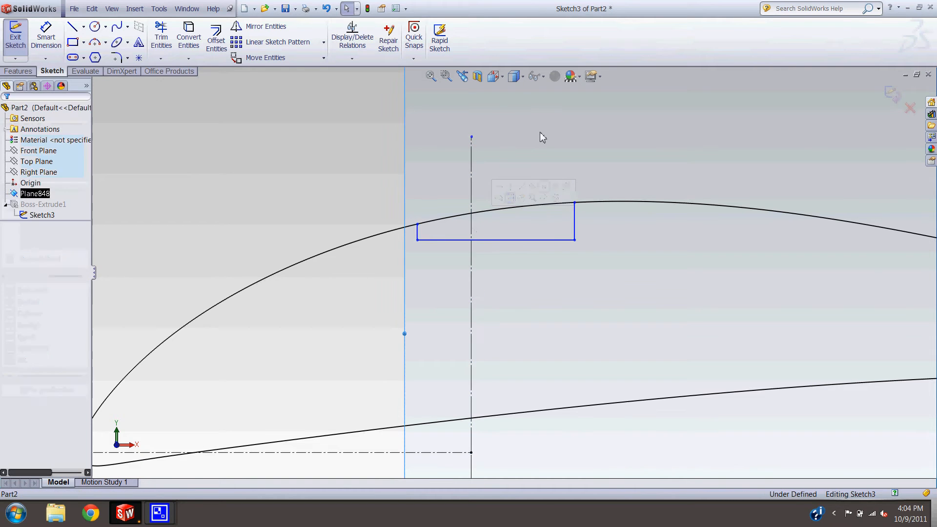
{"action": "mouse_move", "coordinate": [438, 236]}
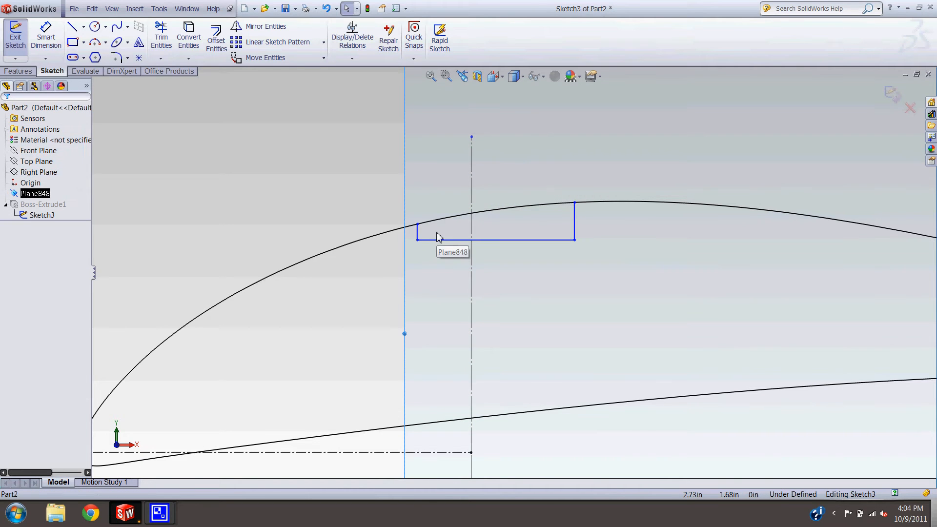
{"action": "left_click", "coordinate": [417, 233]}
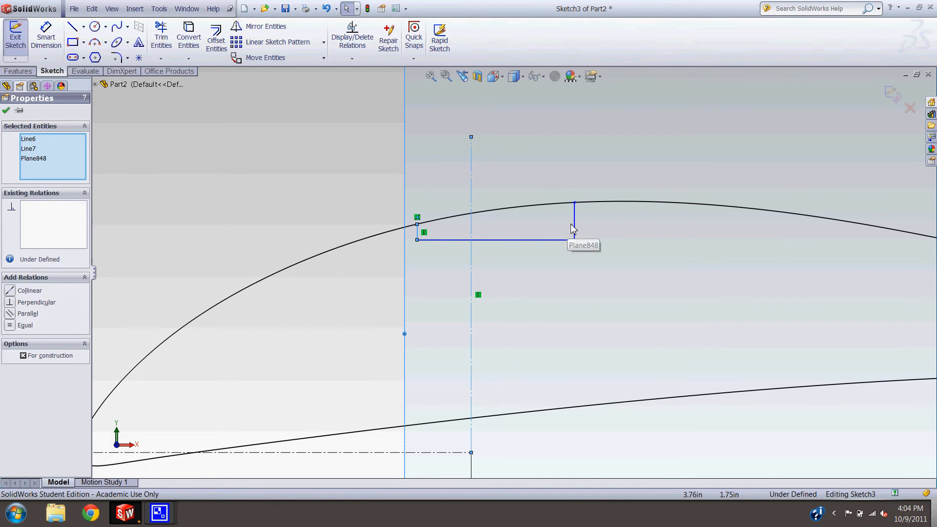
{"action": "left_click", "coordinate": [574, 202]}
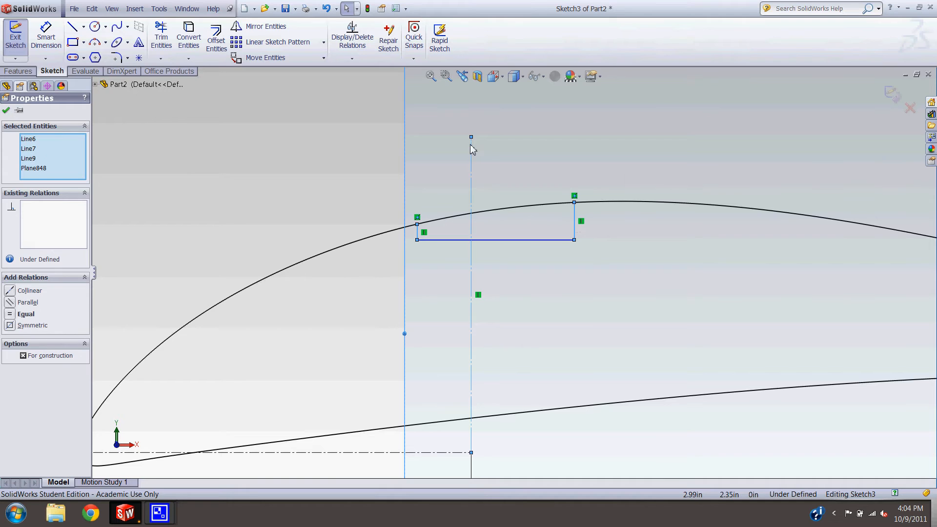
{"action": "mouse_move", "coordinate": [463, 173]}
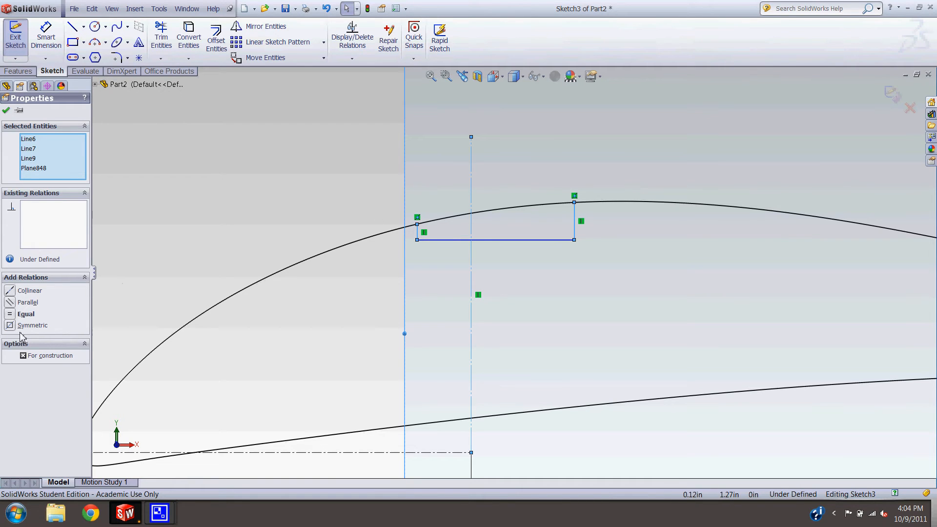
{"action": "mouse_move", "coordinate": [592, 236]}
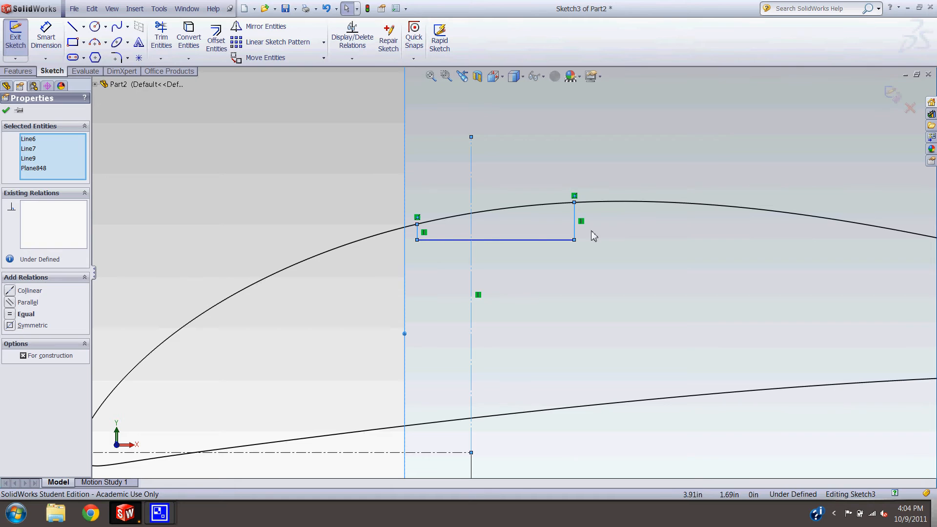
{"action": "mouse_move", "coordinate": [10, 332]}
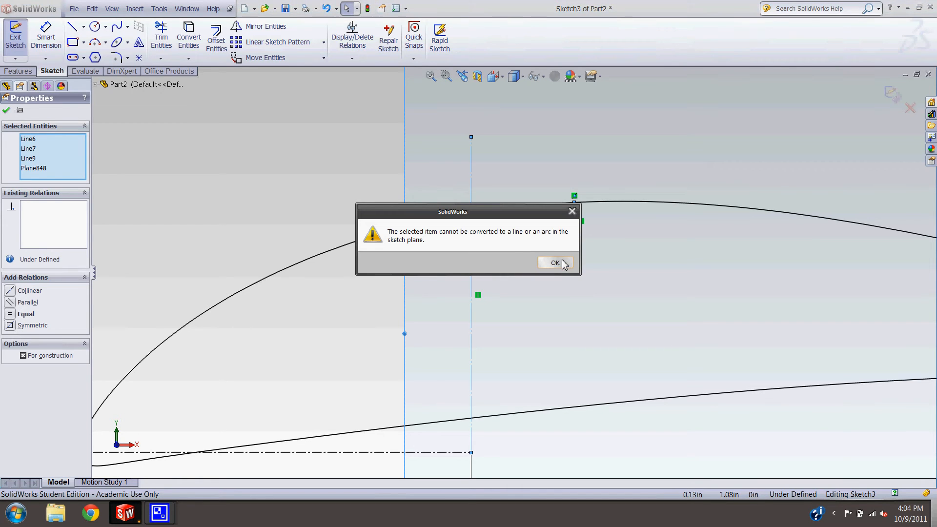
{"action": "left_click", "coordinate": [556, 263]}
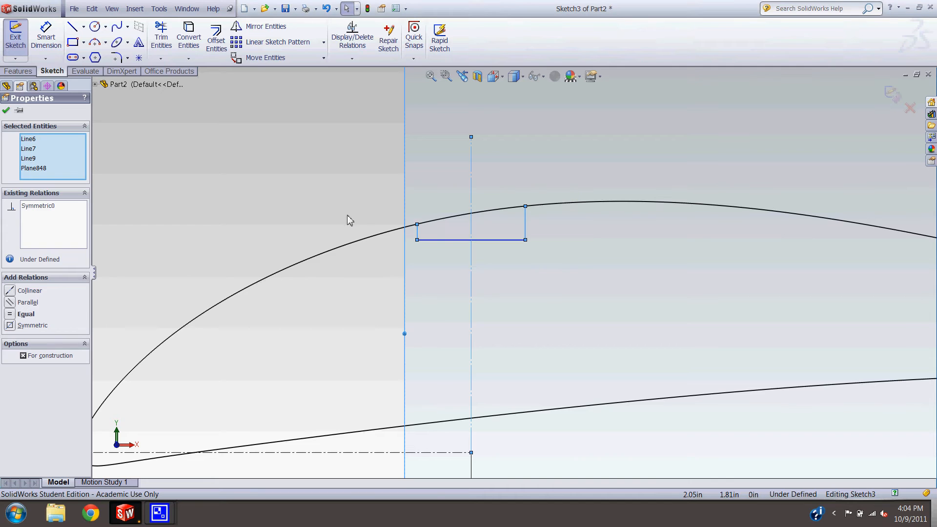
{"action": "left_click", "coordinate": [6, 111]}
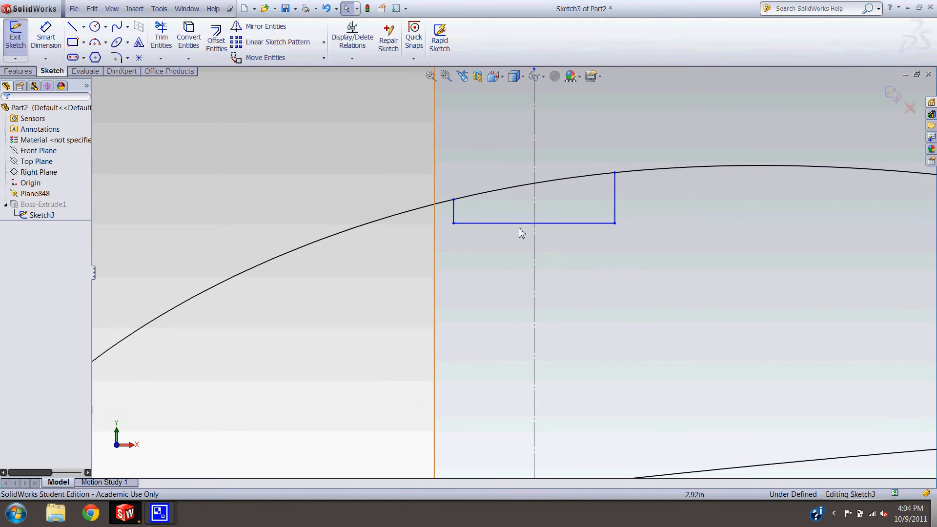
{"action": "left_click", "coordinate": [453, 206]}
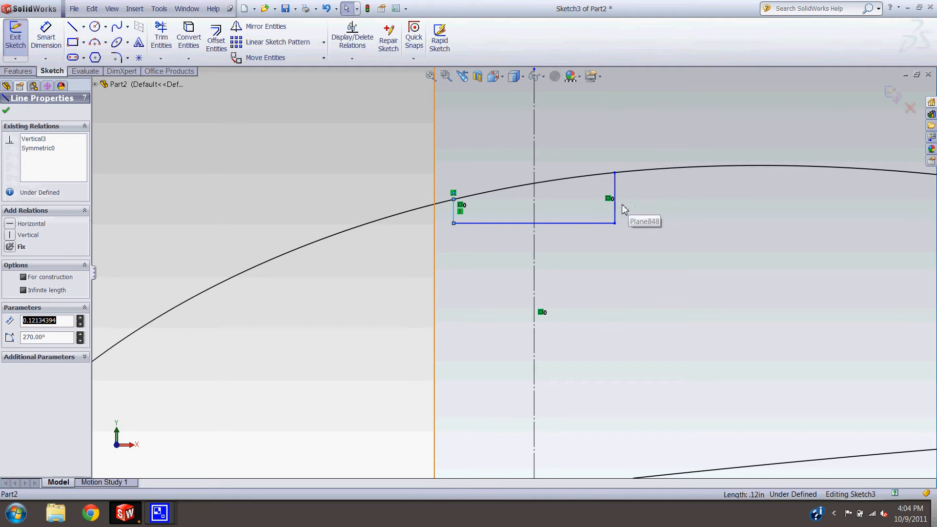
{"action": "mouse_move", "coordinate": [609, 201]}
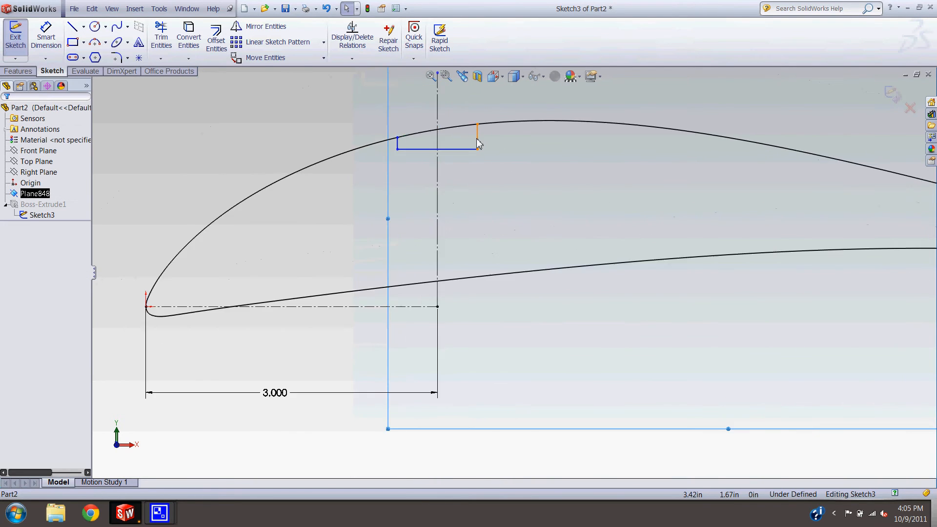
Draw a matching three-line notch on the lower airfoil curve
{"action": "left_click", "coordinate": [72, 26]}
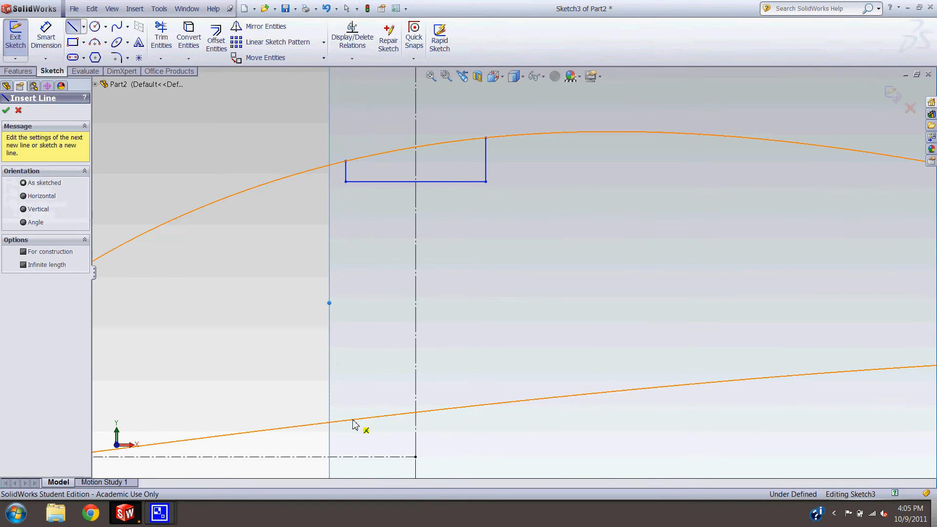
{"action": "left_click", "coordinate": [346, 413]}
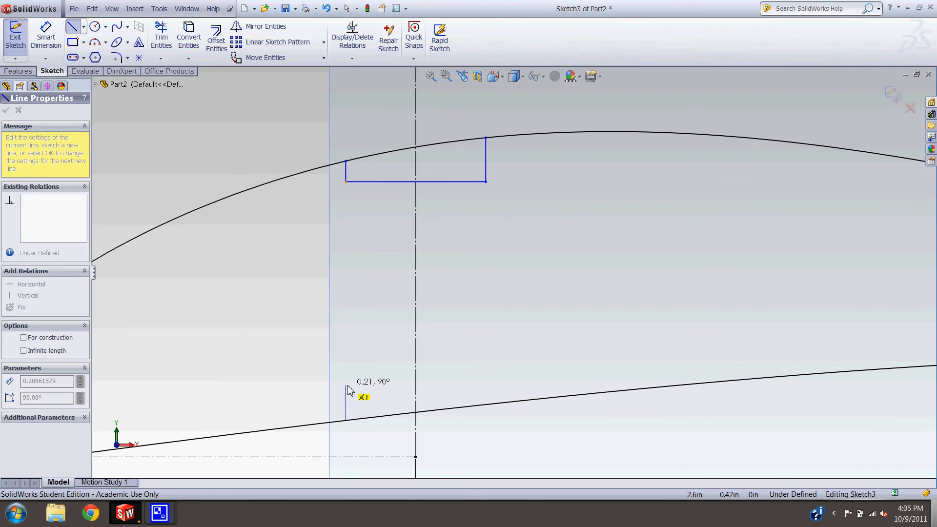
{"action": "left_click", "coordinate": [503, 385]}
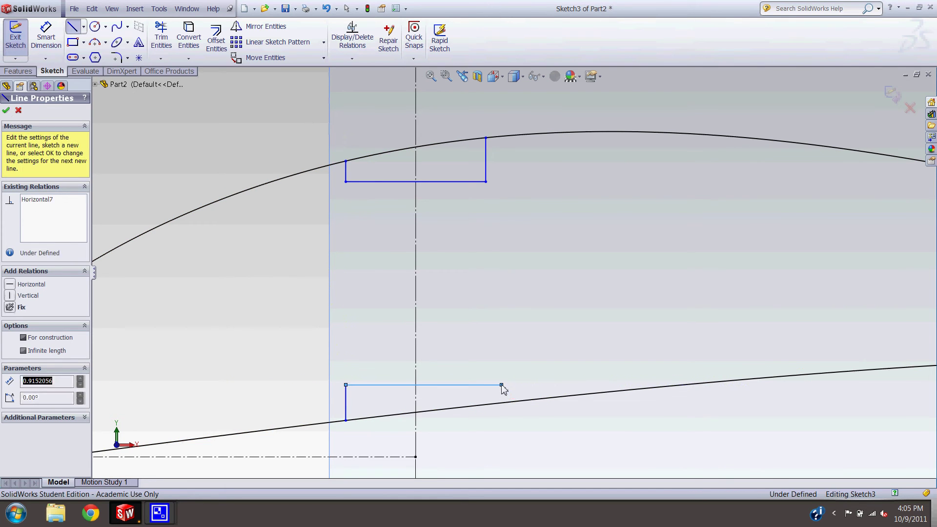
{"action": "left_click", "coordinate": [5, 110]}
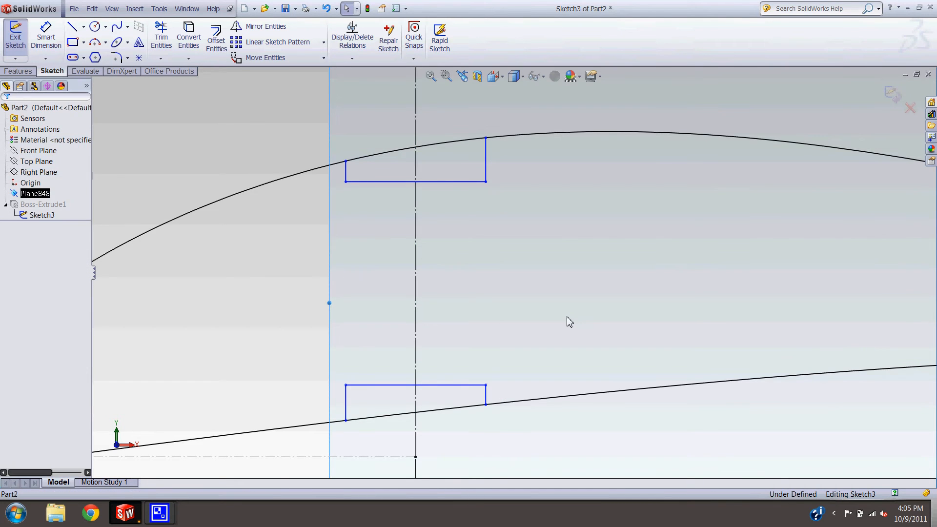
{"action": "mouse_move", "coordinate": [492, 187]}
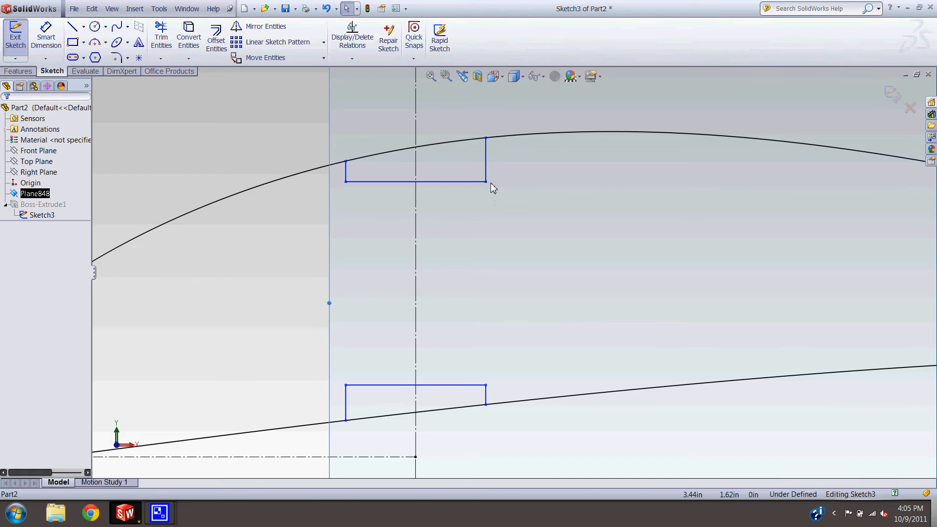
{"action": "mouse_move", "coordinate": [489, 290]}
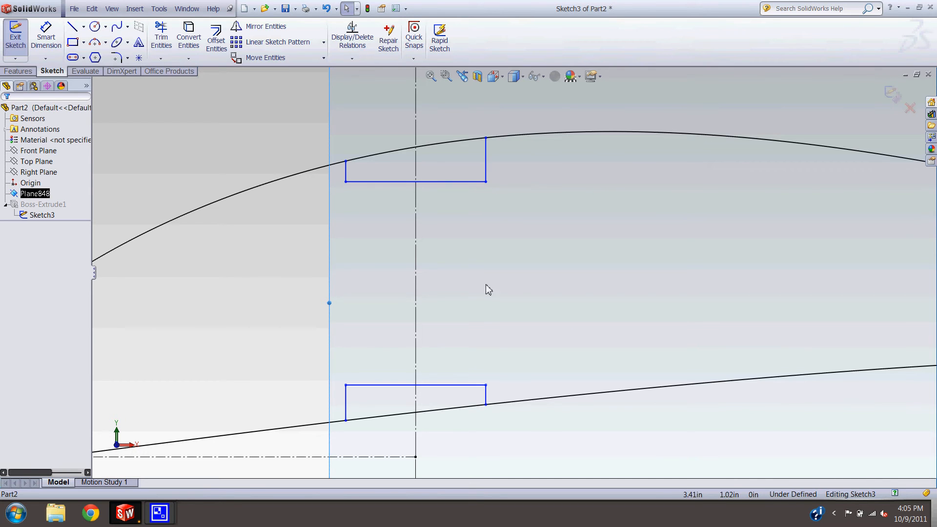
Make the upper and lower notches' left edges collinear
{"action": "left_click", "coordinate": [486, 400]}
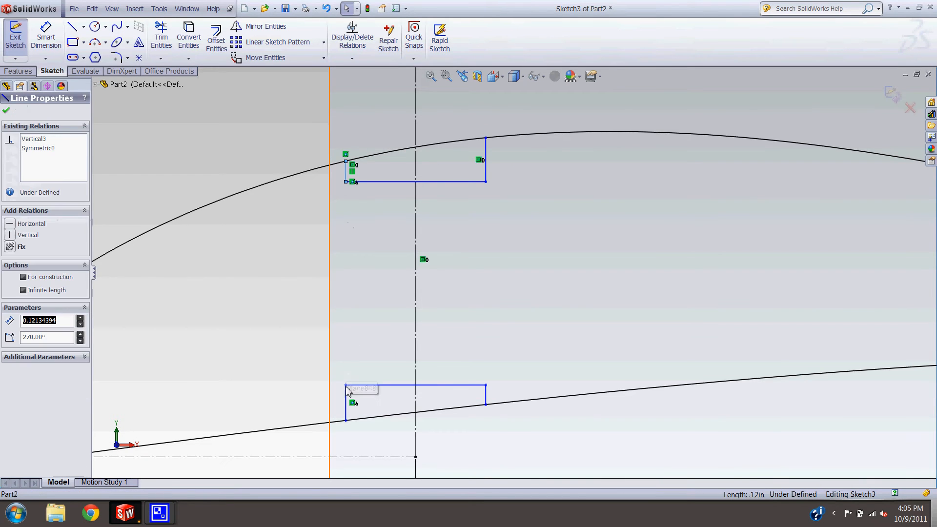
{"action": "left_click", "coordinate": [345, 400]}
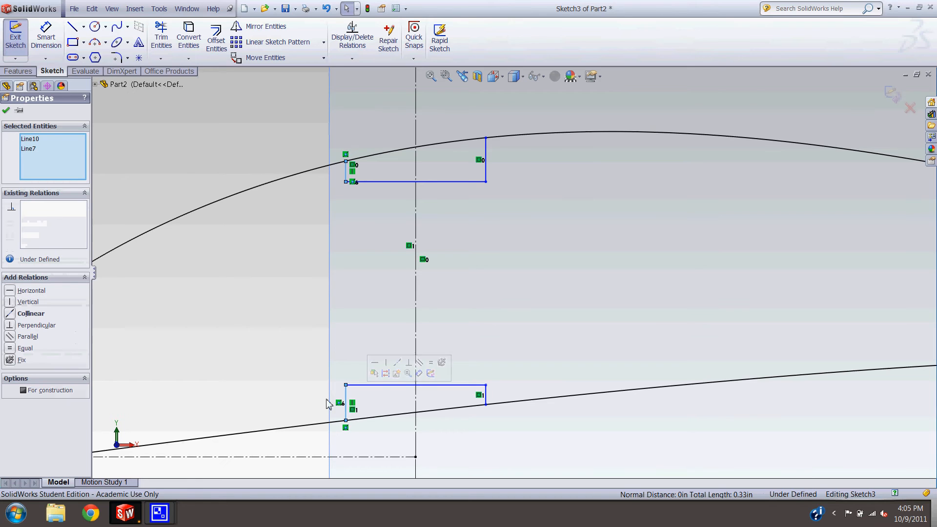
{"action": "left_click", "coordinate": [31, 314]}
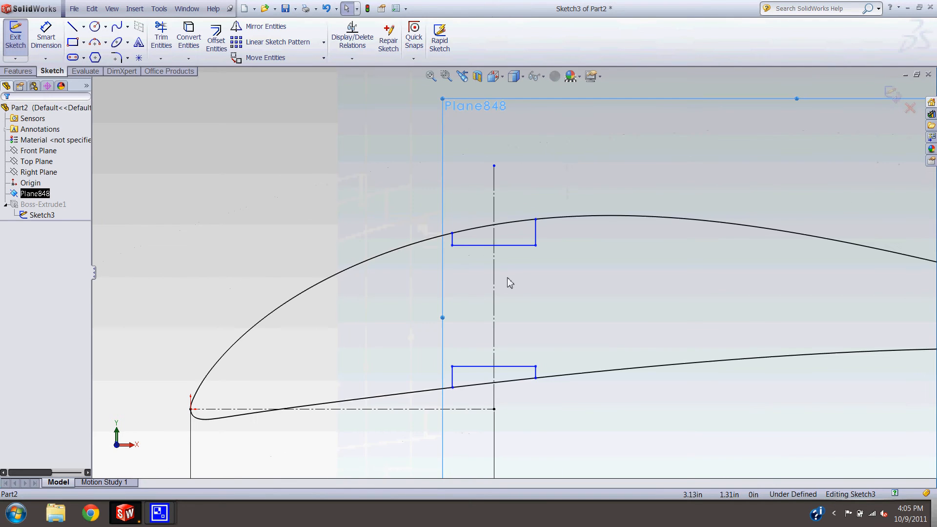
{"action": "left_click", "coordinate": [493, 247]}
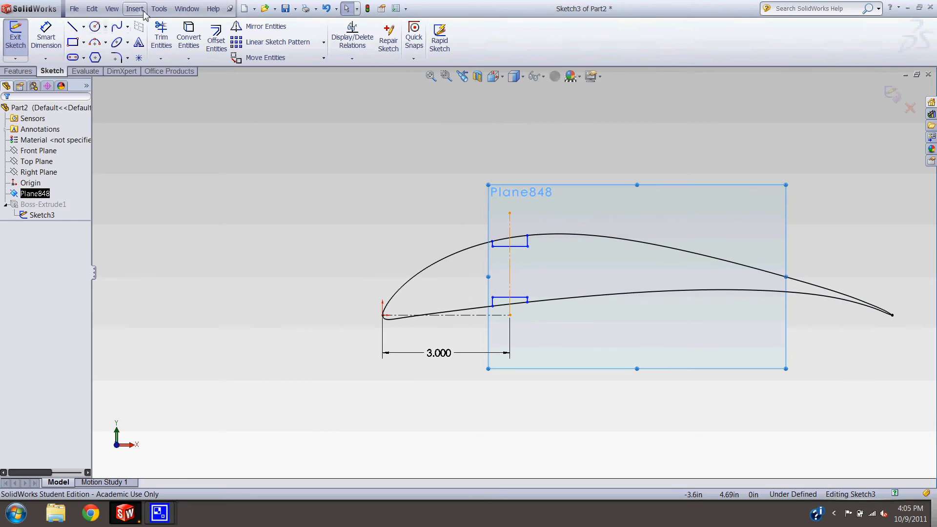
Hide the reference planes and dimension both notch depths to 3/16 (.188)
{"action": "left_click", "coordinate": [111, 8]}
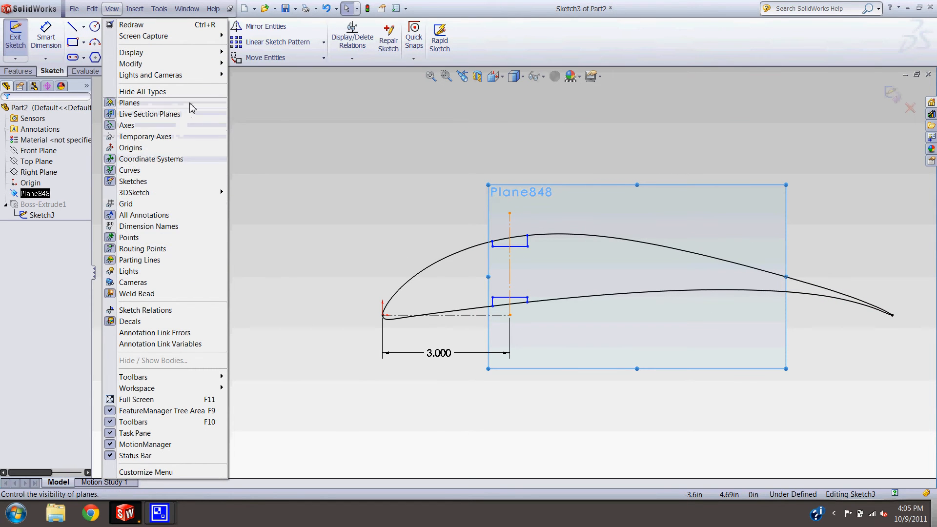
{"action": "left_click", "coordinate": [129, 102]}
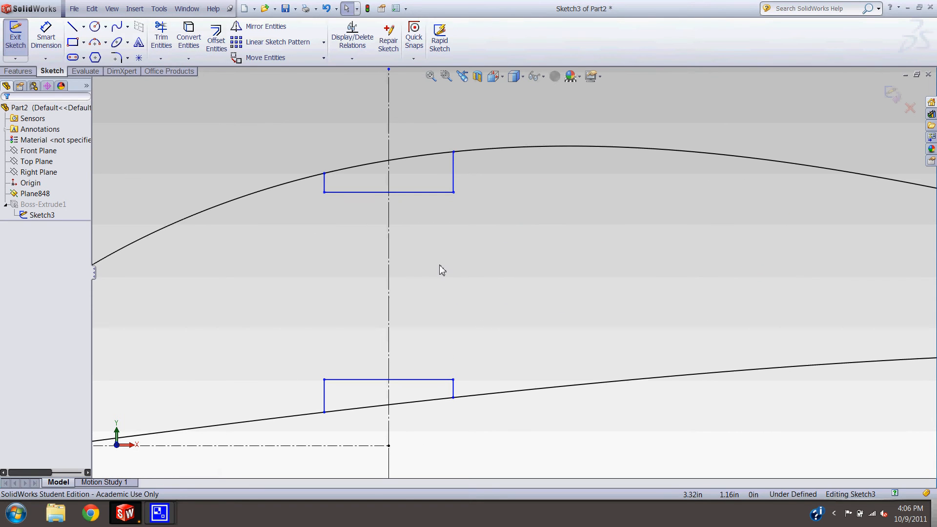
{"action": "mouse_move", "coordinate": [328, 202]}
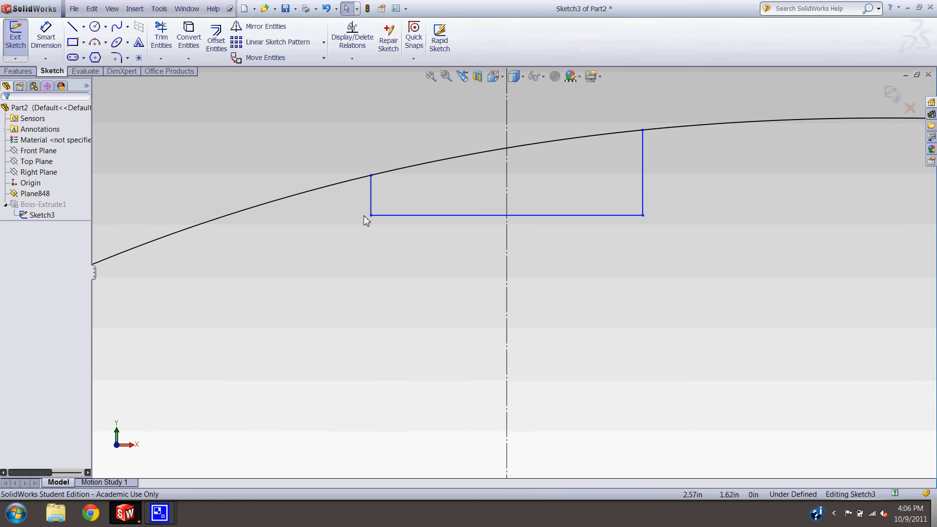
{"action": "mouse_move", "coordinate": [403, 305]}
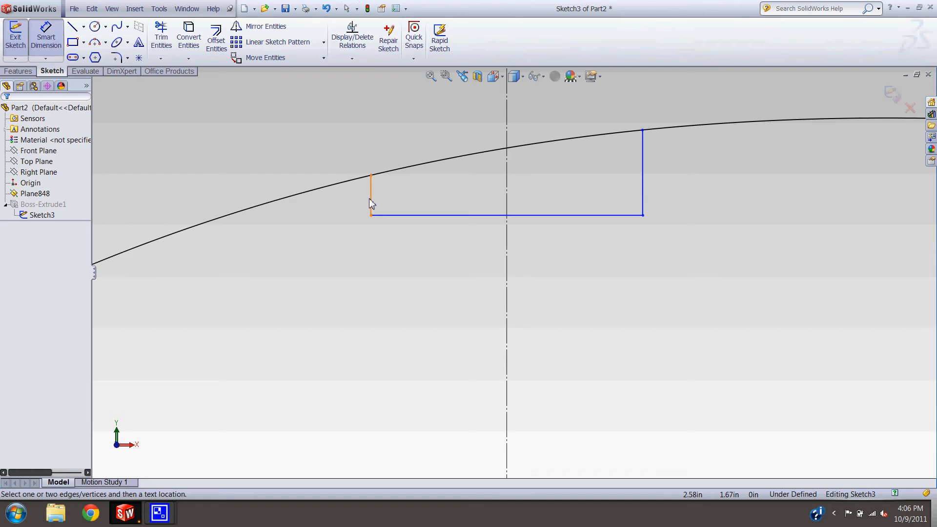
{"action": "left_click", "coordinate": [371, 191]}
{"action": "type", "text": "3/16"}
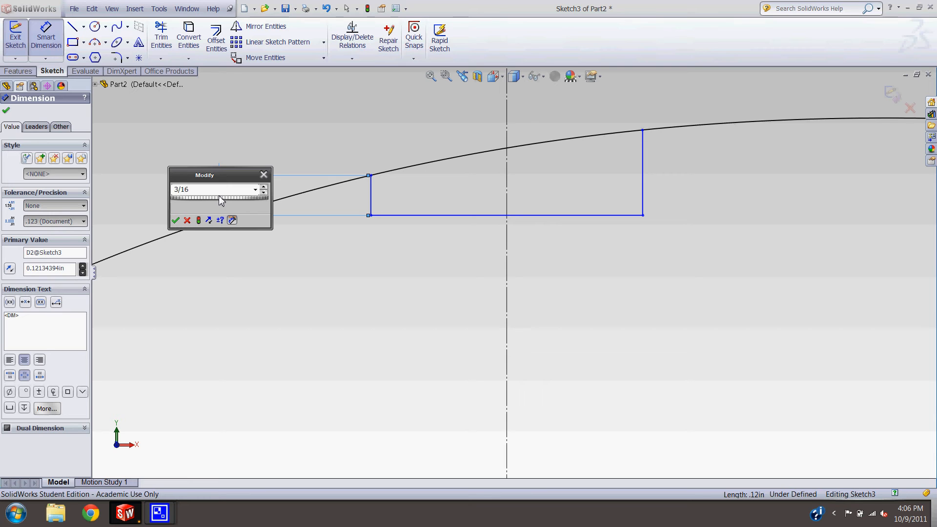
{"action": "left_click", "coordinate": [175, 220]}
{"action": "type", "text": "3/"}
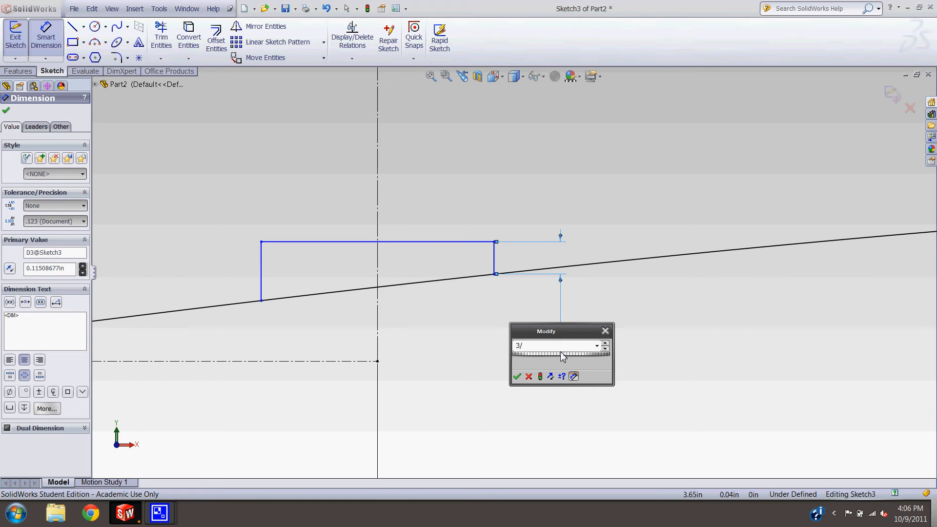
{"action": "left_click", "coordinate": [518, 377]}
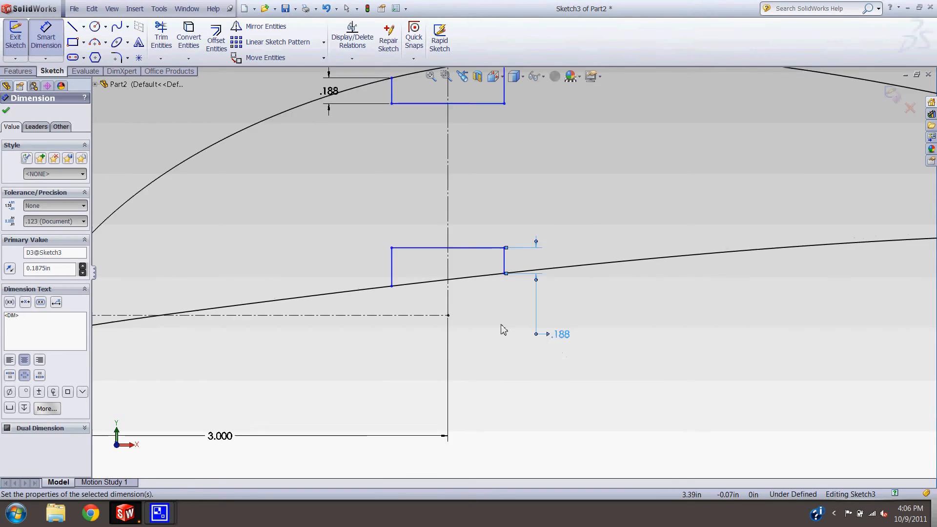
{"action": "left_click", "coordinate": [5, 110]}
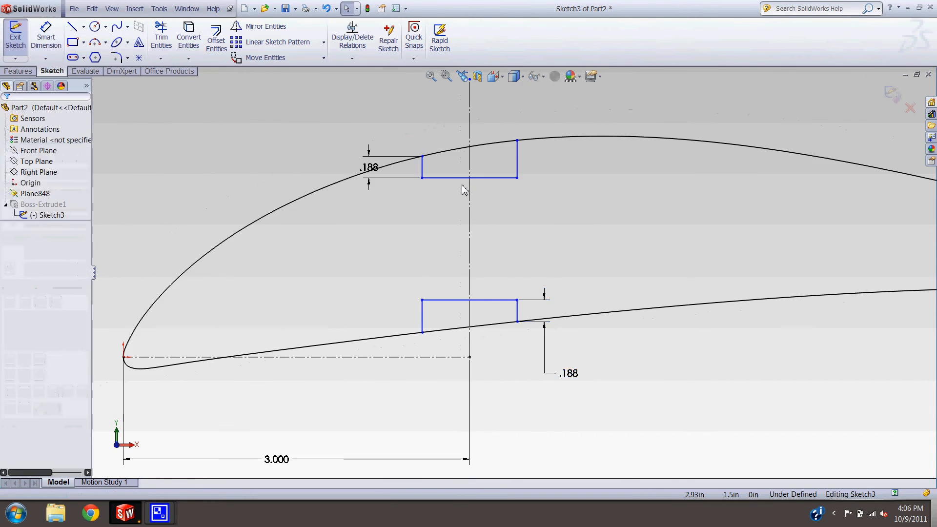
Sketch the second web slot rectangle rising from the lower notch
{"action": "scroll", "scroll_direction": "down", "scroll_amount": 3}
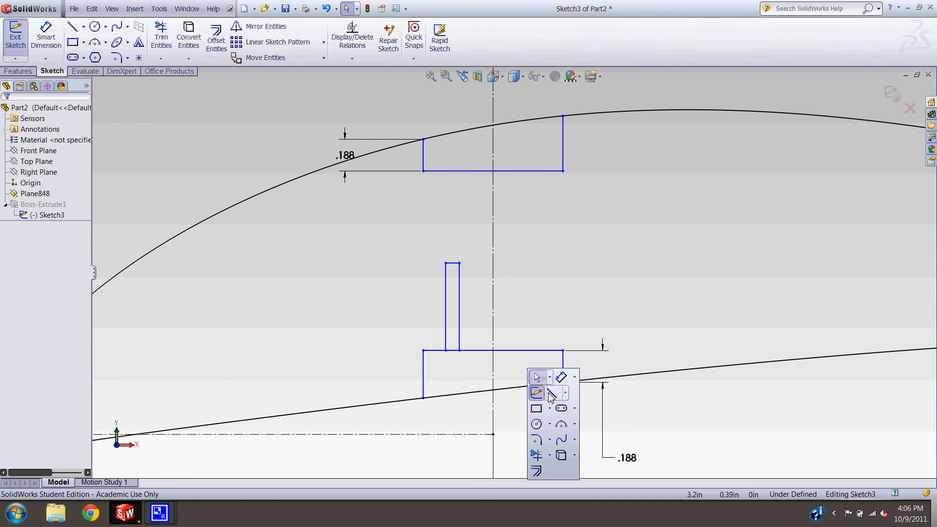
{"action": "left_click", "coordinate": [535, 392]}
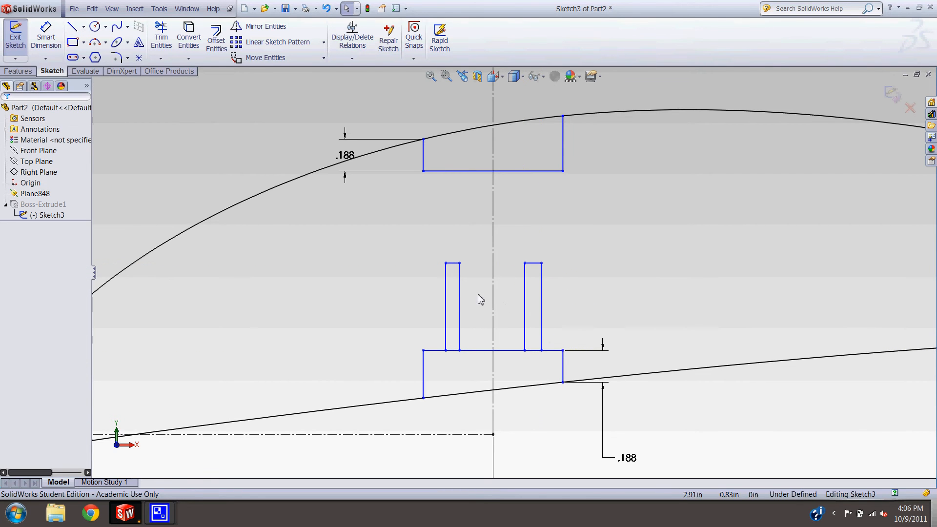
{"action": "left_click", "coordinate": [459, 304]}
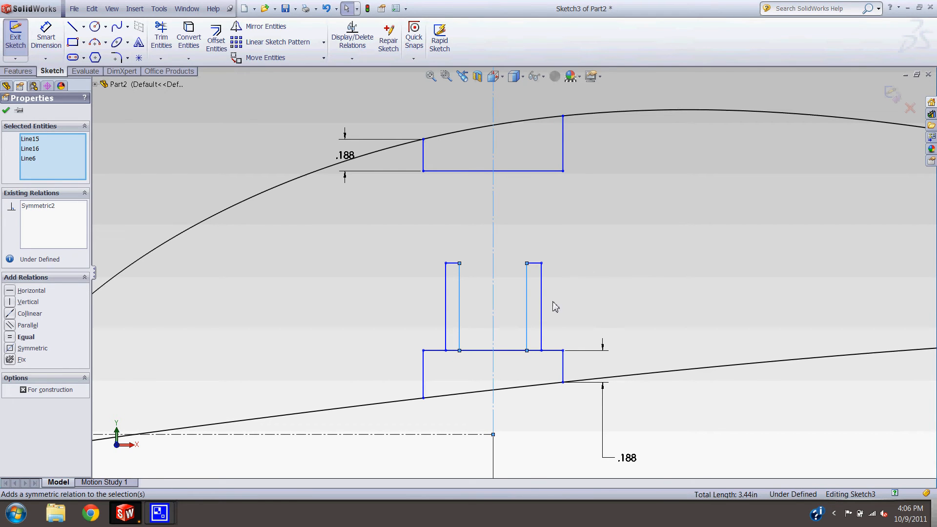
{"action": "mouse_move", "coordinate": [22, 357]}
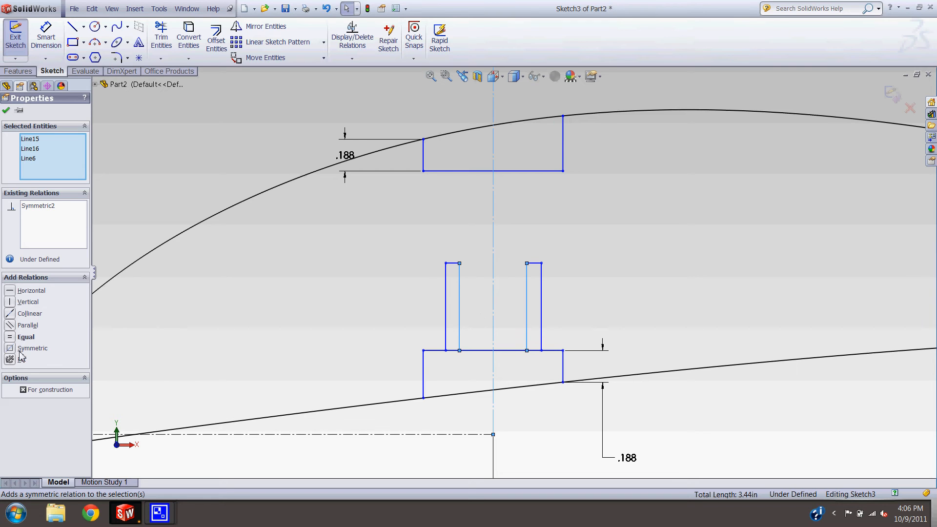
{"action": "mouse_move", "coordinate": [421, 314]}
{"action": "type", "text": "3/"}
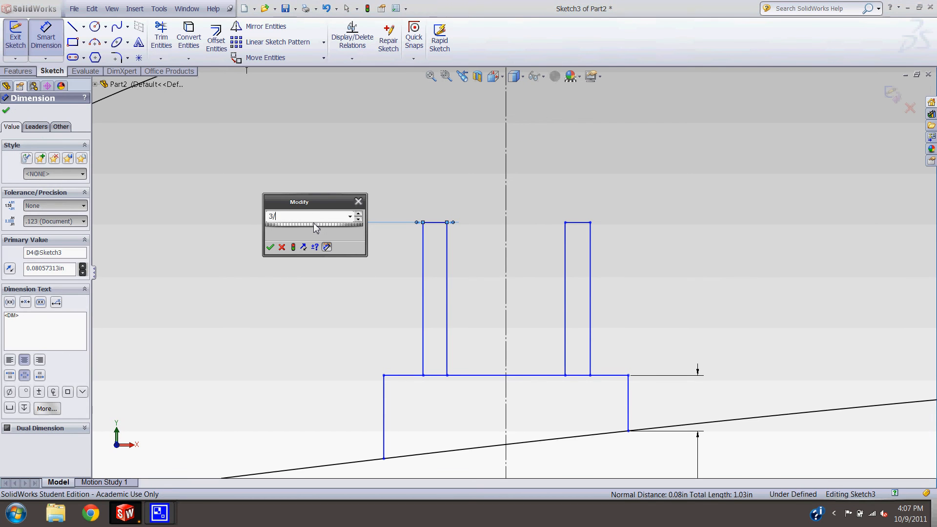
Dimension the left and right slot widths to 3/16 in (.188)
{"action": "left_click", "coordinate": [270, 247]}
{"action": "type", "text": "3/"}
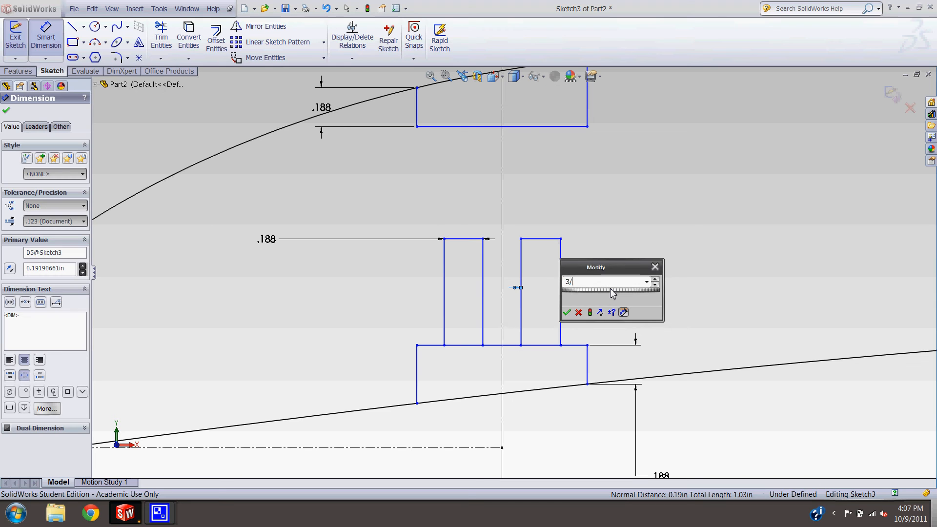
{"action": "left_click", "coordinate": [567, 312]}
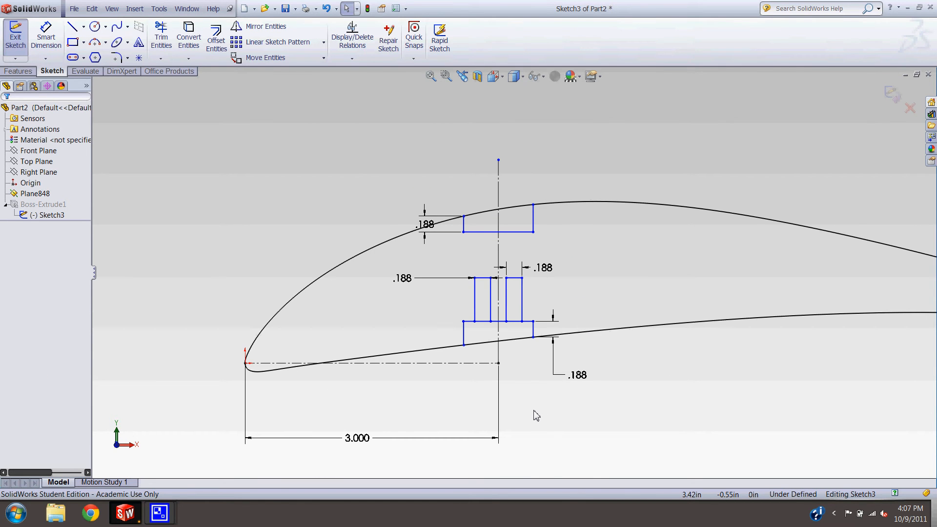
{"action": "left_click", "coordinate": [498, 324]}
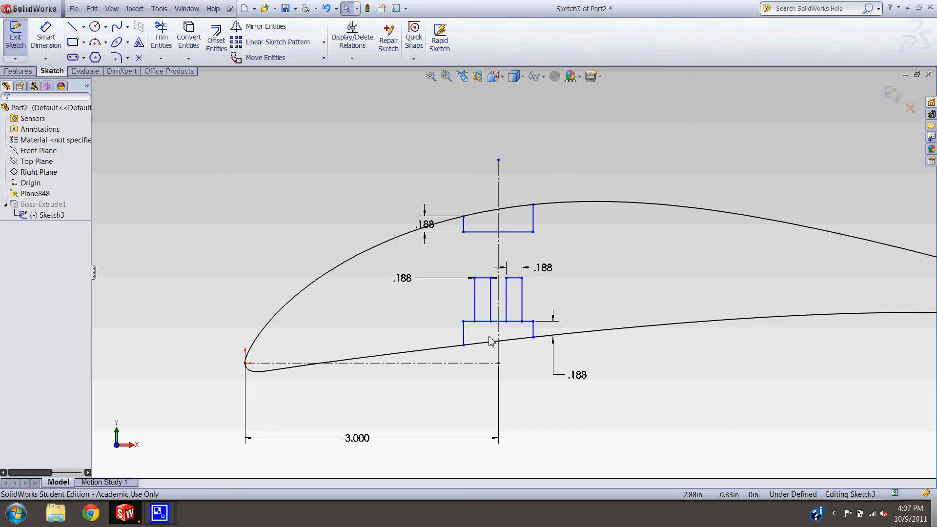
{"action": "scroll", "scroll_direction": "down", "scroll_amount": 3}
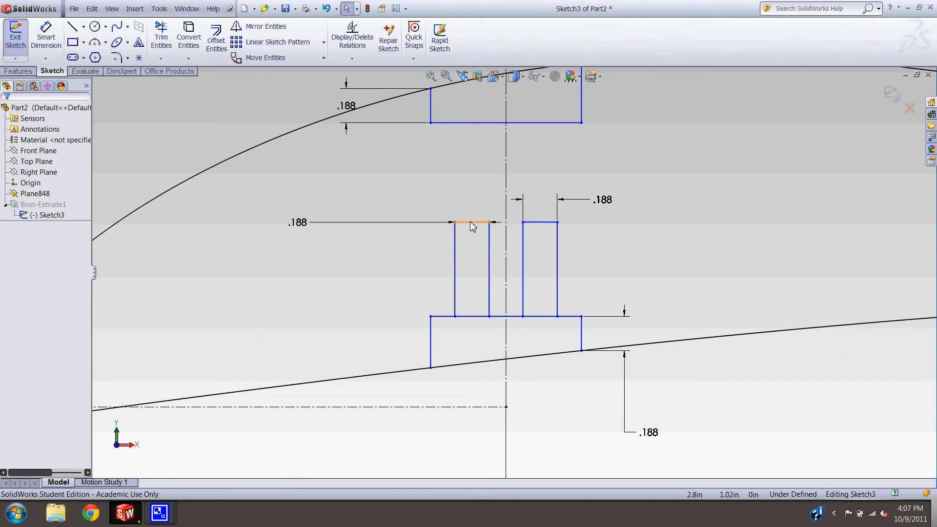
{"action": "left_click", "coordinate": [471, 207]}
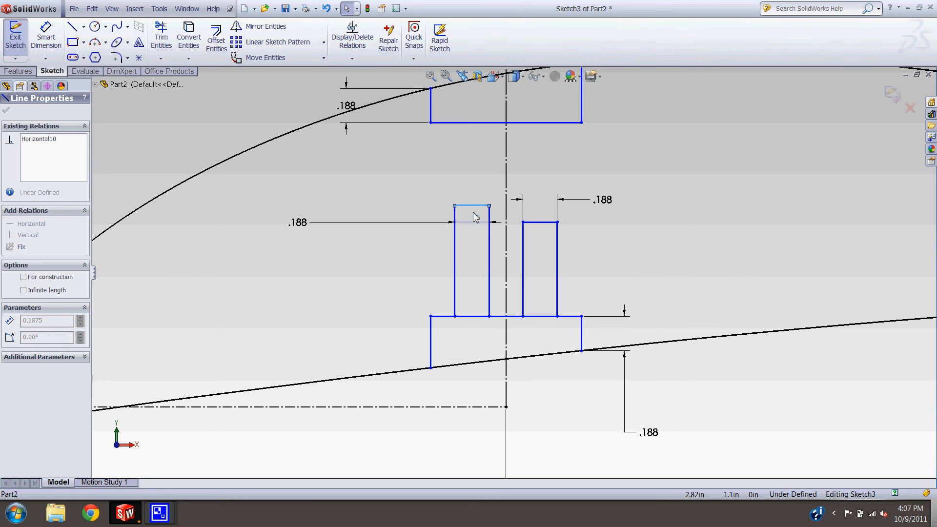
{"action": "left_click", "coordinate": [472, 208]}
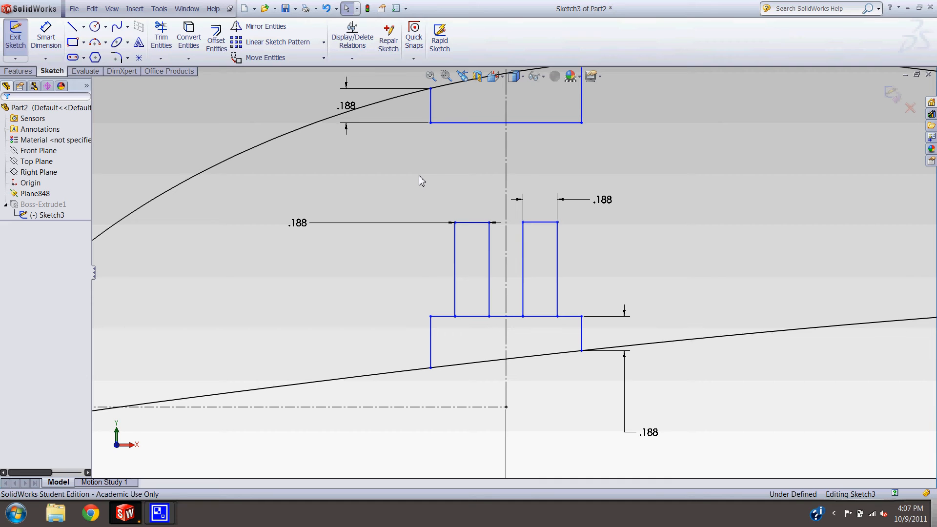
{"action": "mouse_move", "coordinate": [593, 317]}
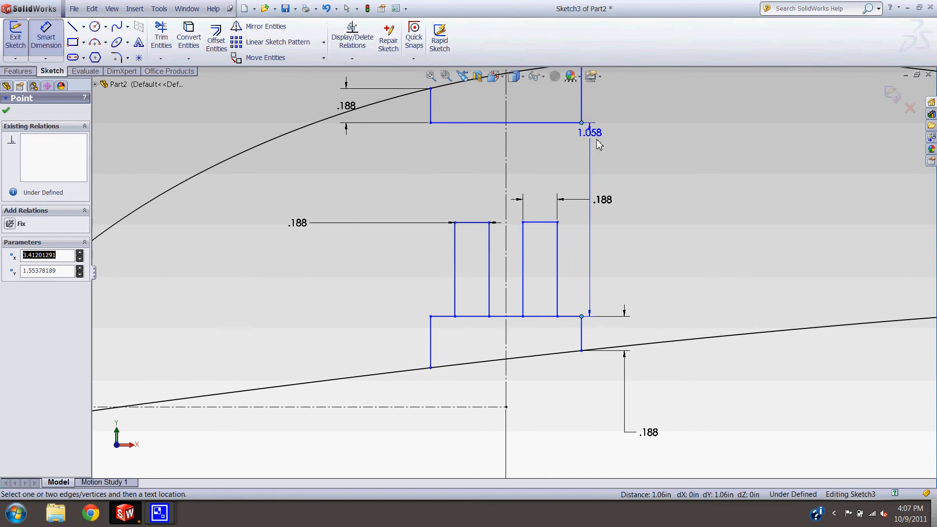
Dimension the slot height to .529 and the gap between inner slot edges to .200
{"action": "left_click", "coordinate": [589, 133]}
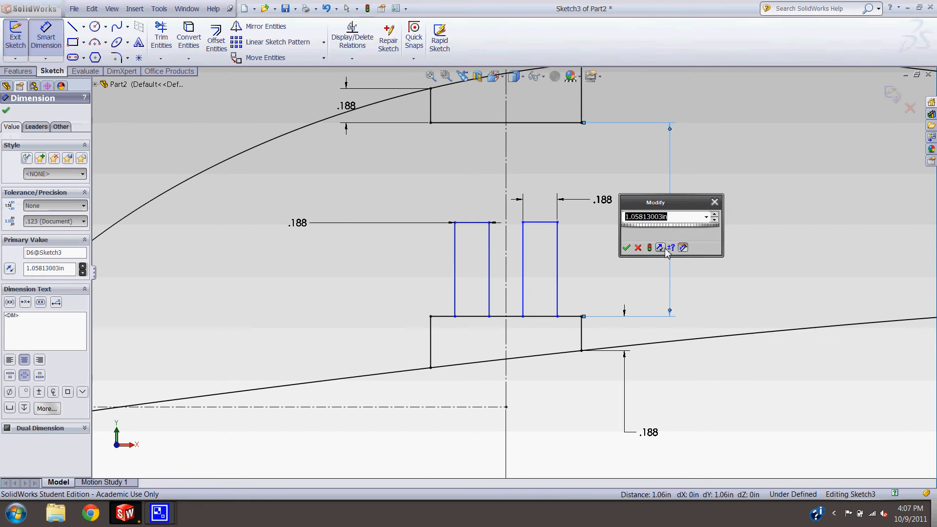
{"action": "mouse_move", "coordinate": [664, 245]}
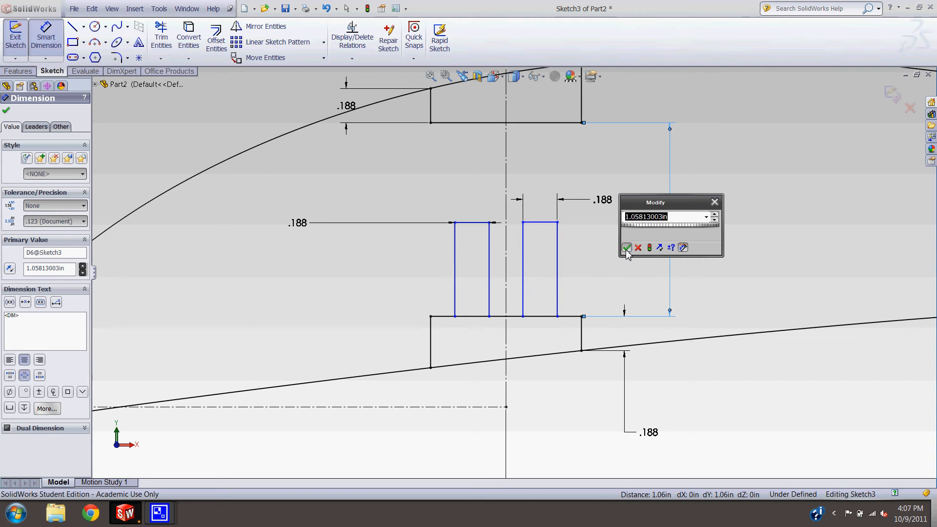
{"action": "left_click", "coordinate": [627, 247]}
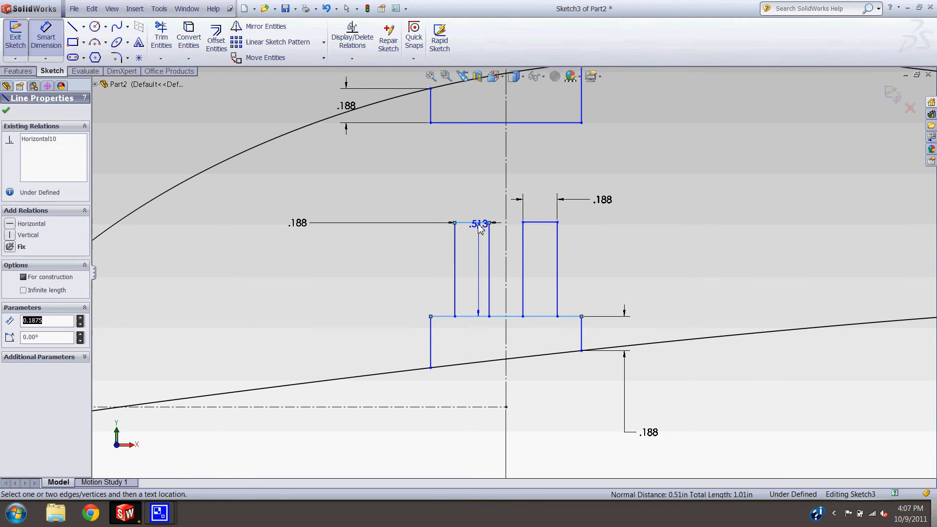
{"action": "left_click", "coordinate": [478, 223]}
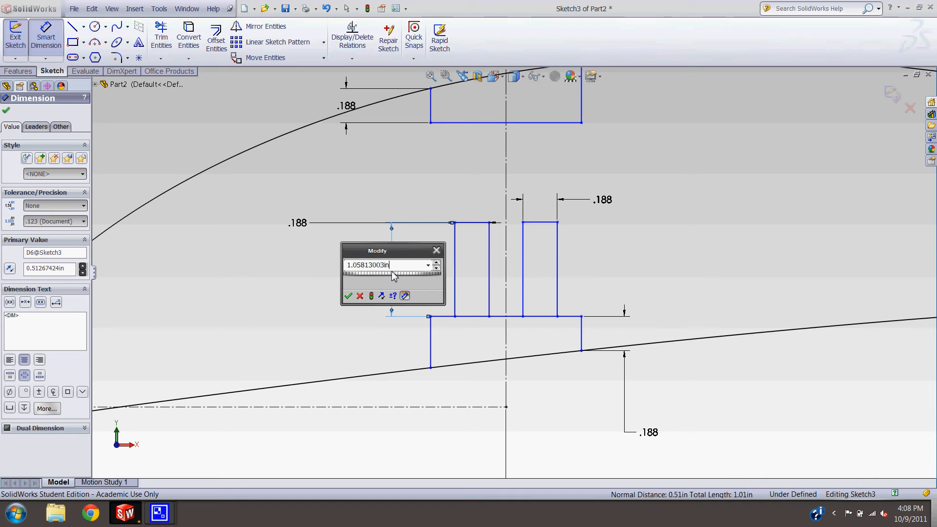
{"action": "left_click", "coordinate": [349, 296]}
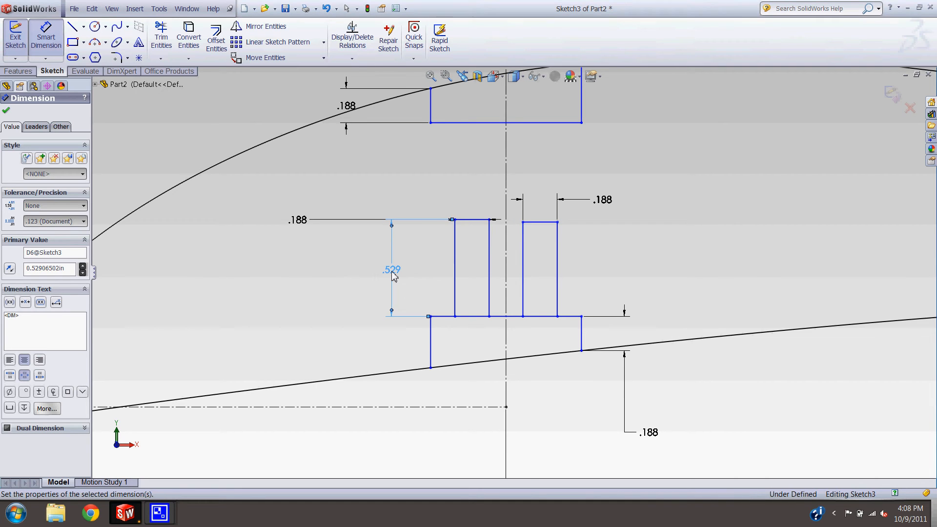
{"action": "left_click", "coordinate": [6, 112]}
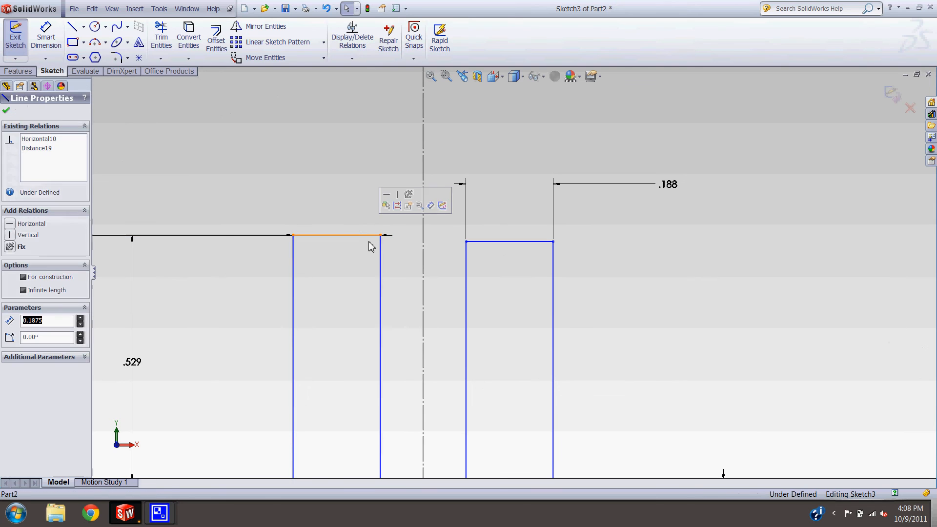
{"action": "left_click", "coordinate": [509, 243]}
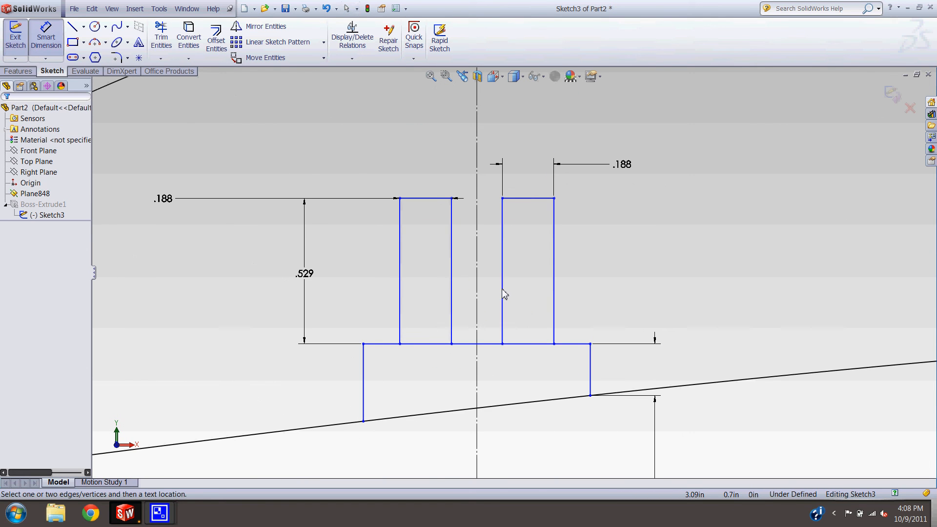
{"action": "left_click", "coordinate": [450, 269]}
{"action": "type", "text": ".2"}
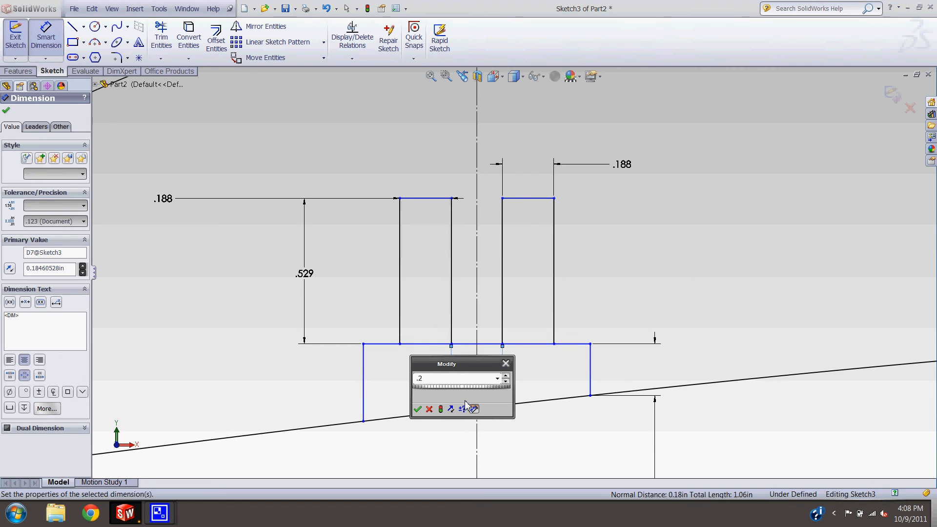
{"action": "left_click", "coordinate": [418, 410]}
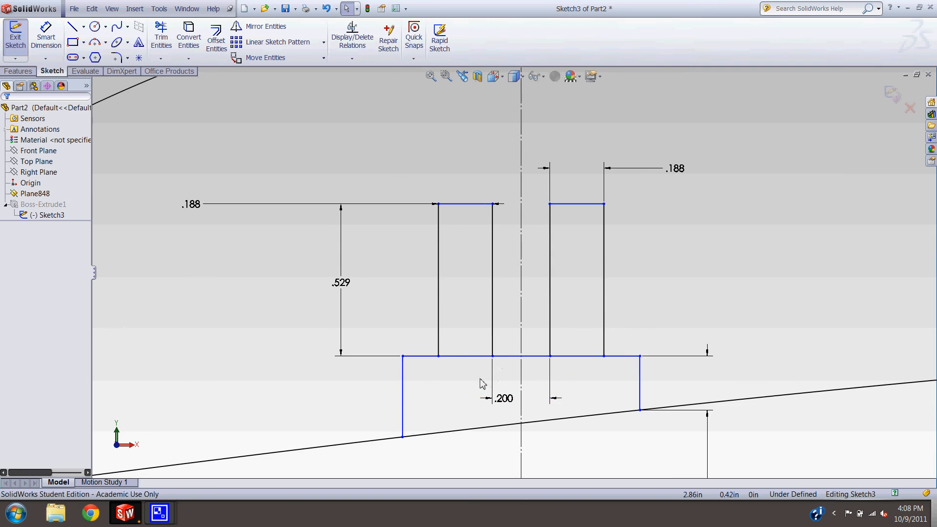
{"action": "mouse_move", "coordinate": [170, 81]}
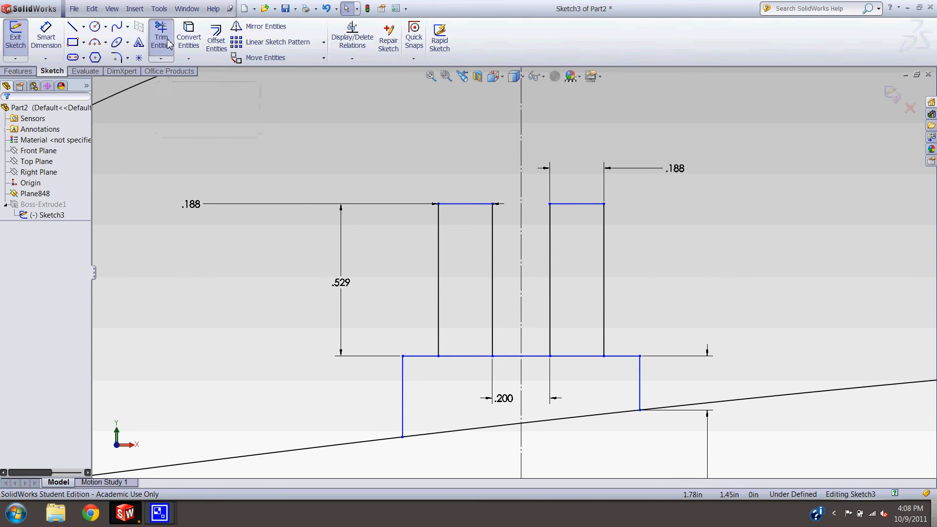
Trim the horizontal lines beneath the web slots so they open into the lower notch
{"action": "left_click", "coordinate": [160, 35]}
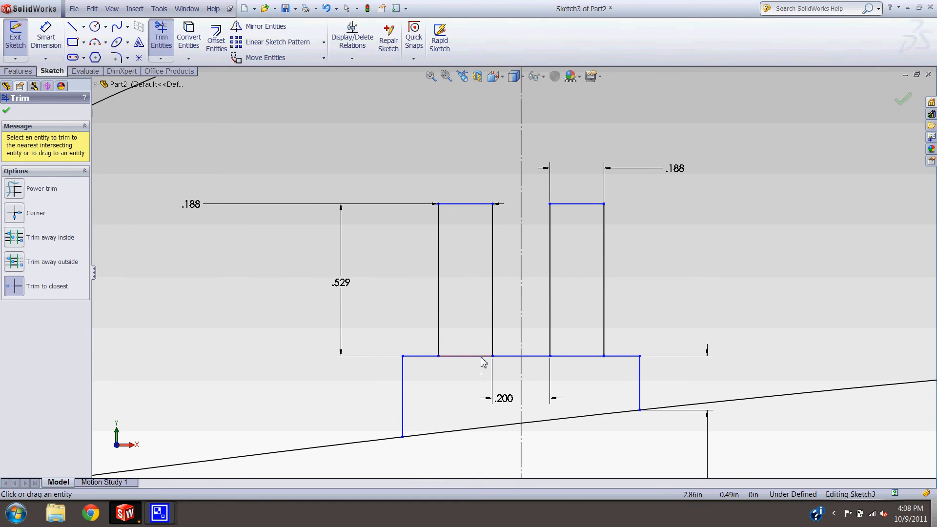
{"action": "left_click", "coordinate": [485, 357]}
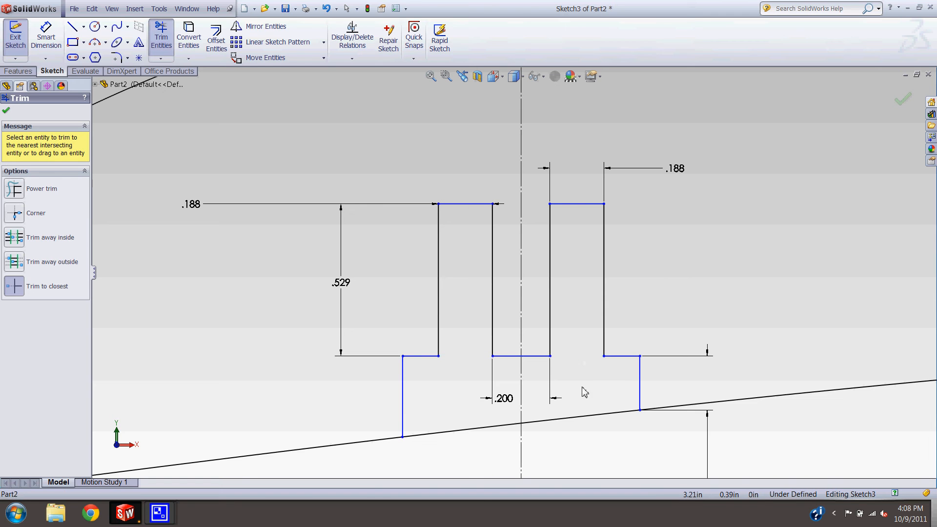
{"action": "scroll", "scroll_direction": "down", "scroll_amount": 3}
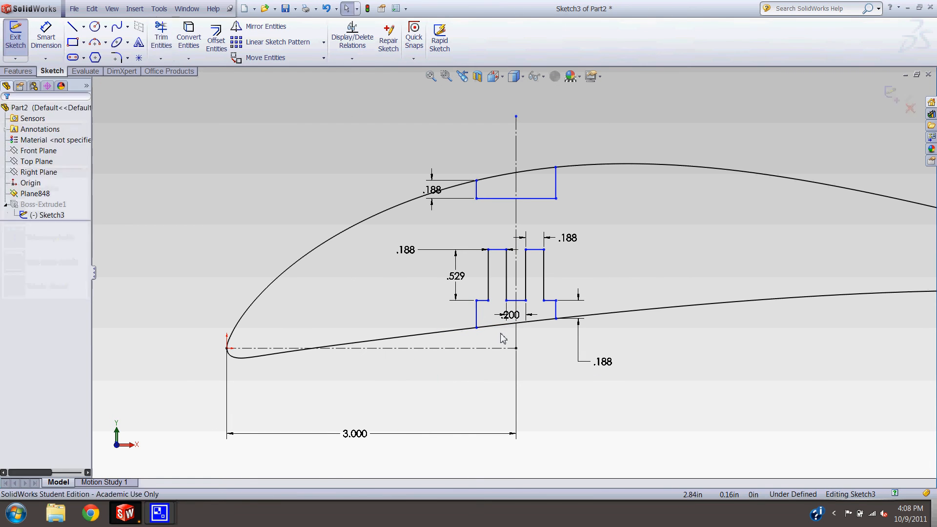
{"action": "scroll", "scroll_direction": "down", "scroll_amount": 3}
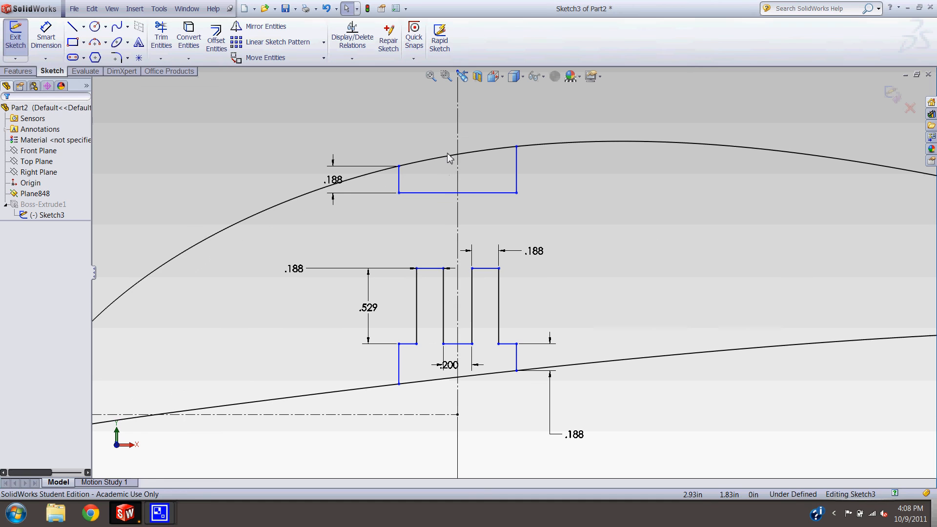
{"action": "mouse_move", "coordinate": [427, 162]}
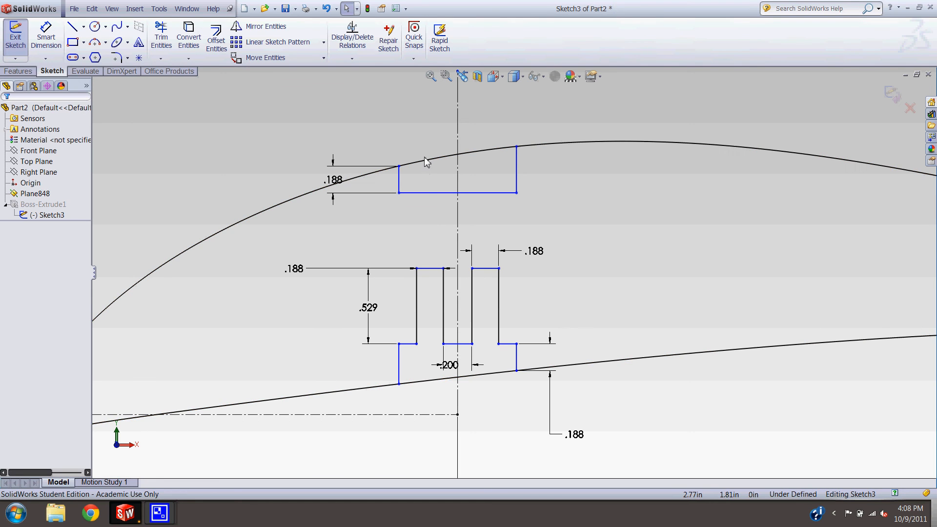
{"action": "mouse_move", "coordinate": [435, 406]}
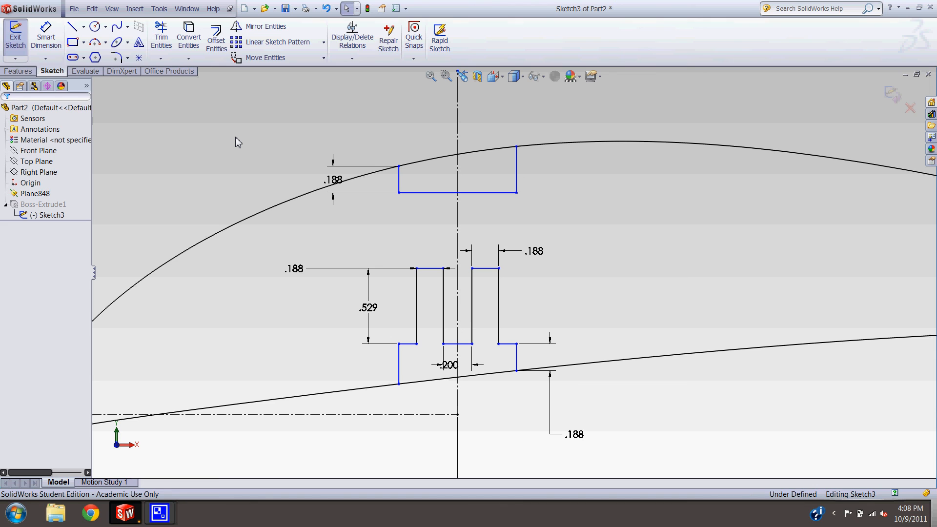
{"action": "mouse_move", "coordinate": [289, 238]}
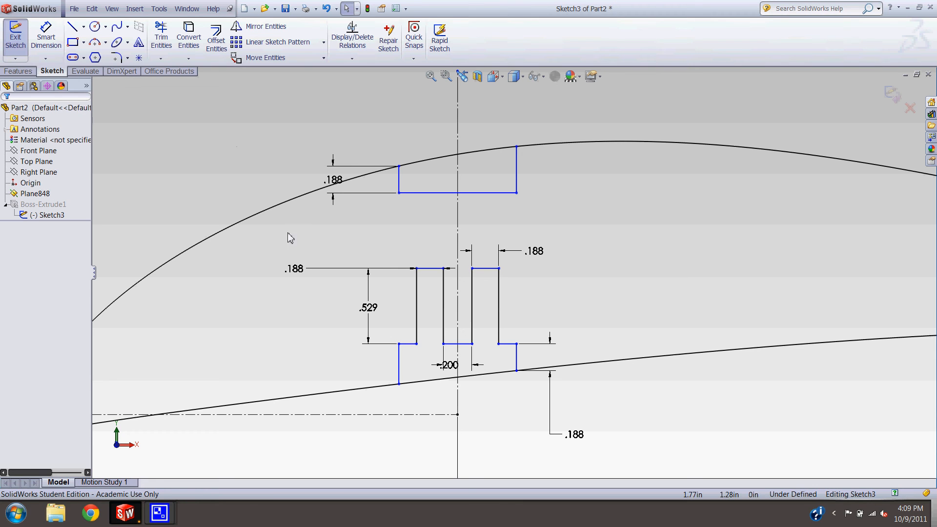
{"action": "mouse_move", "coordinate": [161, 36]}
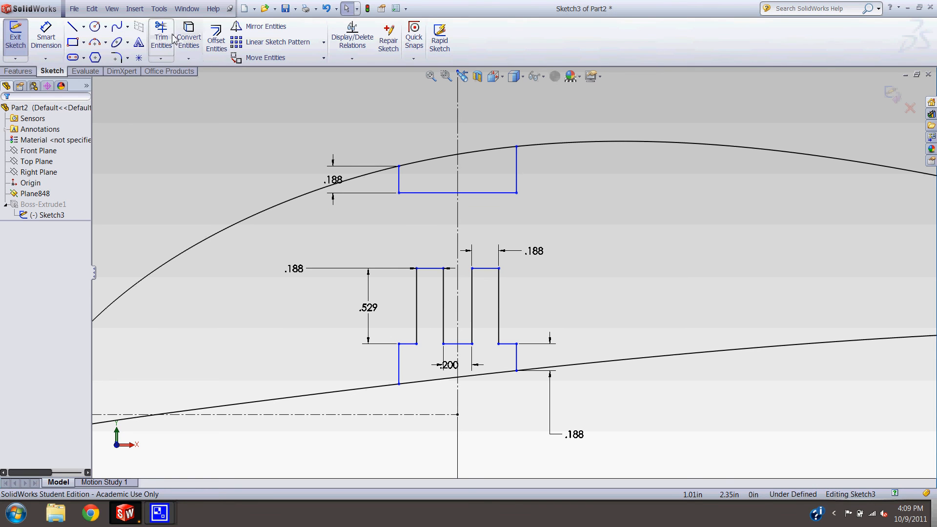
Trim the upper and lower airfoil spline spans inside the spar-cap notches
{"action": "left_click", "coordinate": [161, 36]}
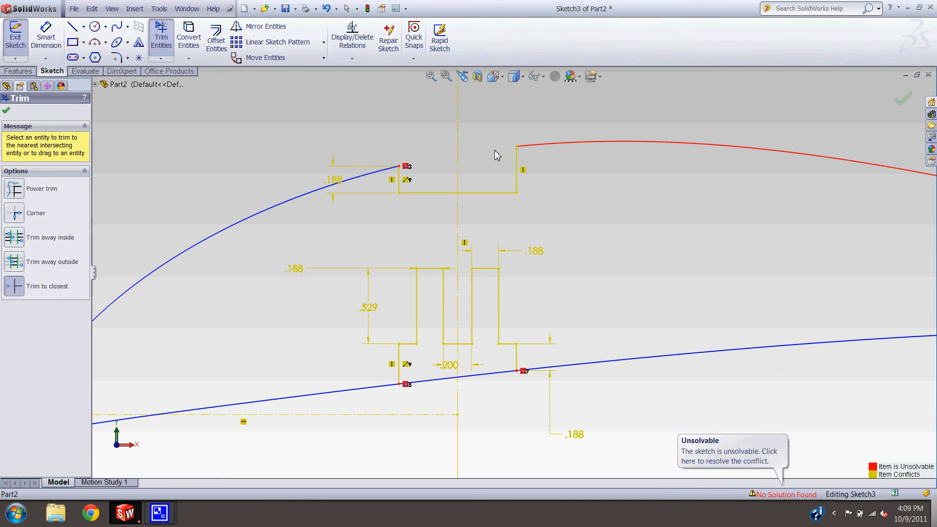
{"action": "mouse_move", "coordinate": [493, 379]}
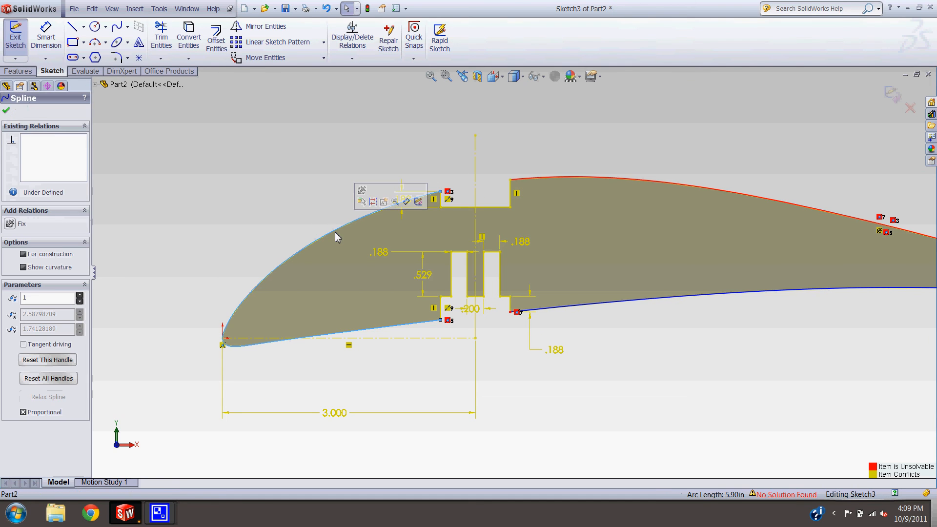
{"action": "left_click", "coordinate": [6, 111]}
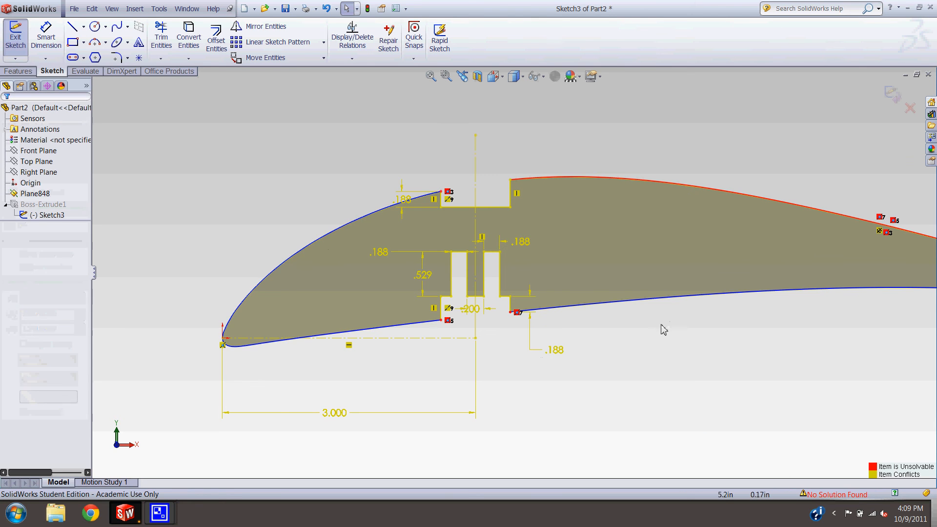
{"action": "scroll", "scroll_direction": "down", "scroll_amount": 3}
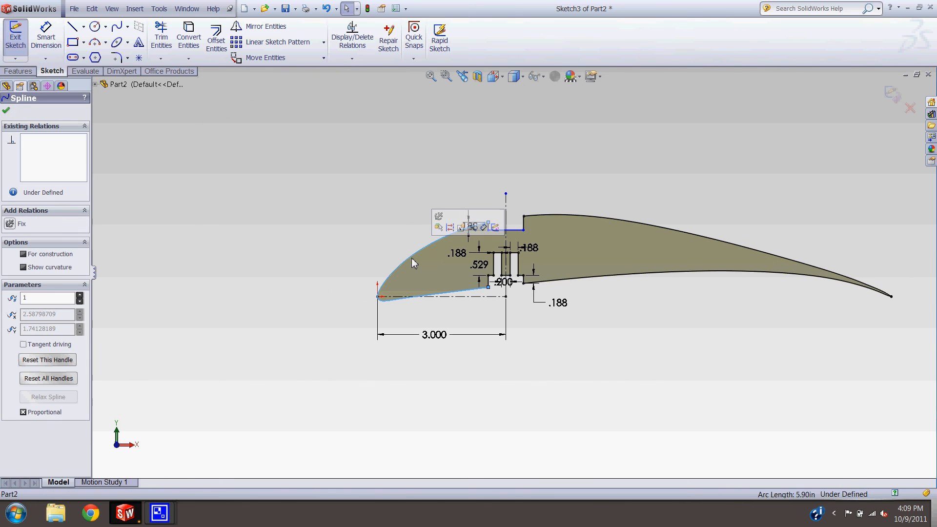
Remove the conflicting relation so the rib sketch reads Fully Defined
{"action": "left_click", "coordinate": [5, 112]}
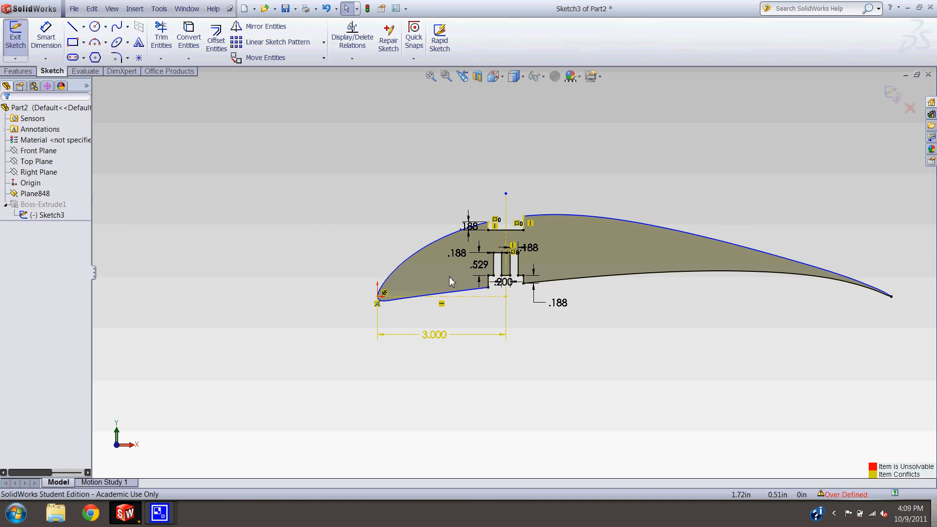
{"action": "scroll", "scroll_direction": "up", "scroll_amount": 3}
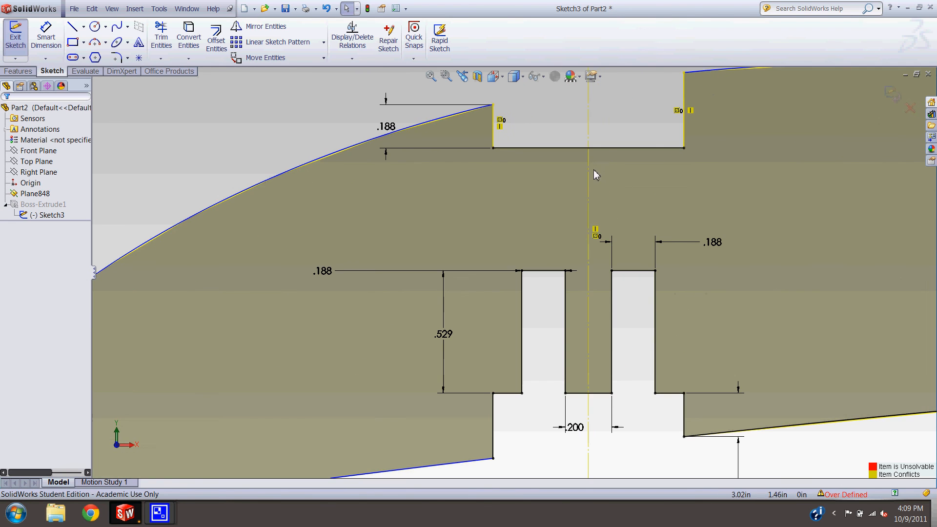
{"action": "mouse_move", "coordinate": [506, 133]}
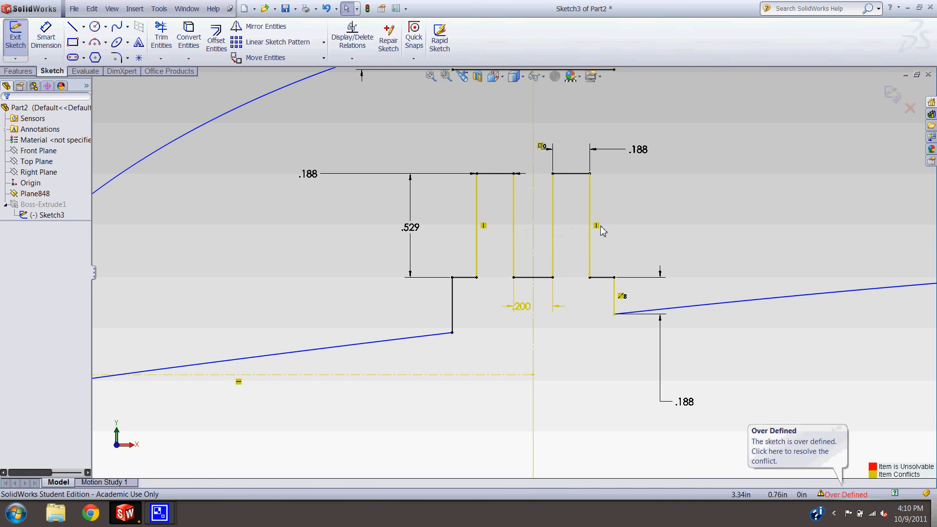
{"action": "left_click", "coordinate": [477, 224]}
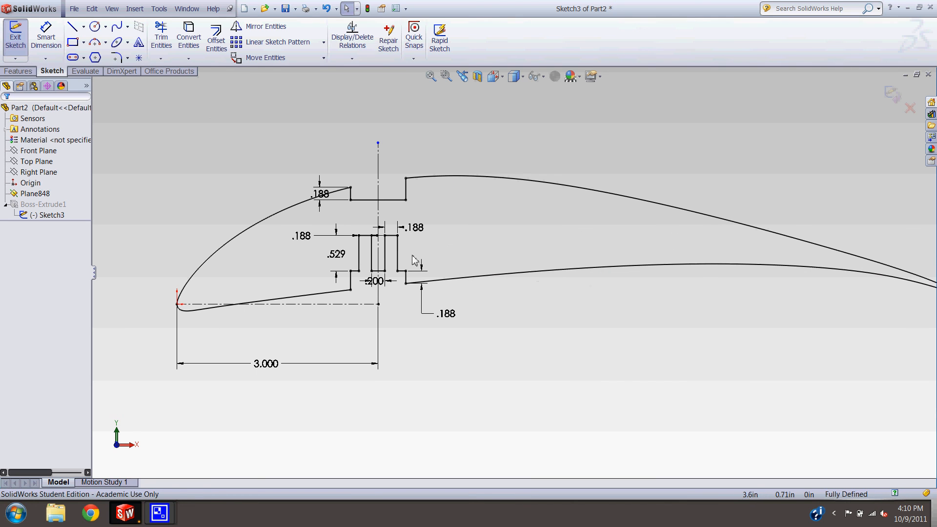
Rebuild Boss-Extrude1 with the notches and web slots, then reopen Sketch3 for editing
{"action": "scroll", "scroll_direction": "down", "scroll_amount": 3}
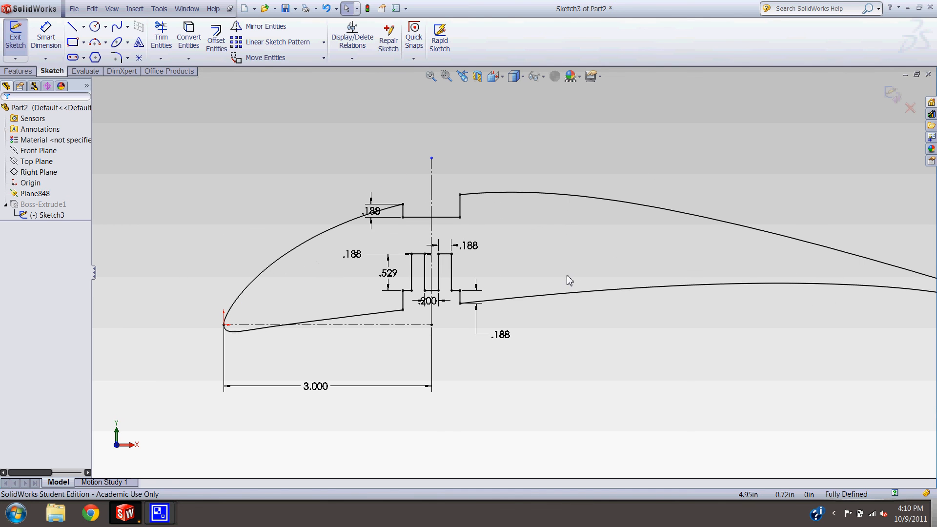
{"action": "scroll", "scroll_direction": "down", "scroll_amount": 3}
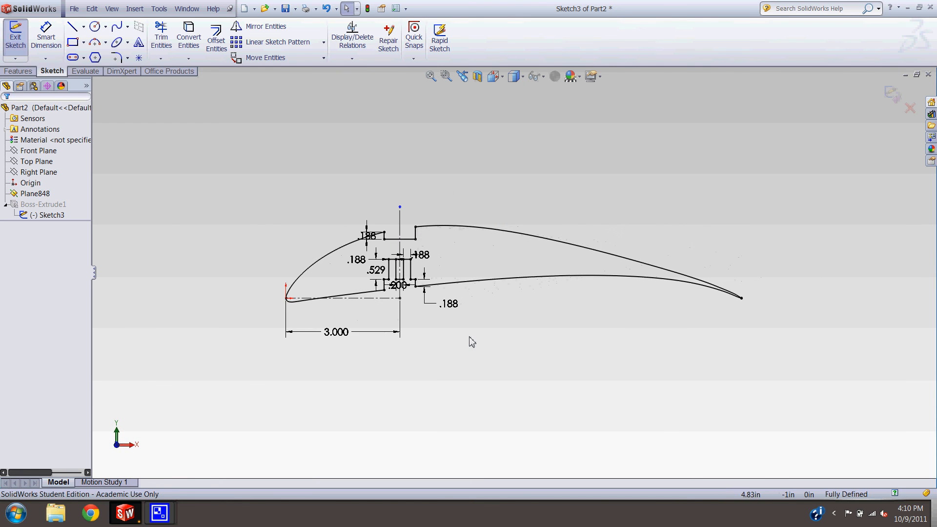
{"action": "mouse_move", "coordinate": [660, 183]}
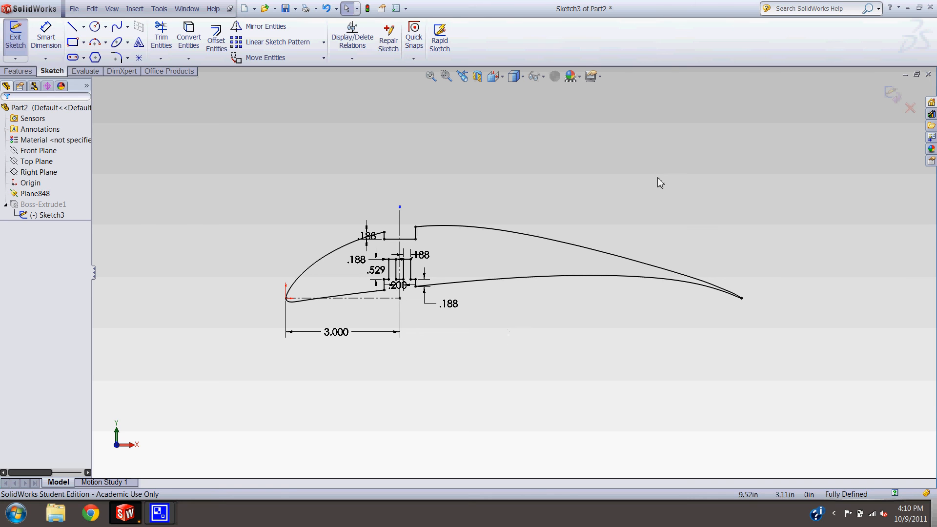
{"action": "left_click", "coordinate": [15, 36]}
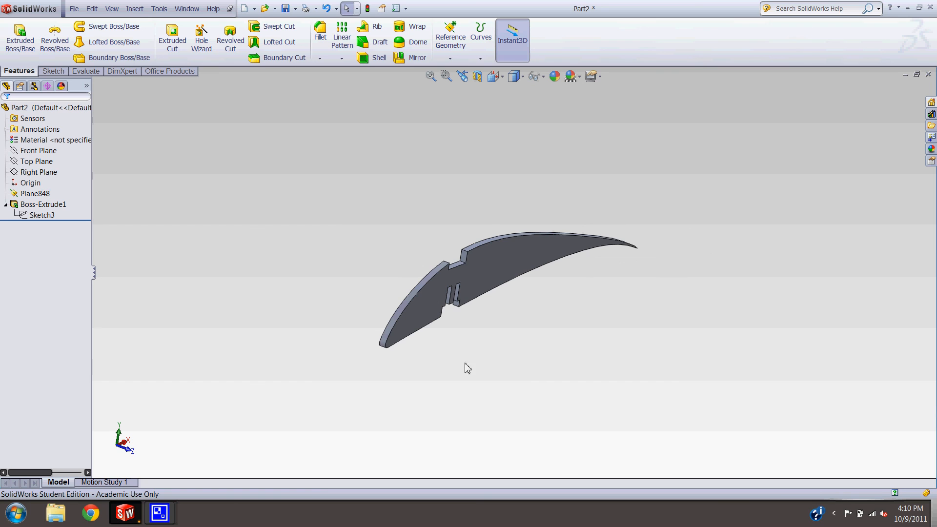
{"action": "left_click", "coordinate": [41, 215]}
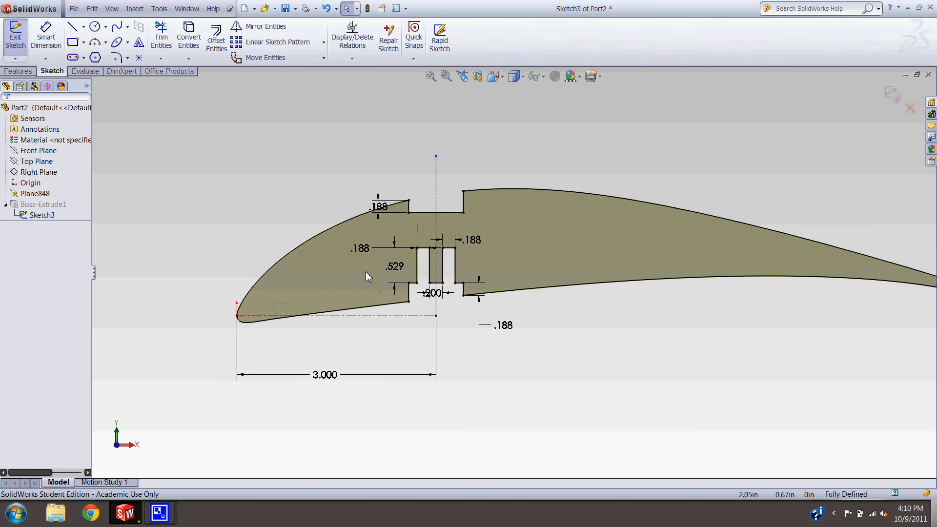
Draw four circular lightening holes spaced inside the rib outline
{"action": "left_click", "coordinate": [94, 26]}
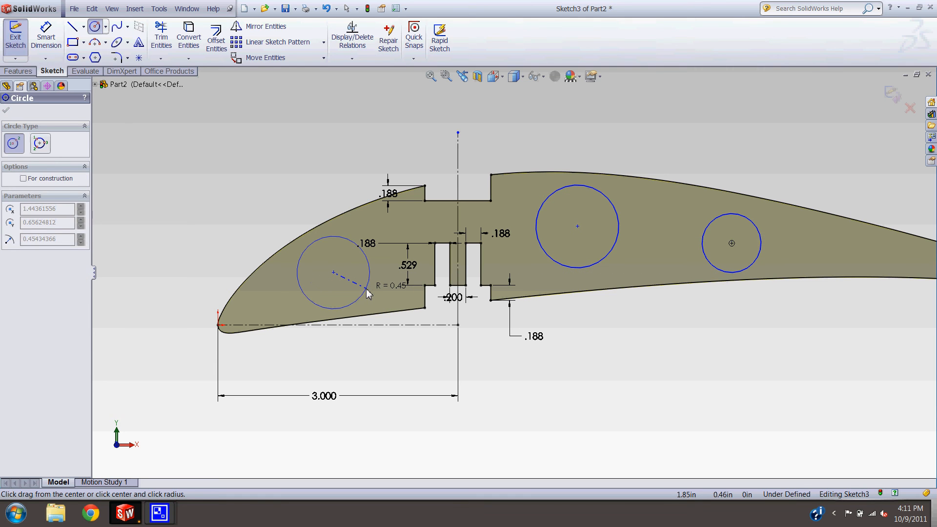
{"action": "left_click", "coordinate": [334, 272]}
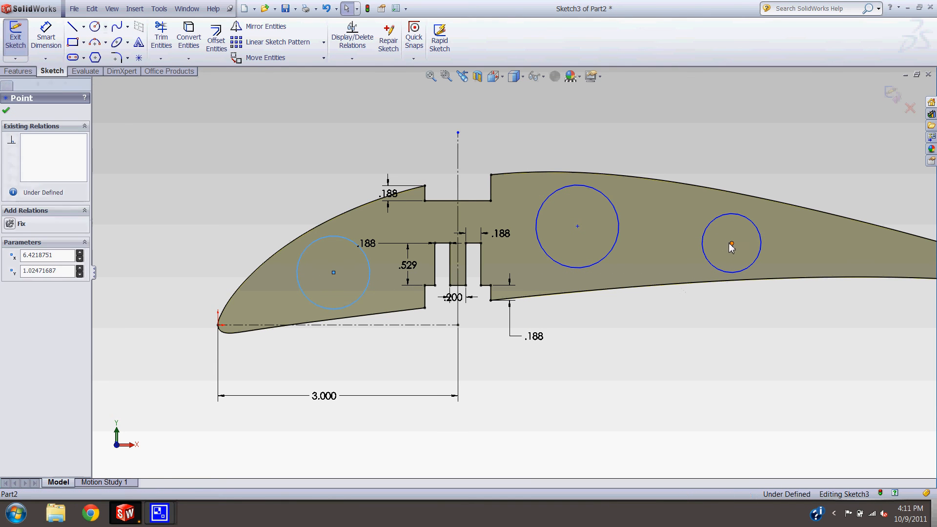
{"action": "left_click", "coordinate": [6, 110]}
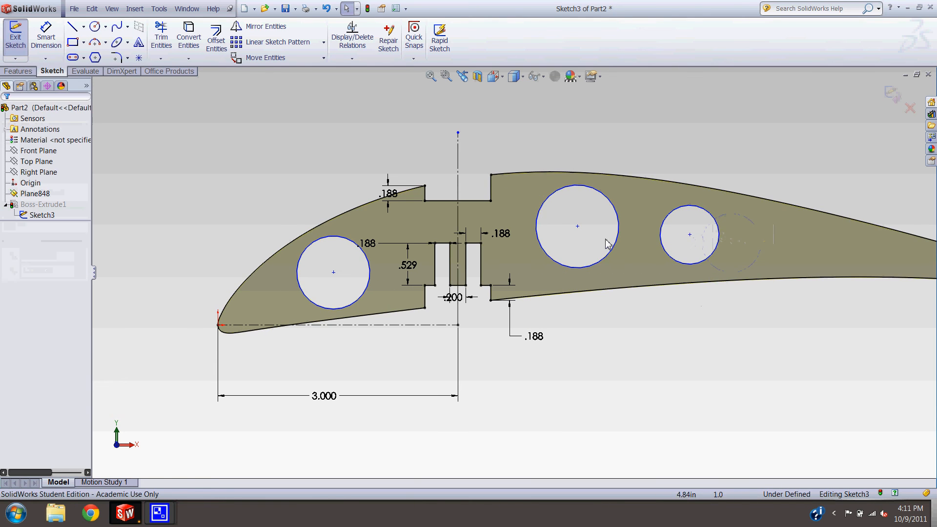
{"action": "left_click", "coordinate": [577, 234]}
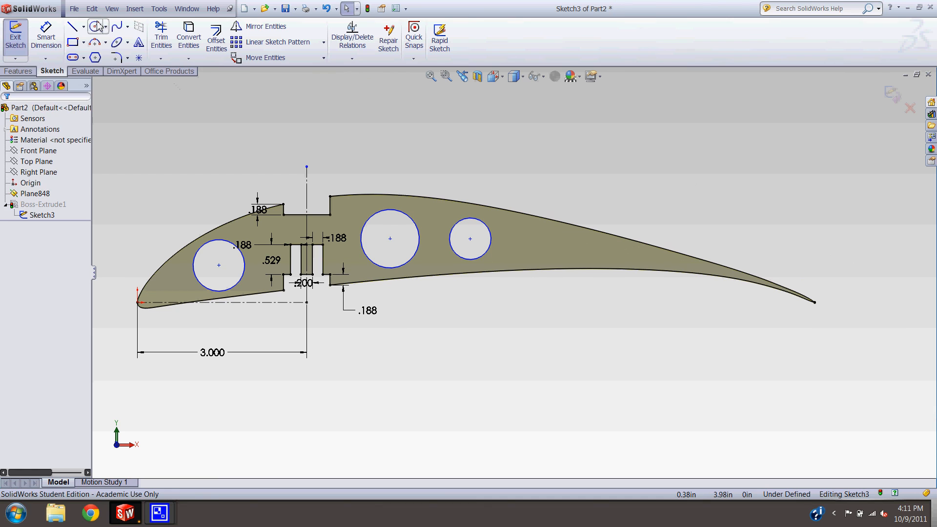
{"action": "left_click", "coordinate": [94, 26]}
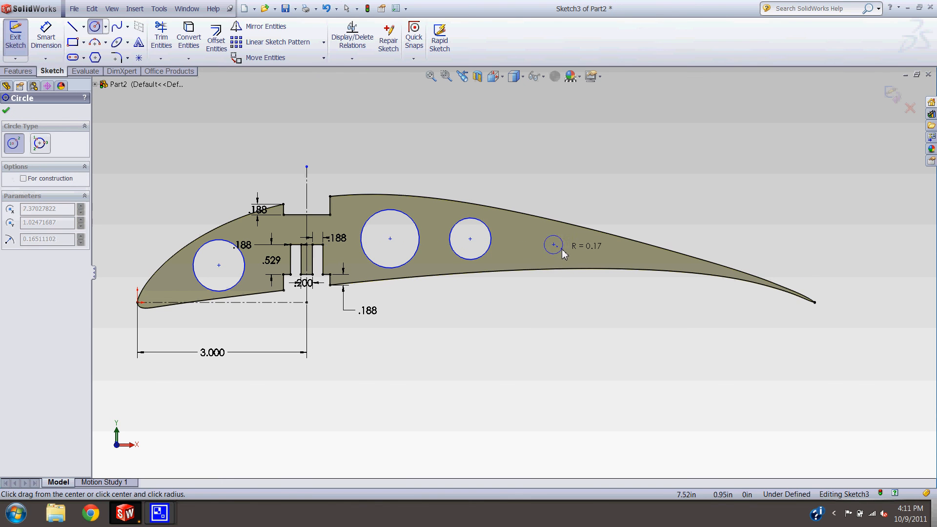
{"action": "left_click", "coordinate": [554, 245]}
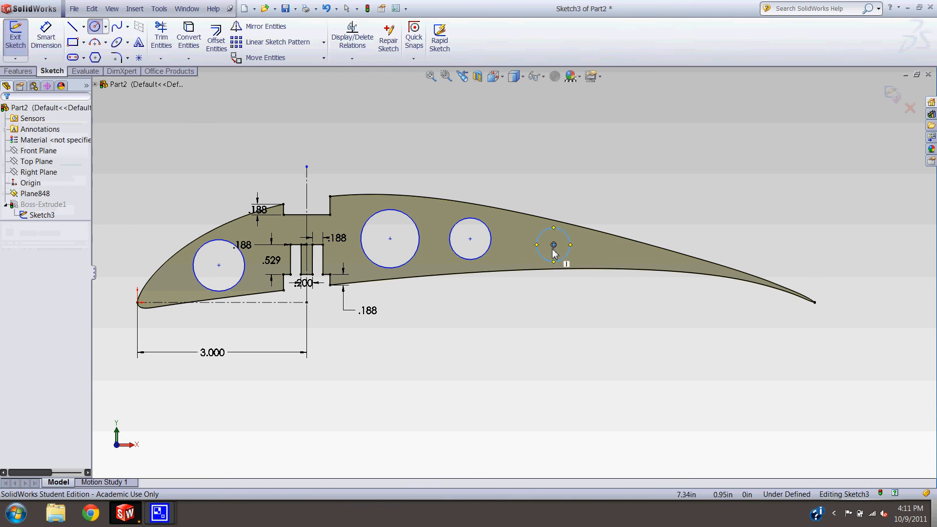
{"action": "left_click", "coordinate": [553, 244]}
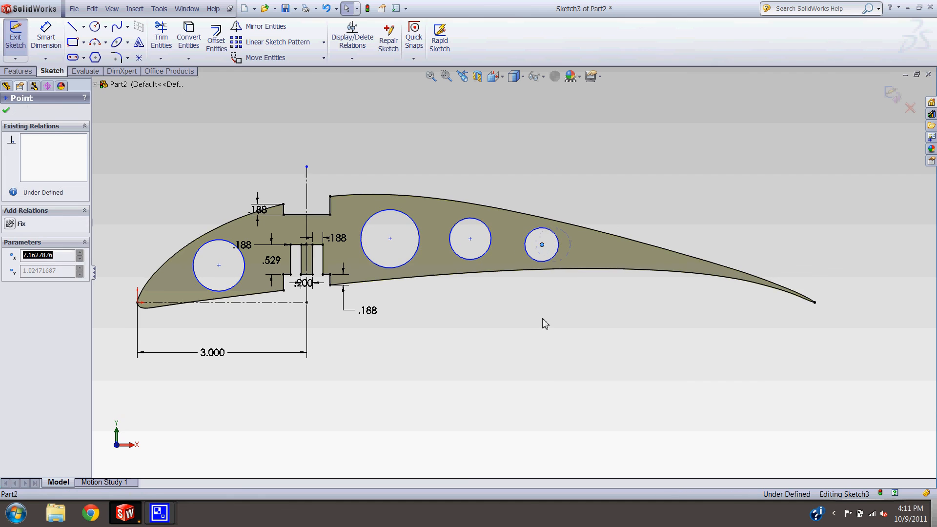